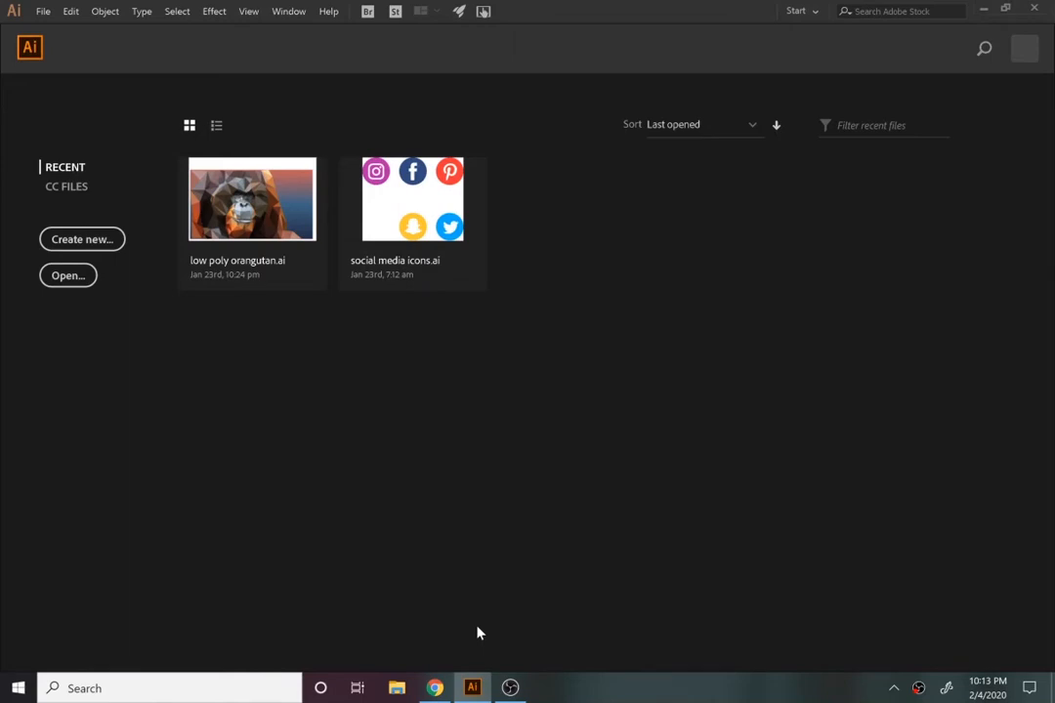
Switch from Illustrator's start screen to the Pixabay home page in Chrome.
left_click(434, 688)
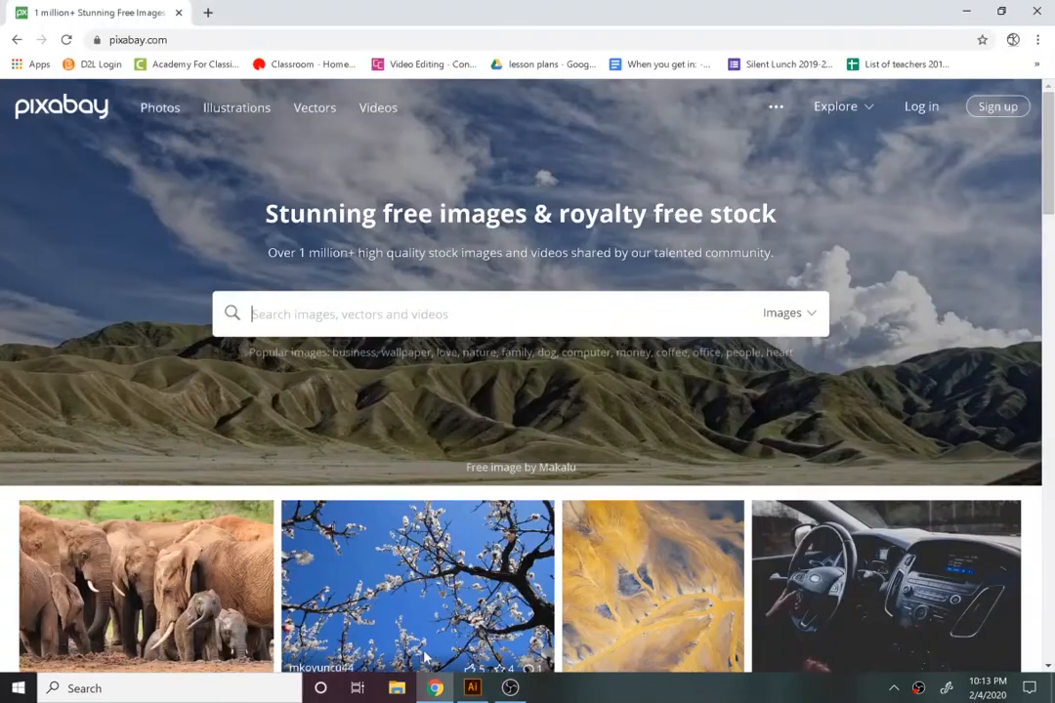
mouse_move(975, 219)
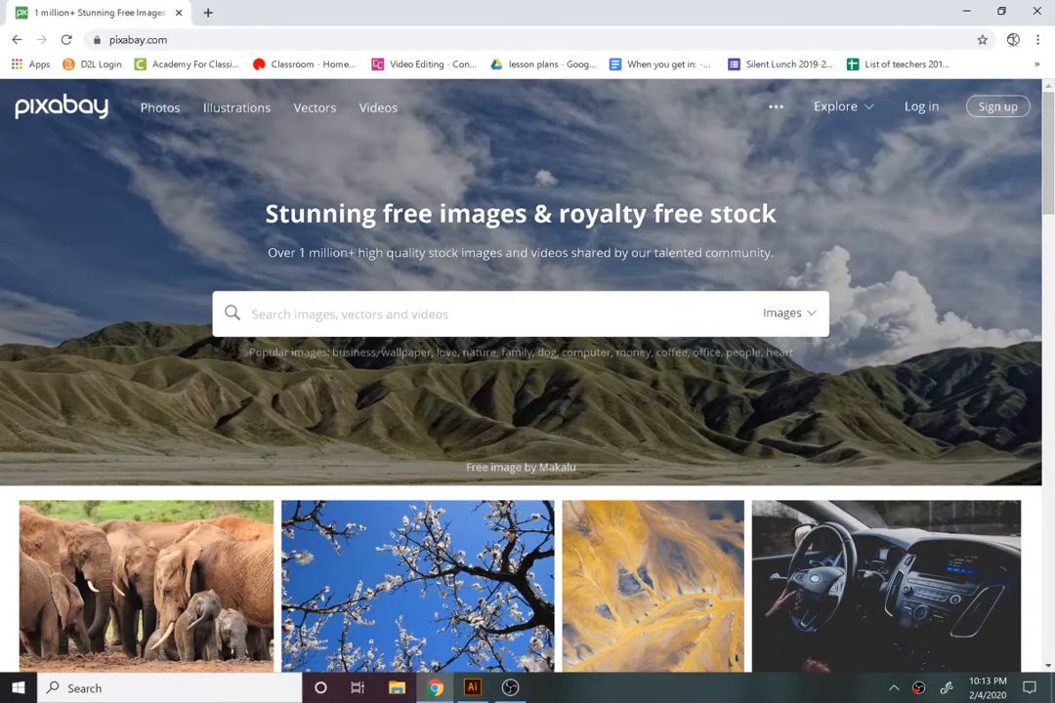
Search Pixabay for 'skyline' and save the 1920×1220 Toronto night photo to Pictures.
type("skylin")
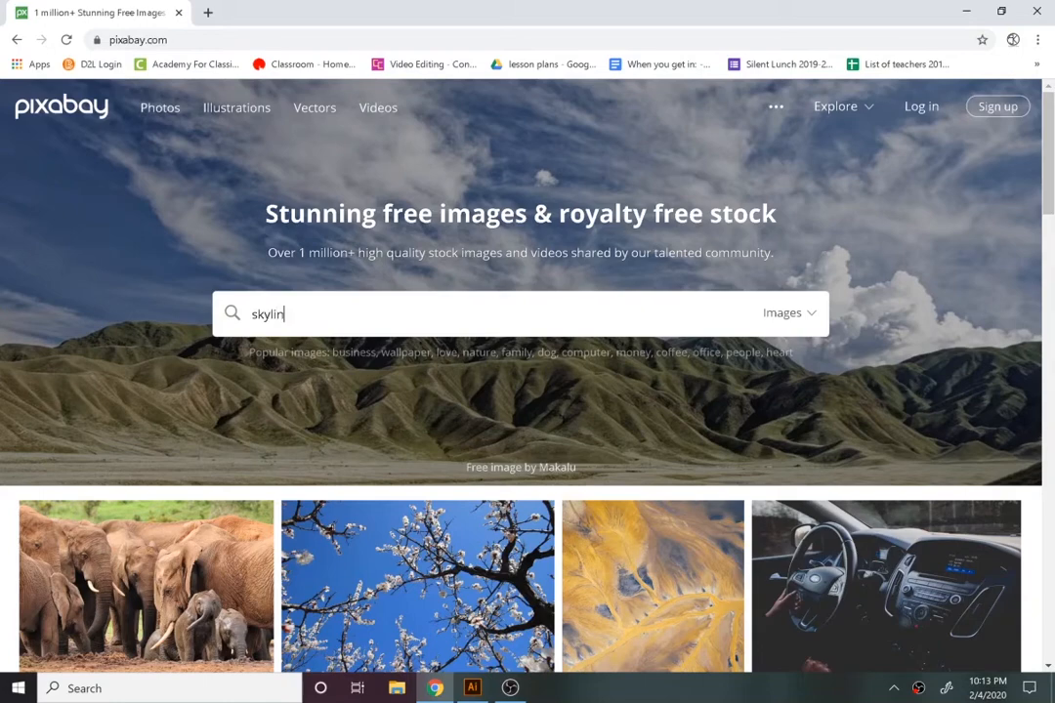
key("Enter")
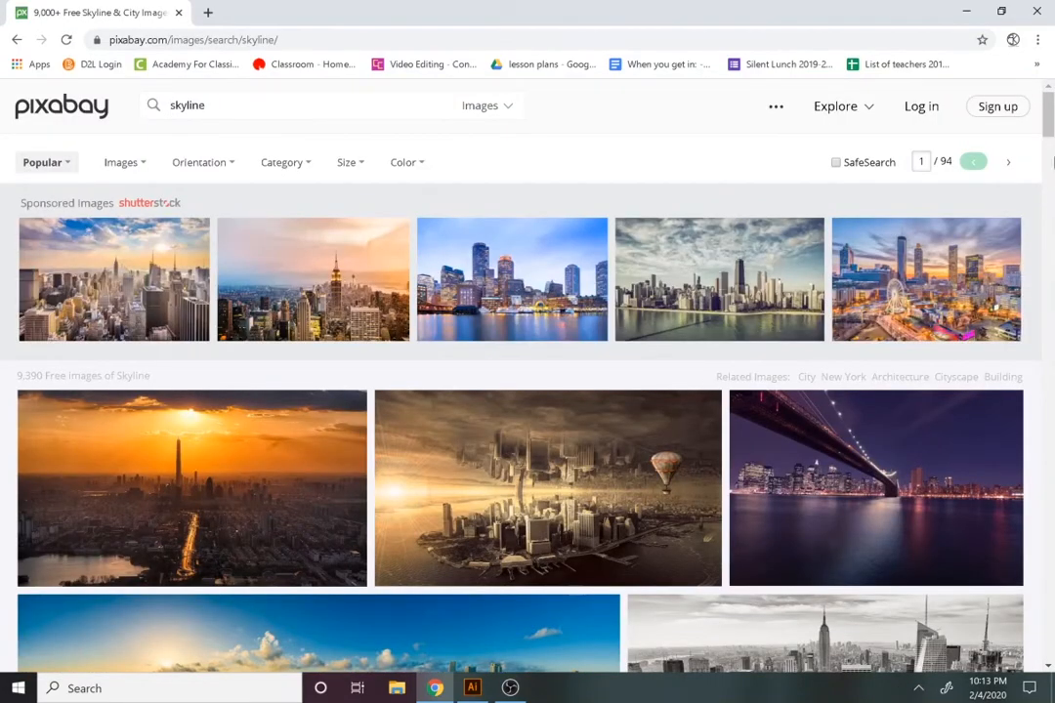
scroll("down", 3)
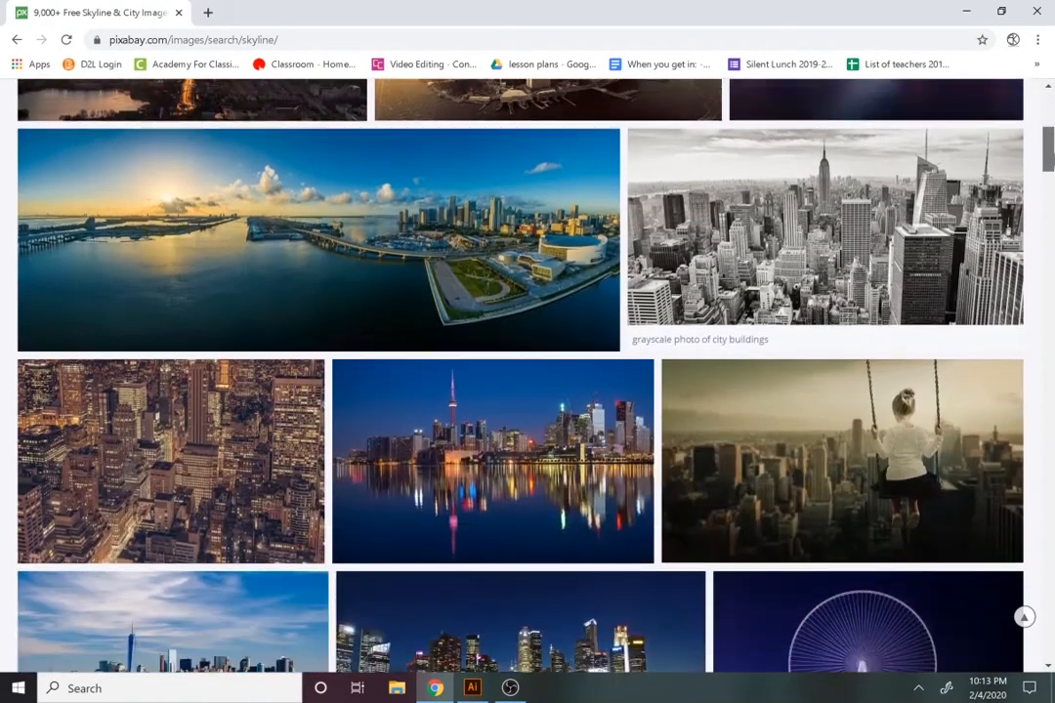
left_click(823, 238)
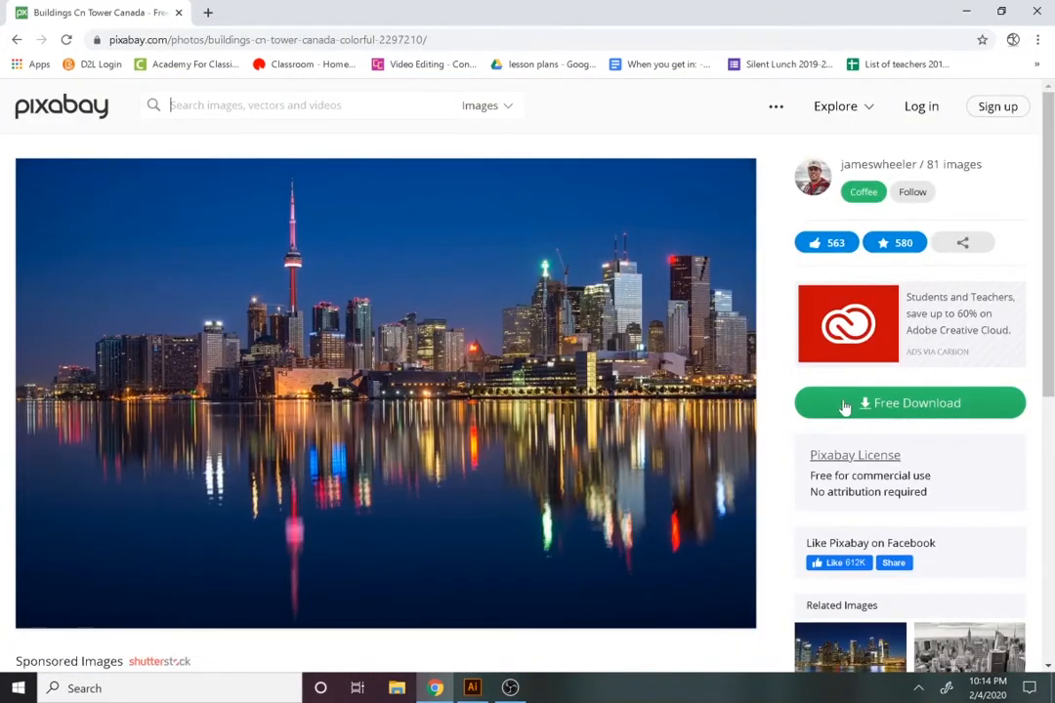
left_click(909, 402)
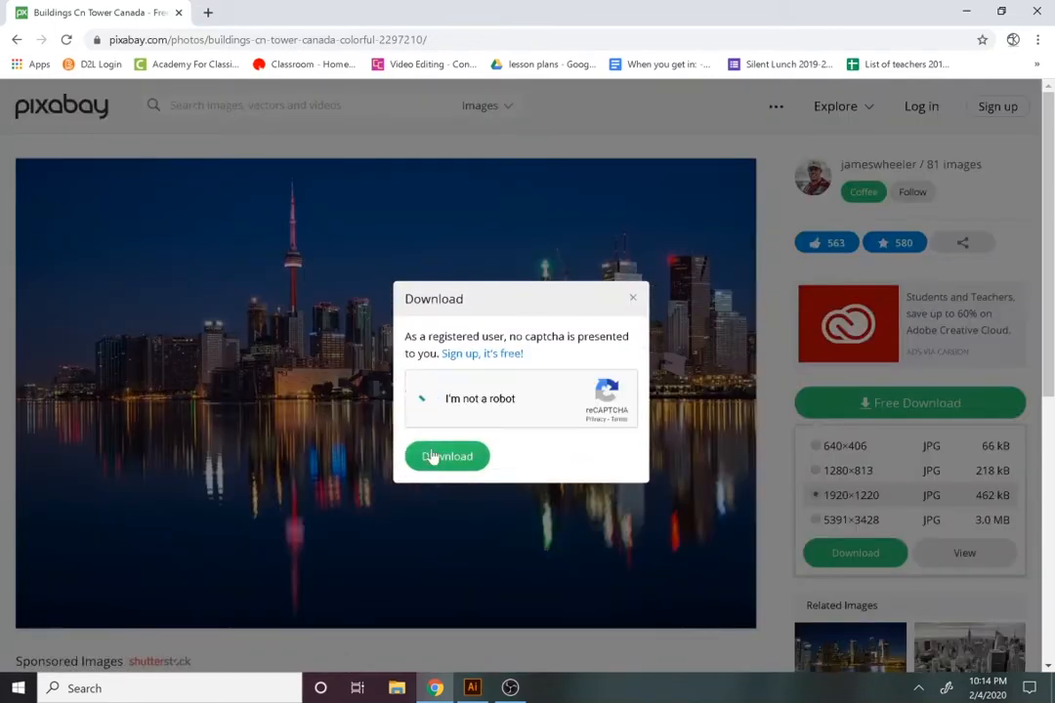
left_click(447, 457)
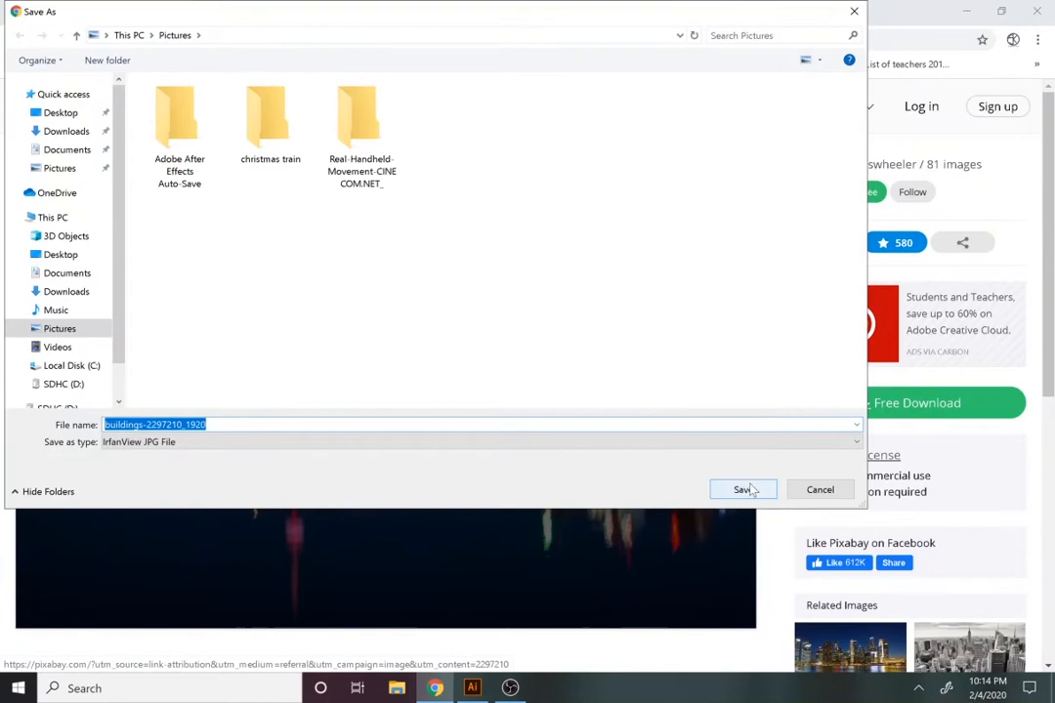
left_click(742, 489)
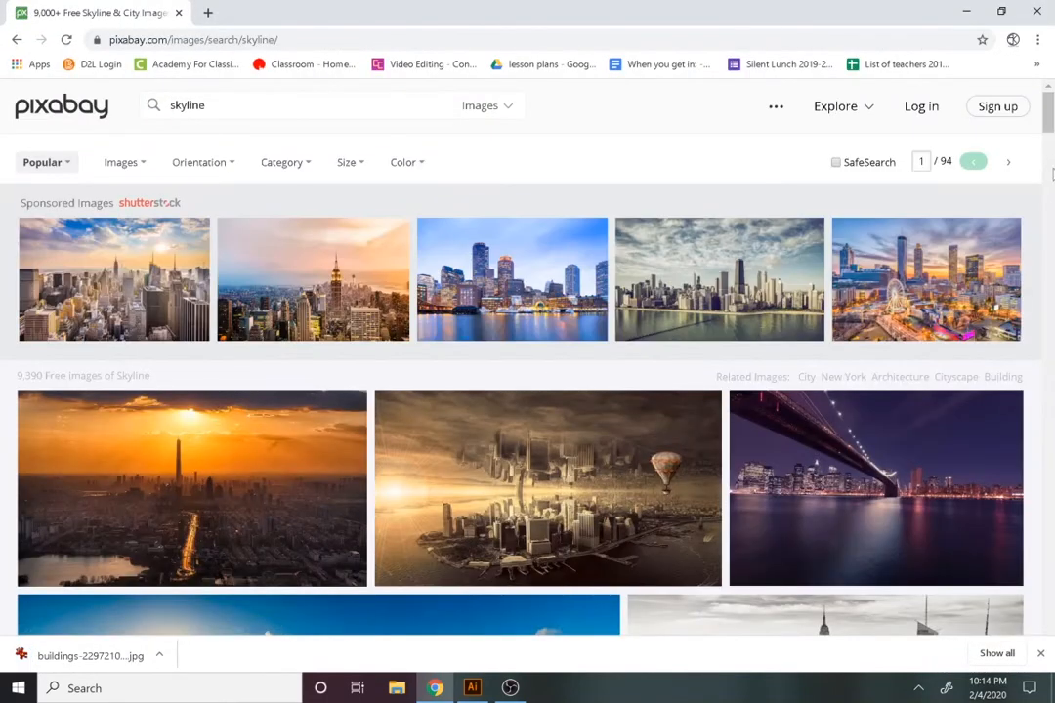
Download the riverside bridge skyline photo at dusk.
scroll("down", 3)
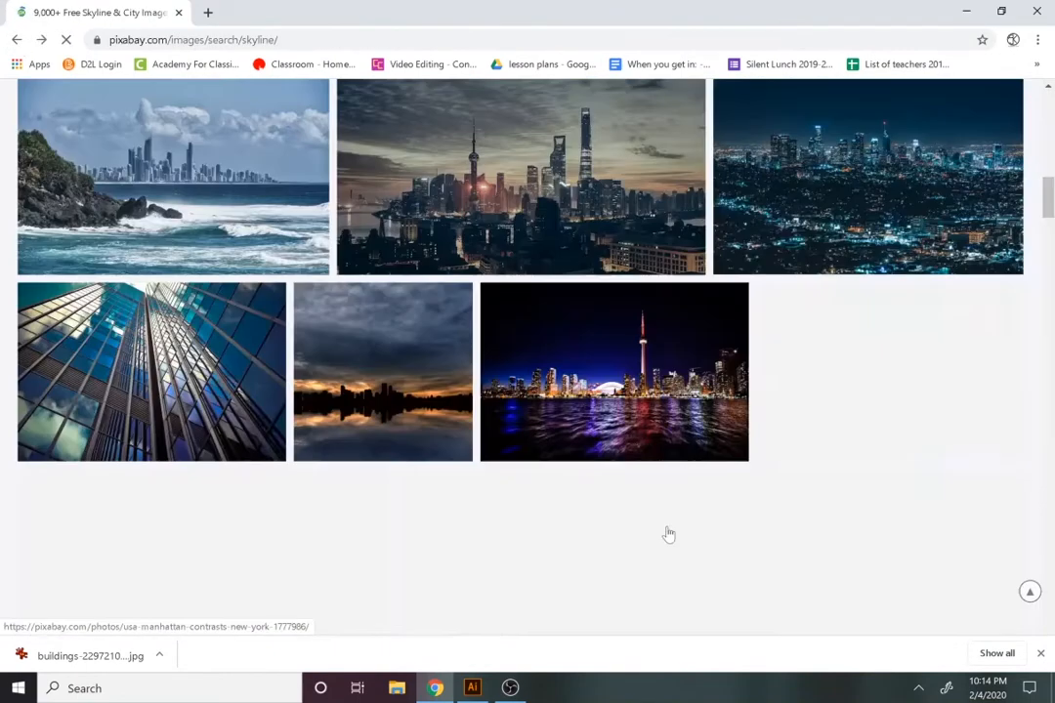
scroll("down", 3)
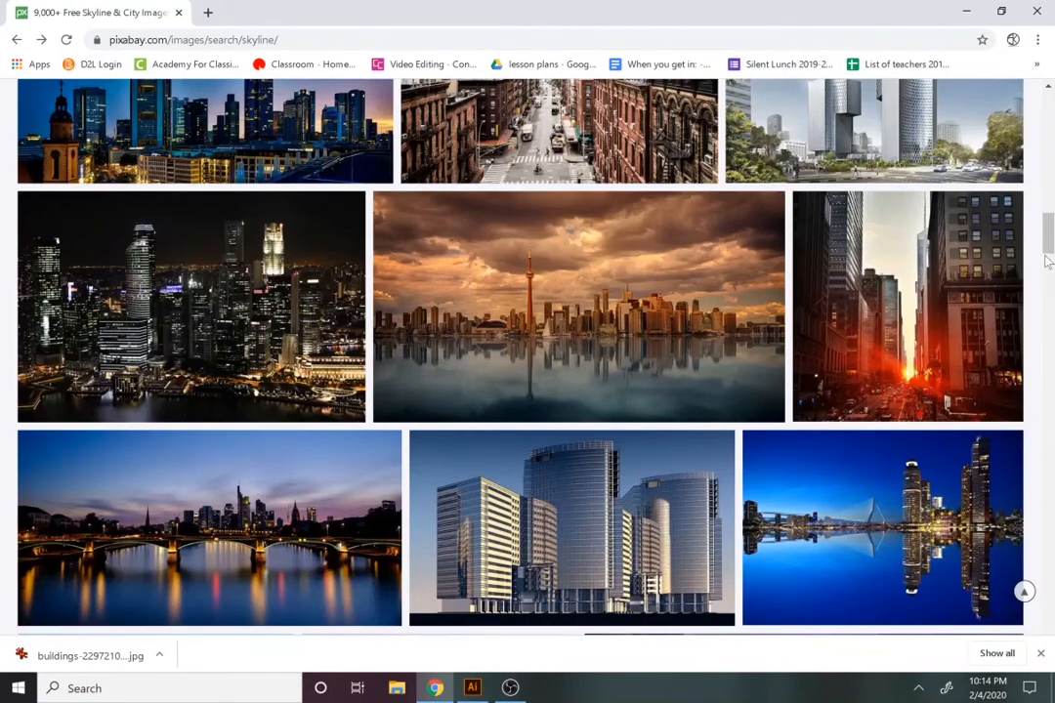
mouse_move(261, 547)
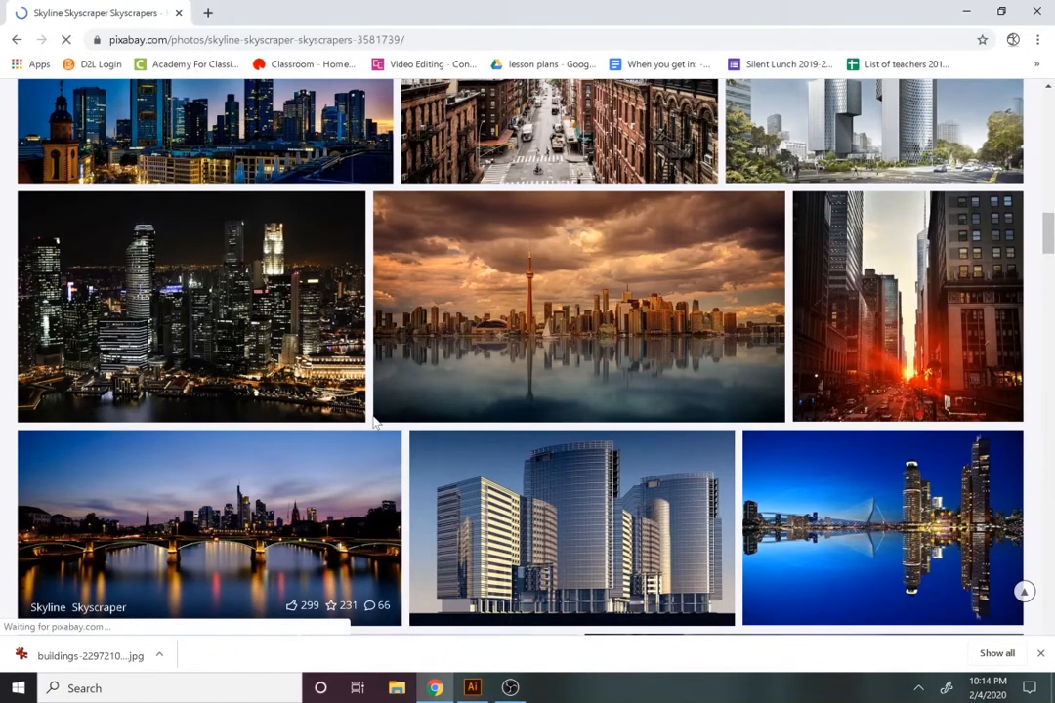
left_click(208, 527)
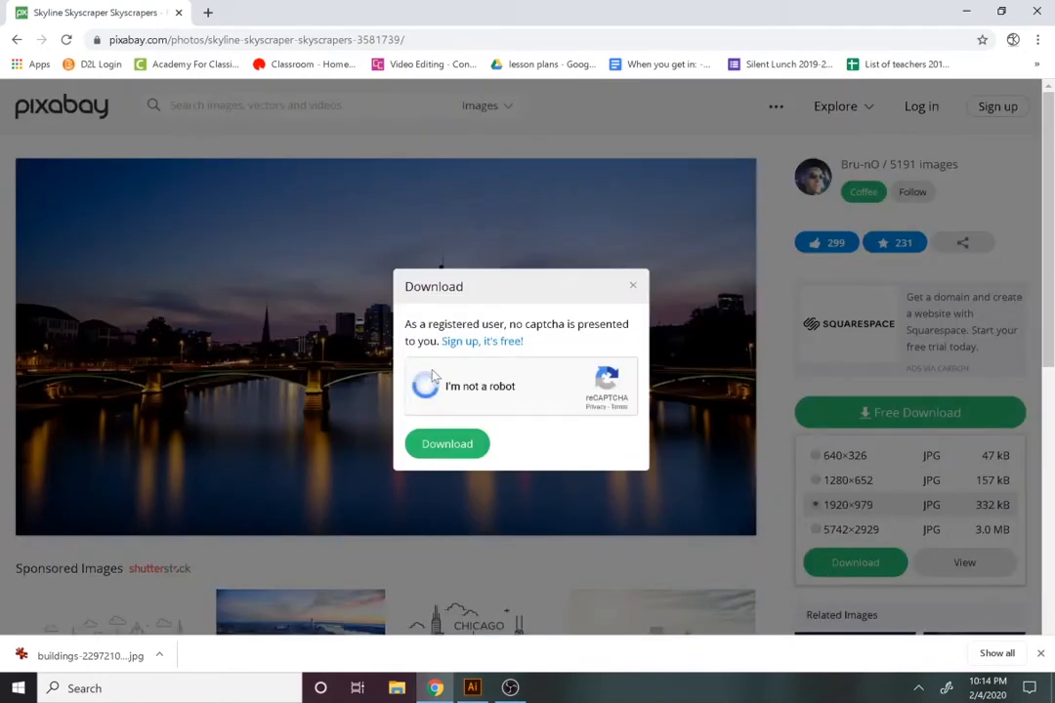
left_click(446, 443)
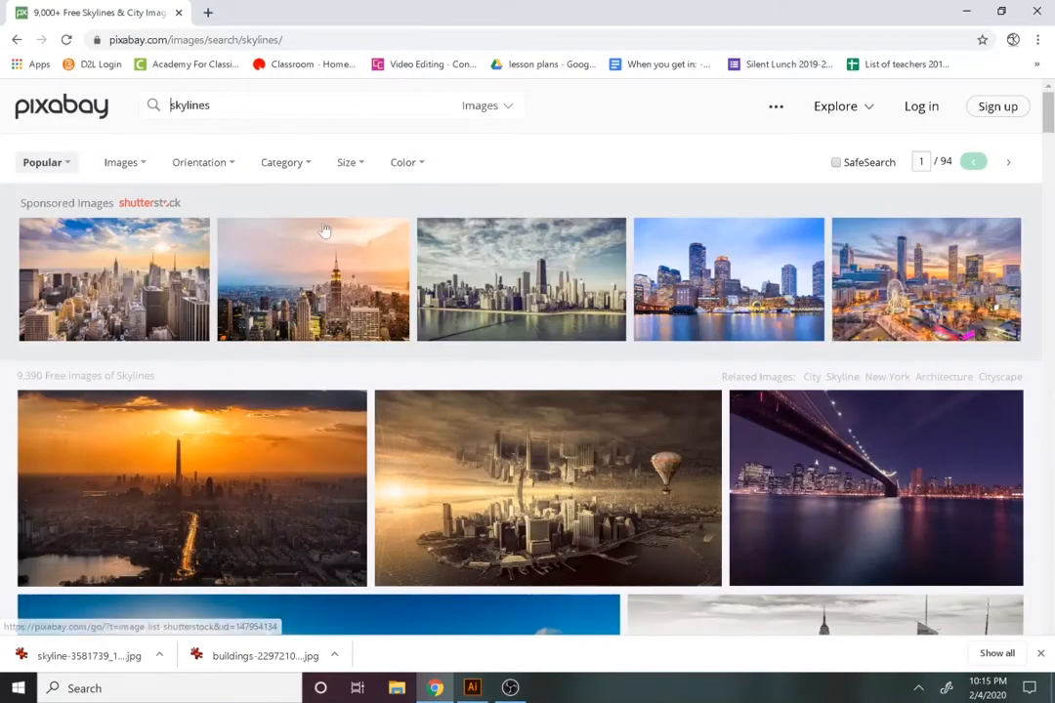
Open the Darling Harbour Sydney night photo and start its 1920×1281 download.
scroll("down", 3)
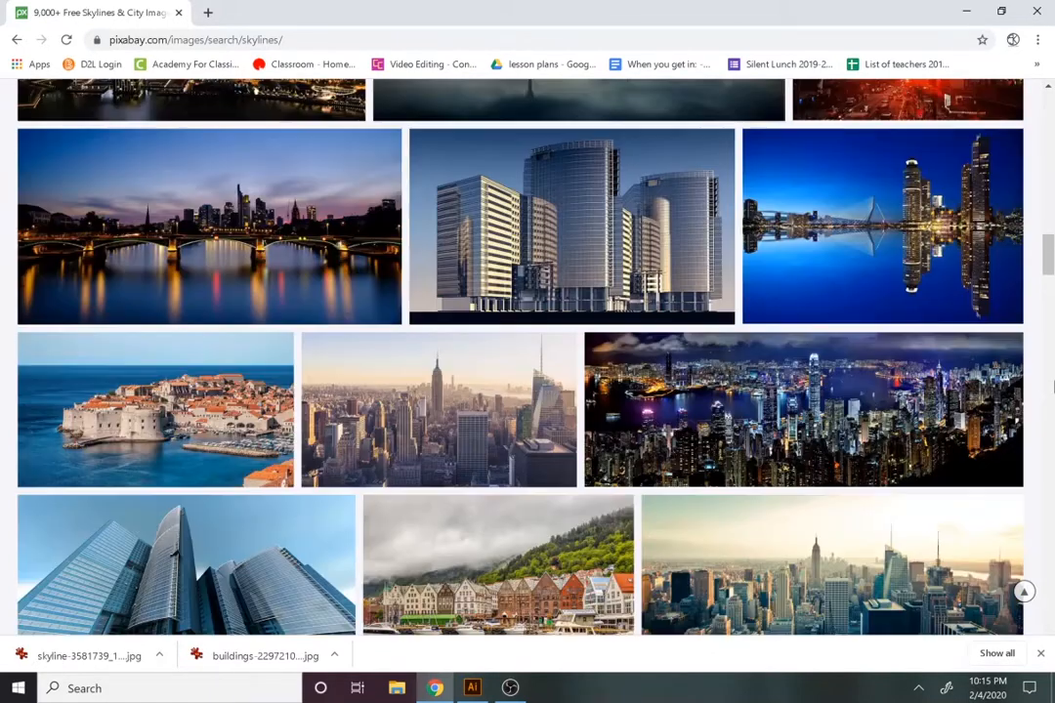
scroll("down", 3)
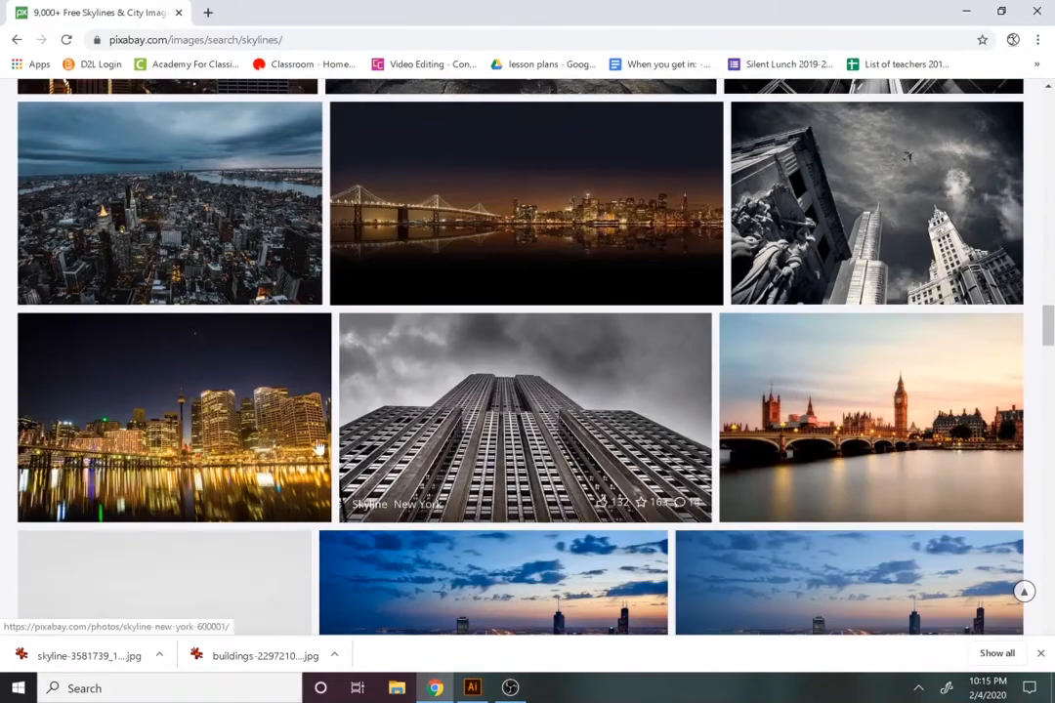
left_click(174, 417)
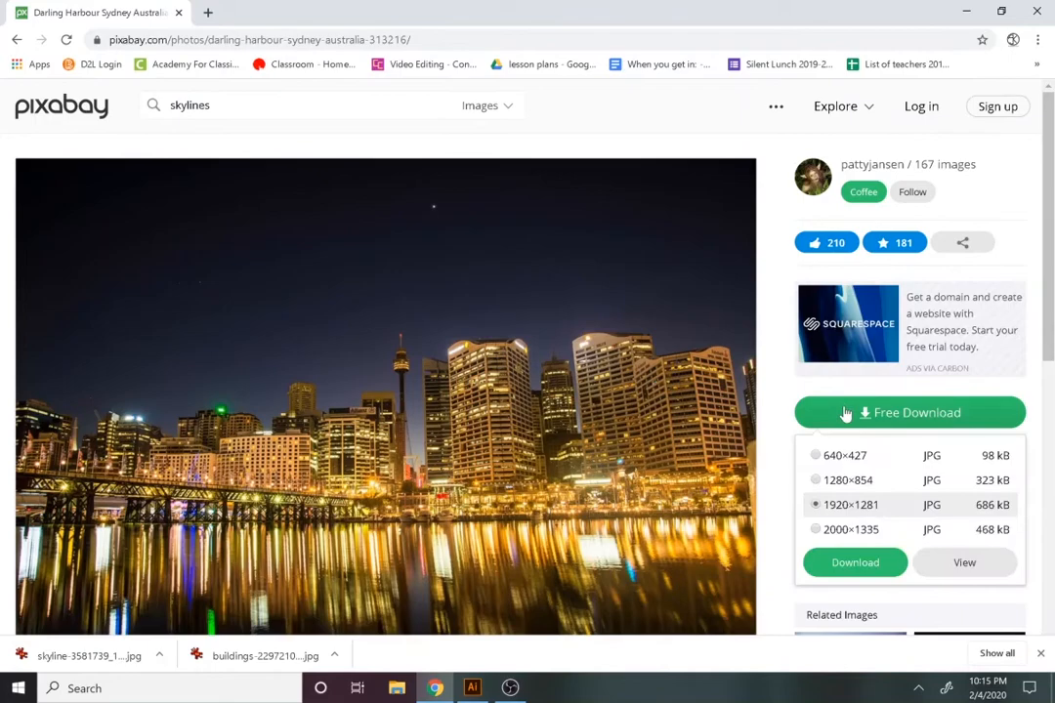
left_click(909, 413)
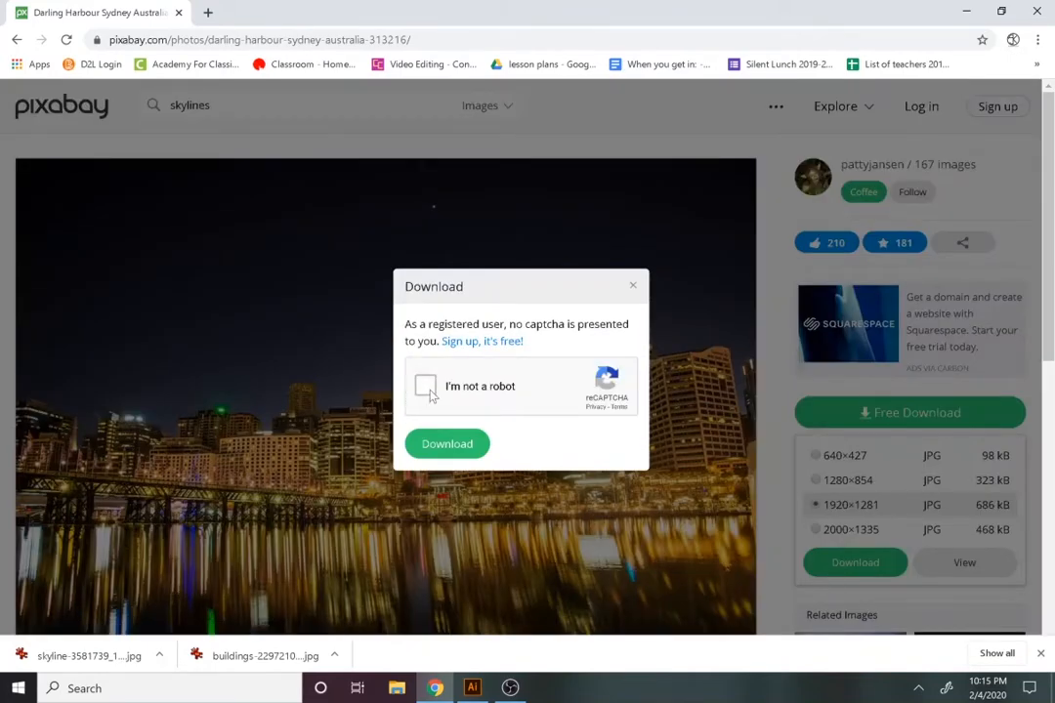
Create a blank document with a second layer and place the Toronto skyline JPG.
left_click(472, 688)
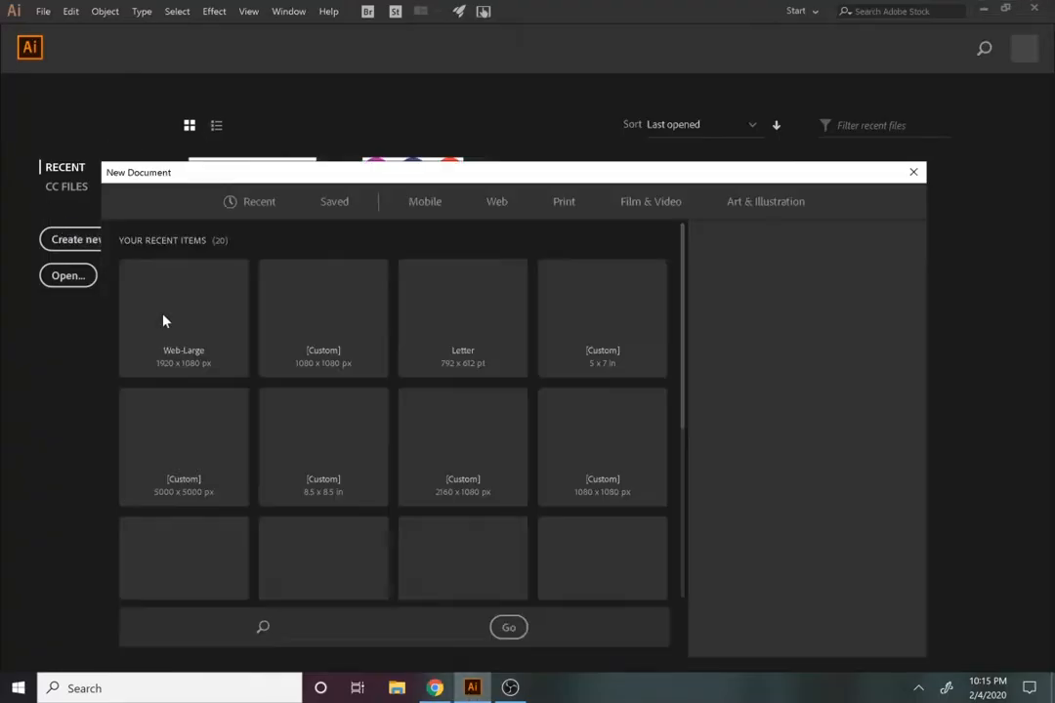
left_click(914, 172)
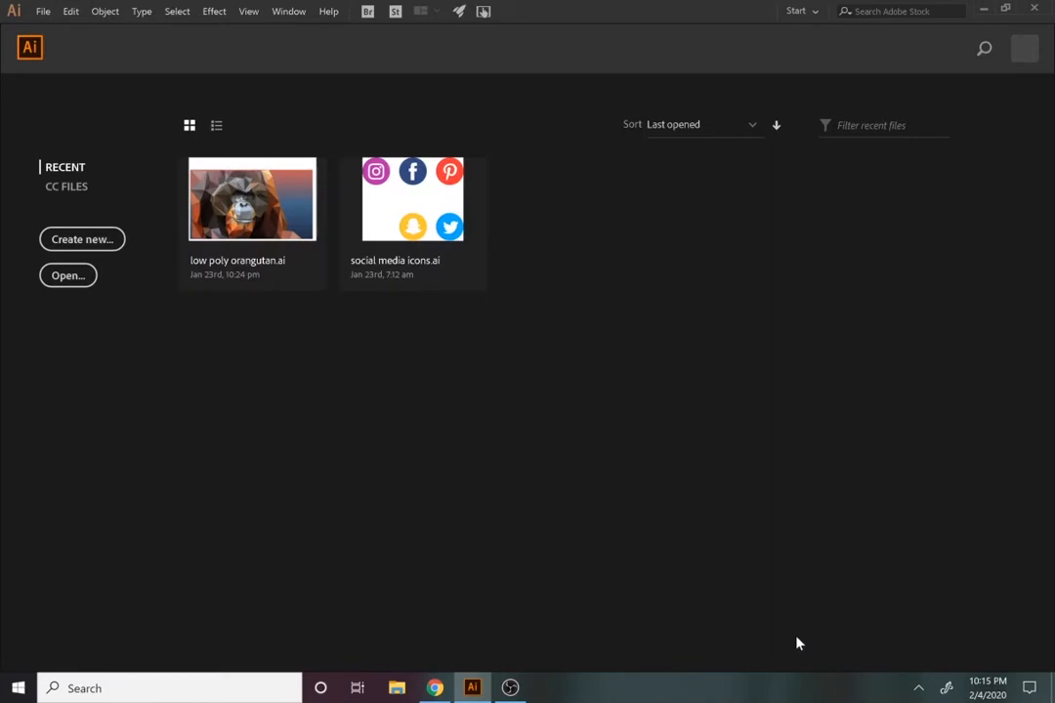
left_click(82, 238)
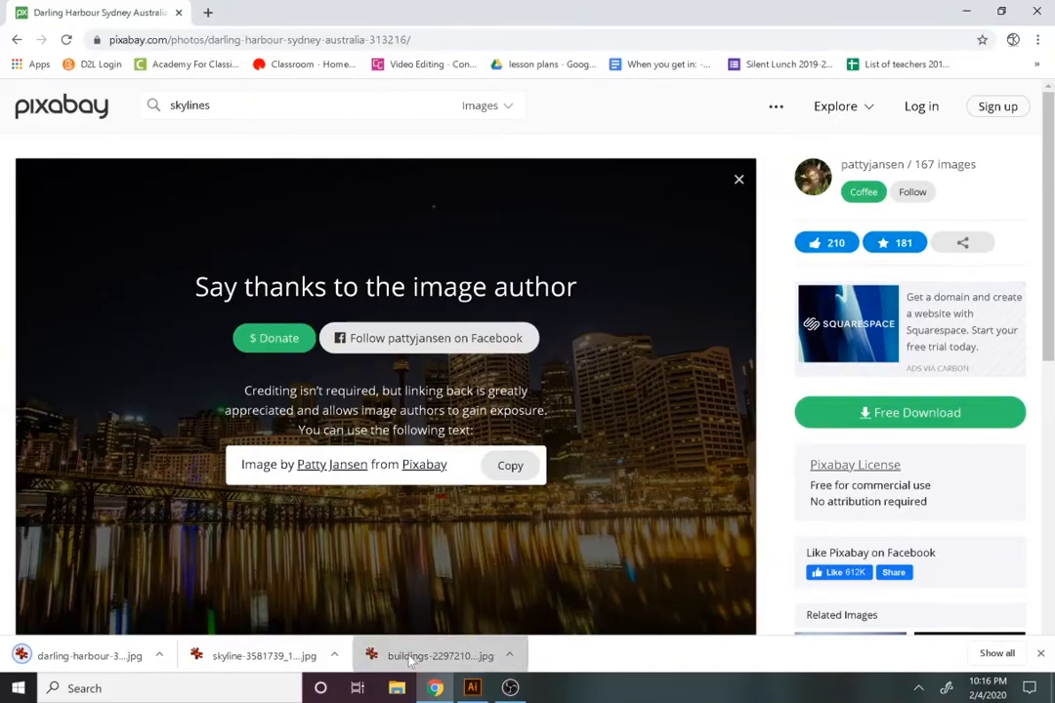
left_click(472, 688)
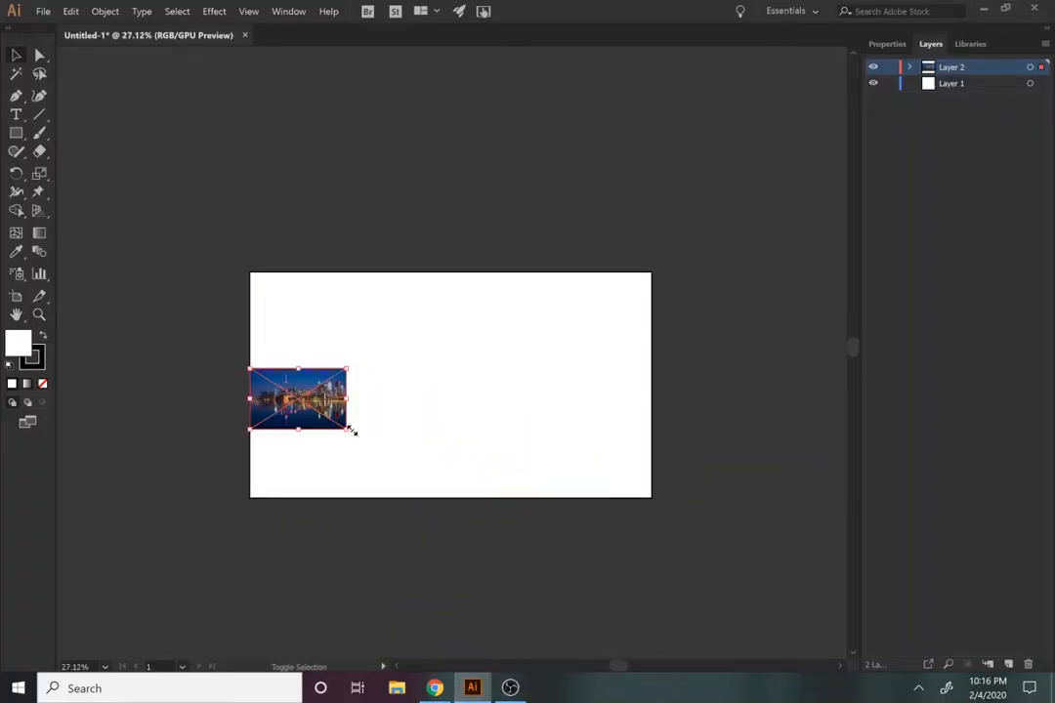
Scale the Toronto photo across the artboard and lock its layer.
left_click_drag(355, 433, 653, 594)
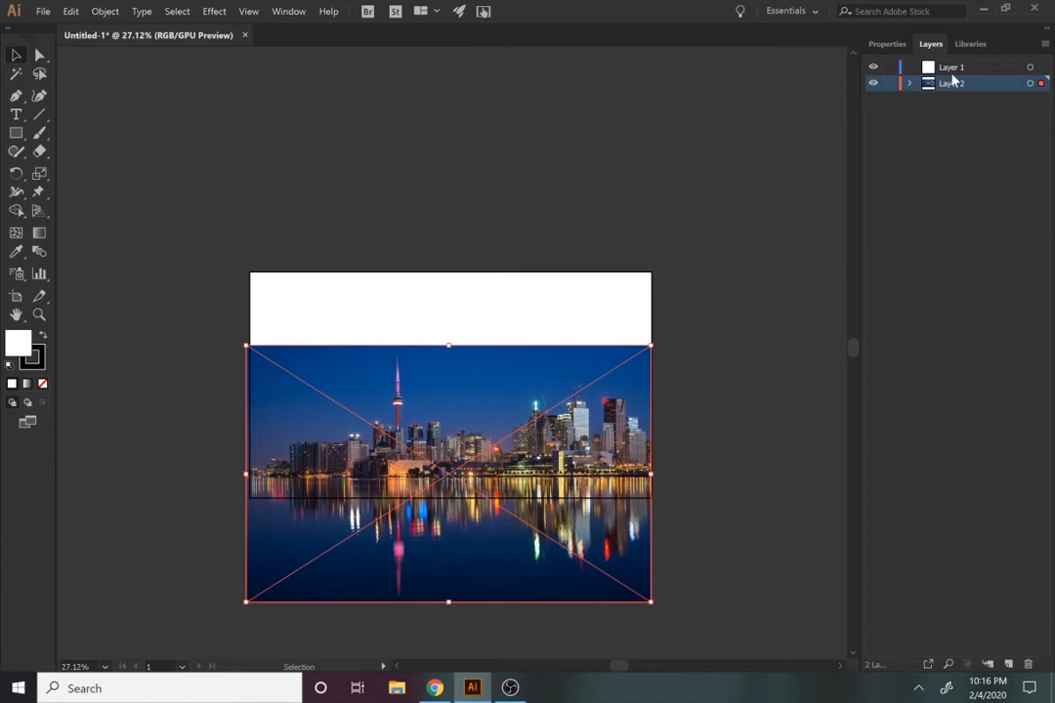
mouse_move(901, 90)
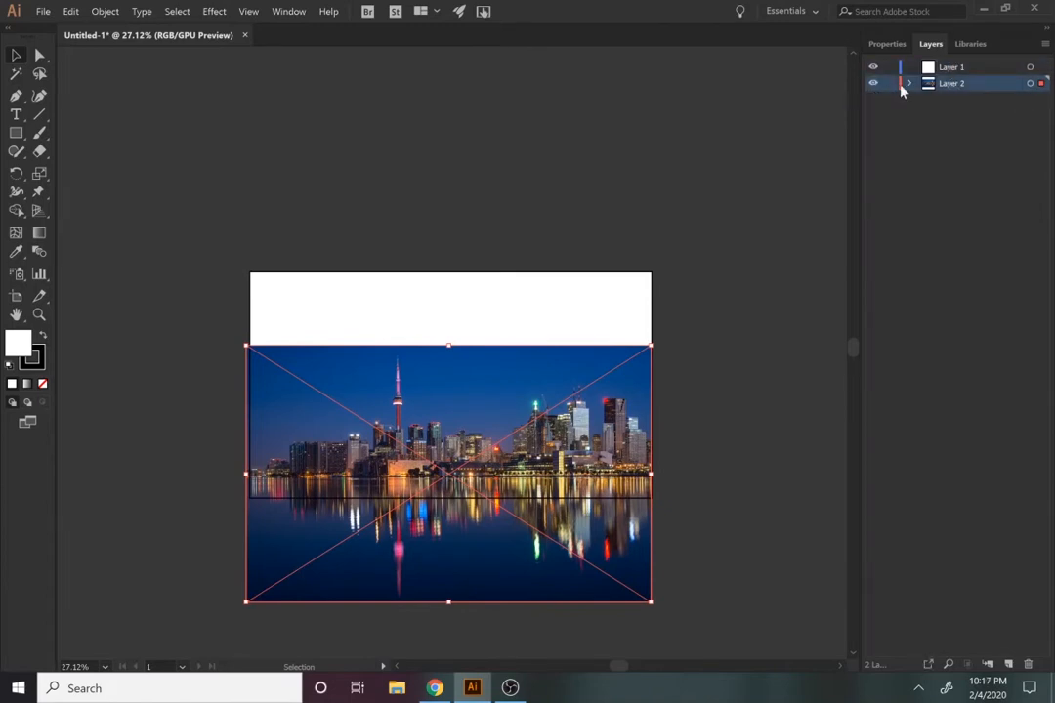
left_click(889, 83)
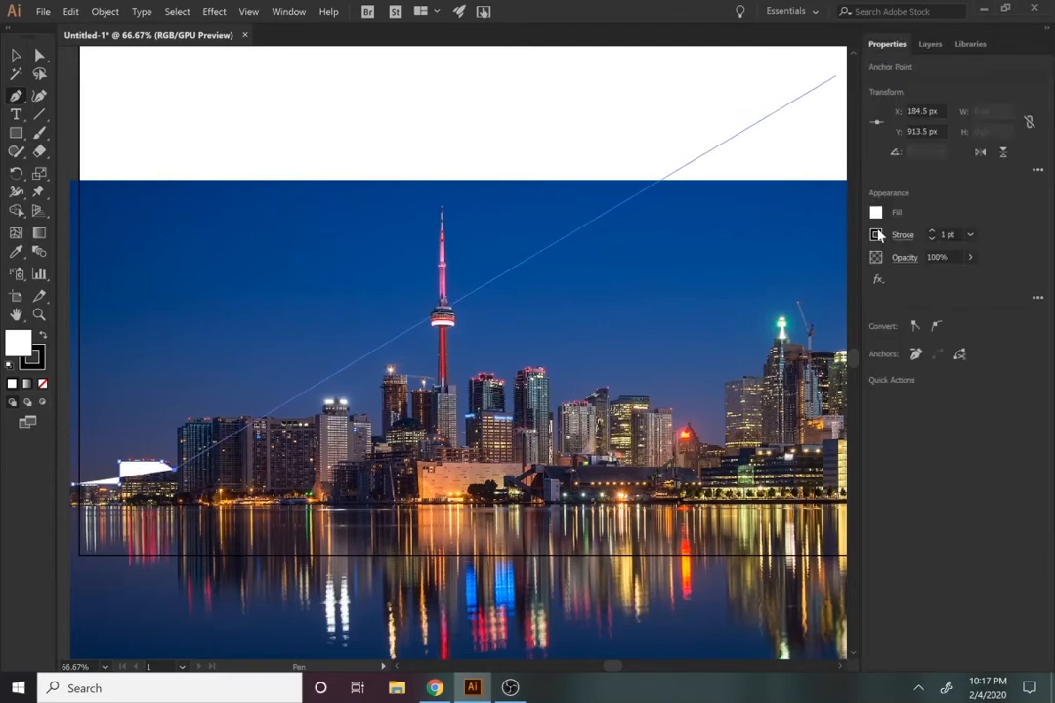
Trace the Toronto rooftops and CN Tower with a red, unfilled straight-segment path.
left_click(876, 234)
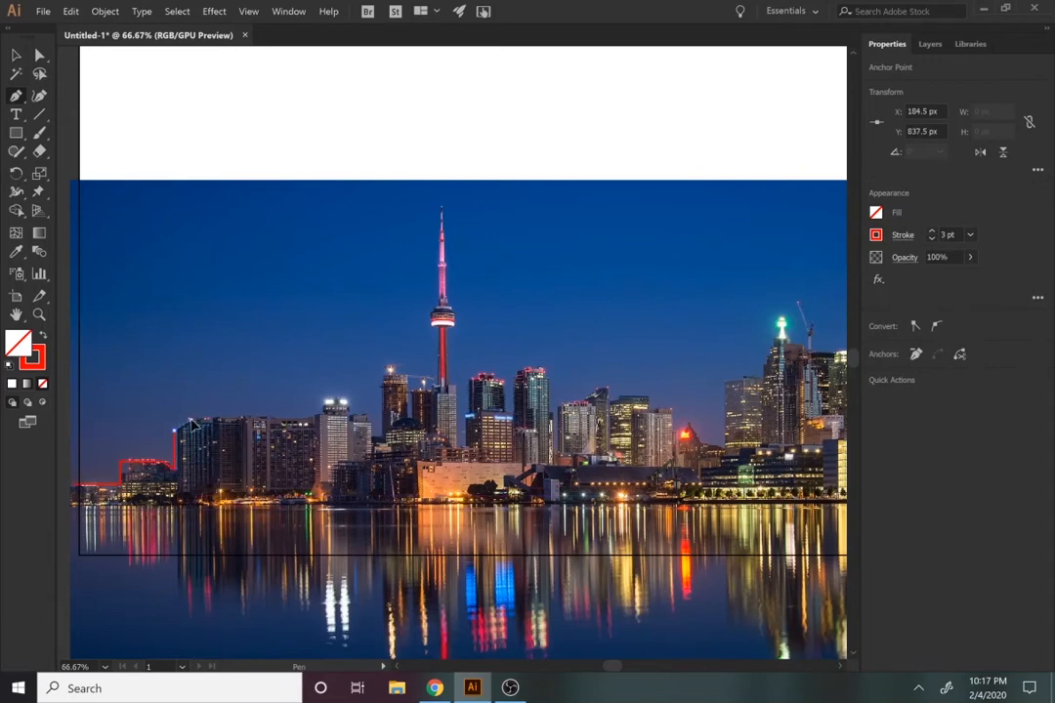
left_click(313, 415)
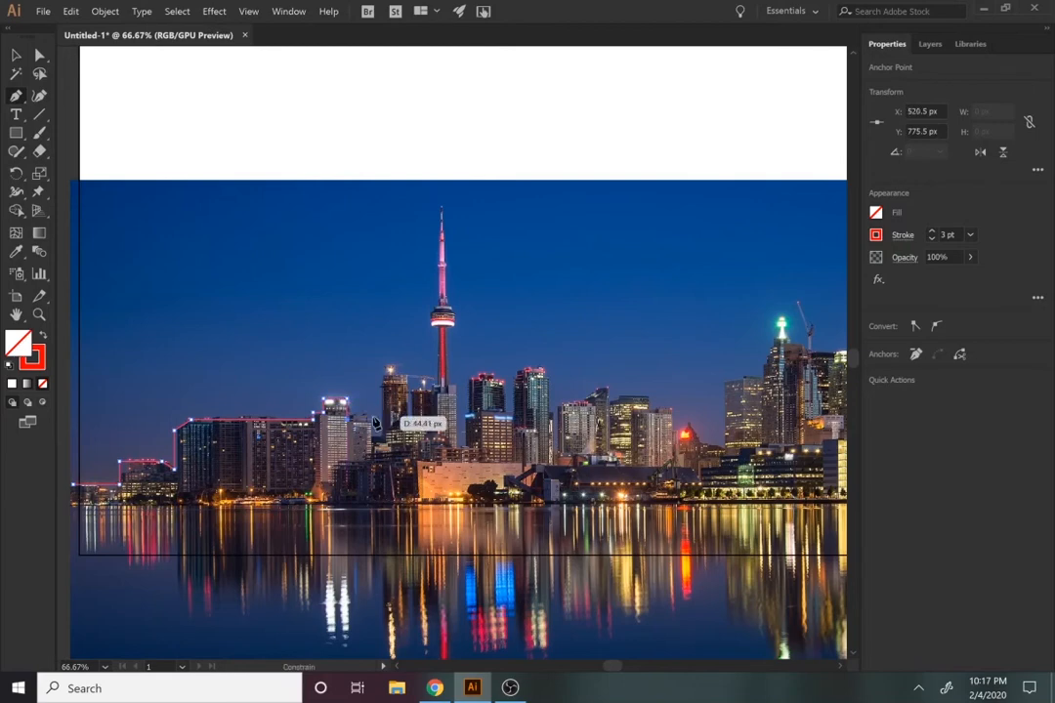
left_click_drag(376, 423, 386, 376)
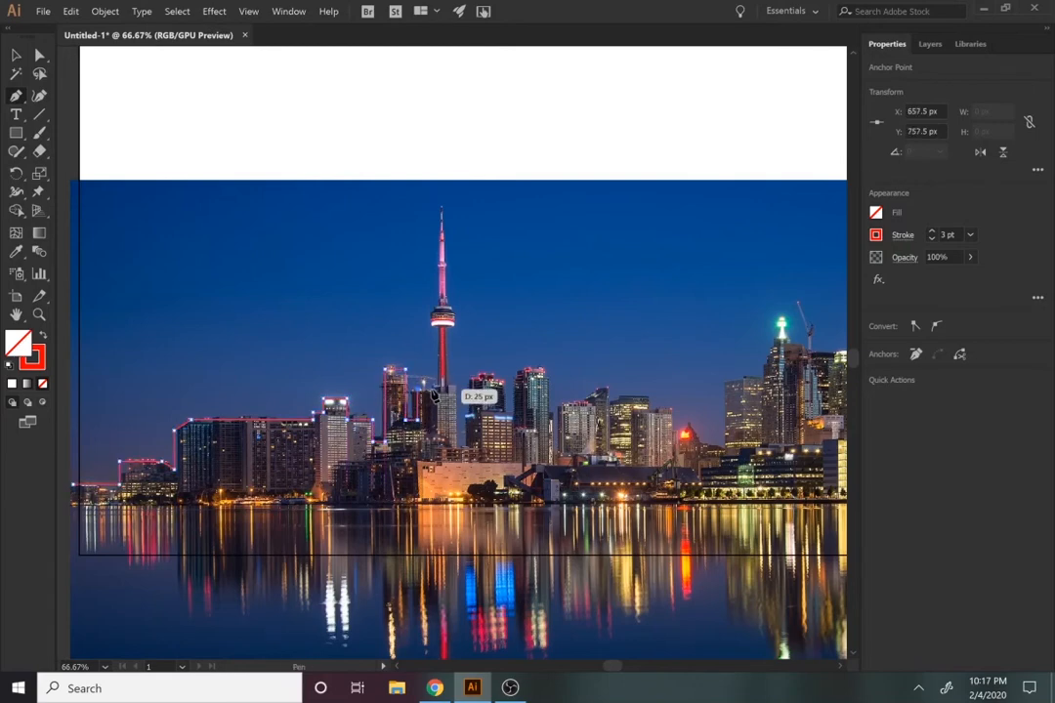
left_click_drag(479, 395, 430, 318)
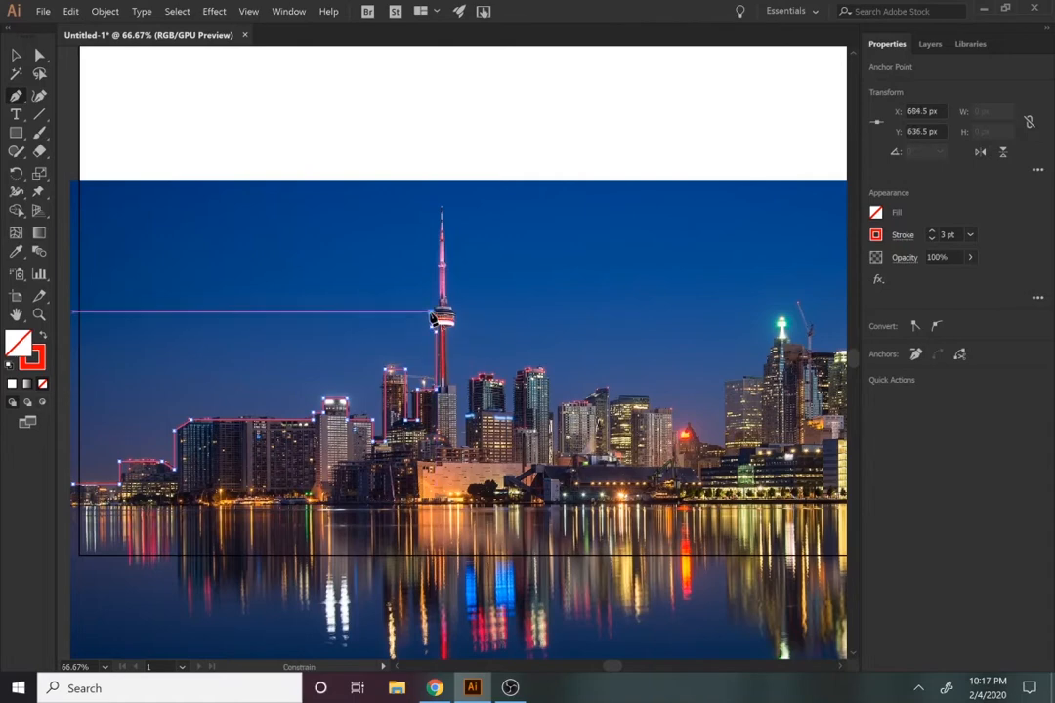
left_click_drag(437, 317, 439, 242)
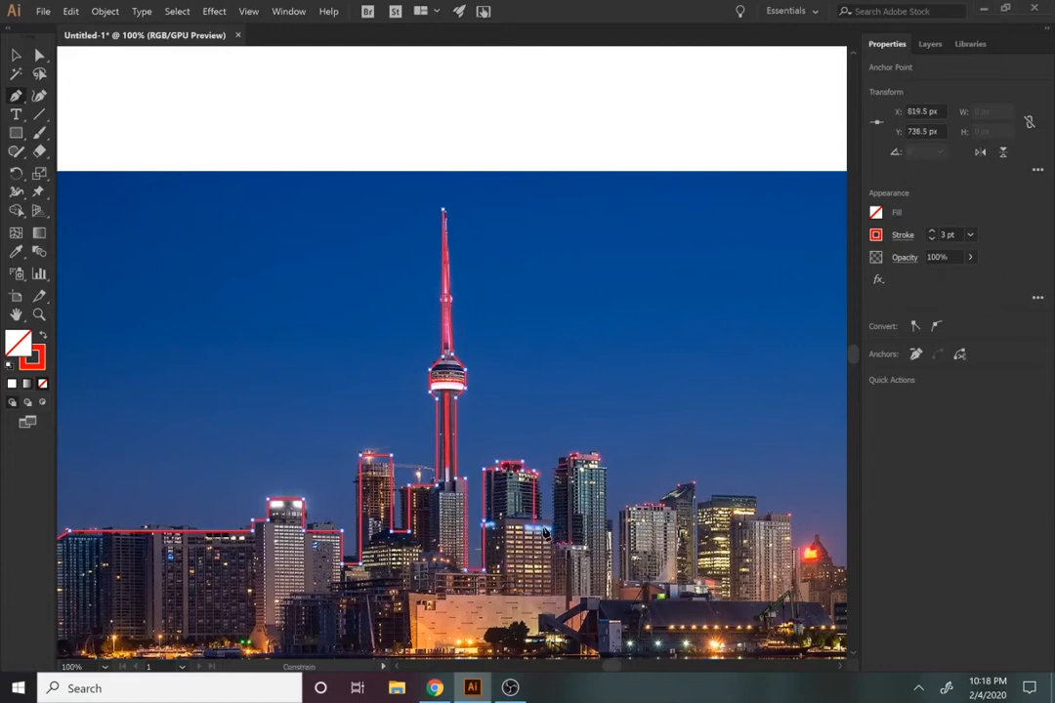
left_click(508, 688)
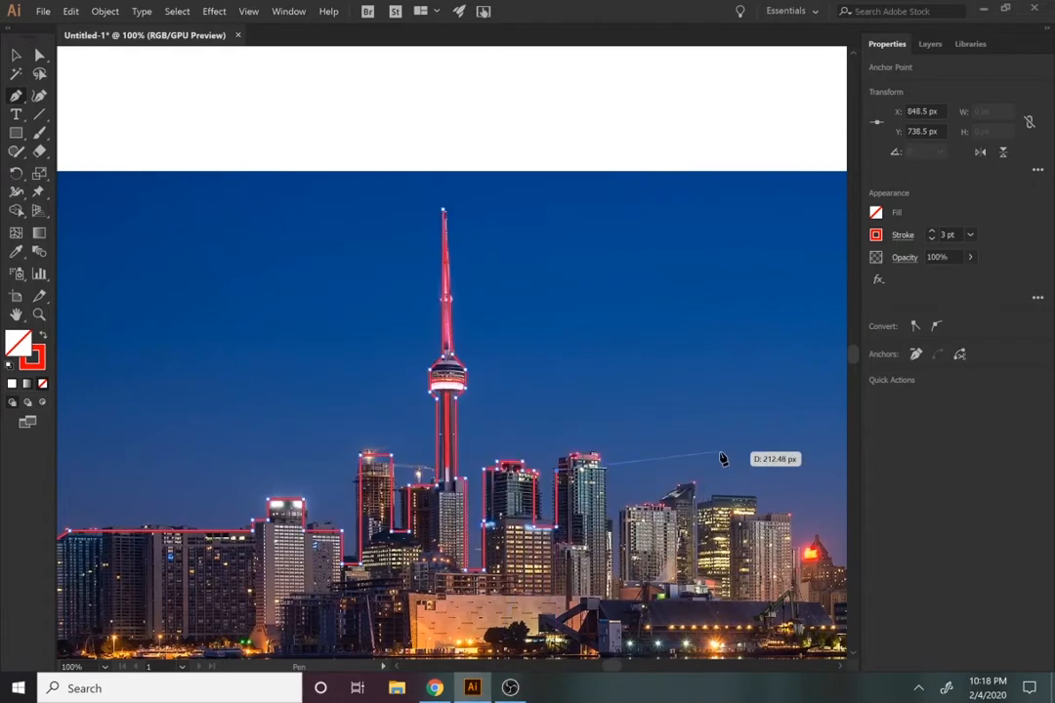
mouse_move(567, 464)
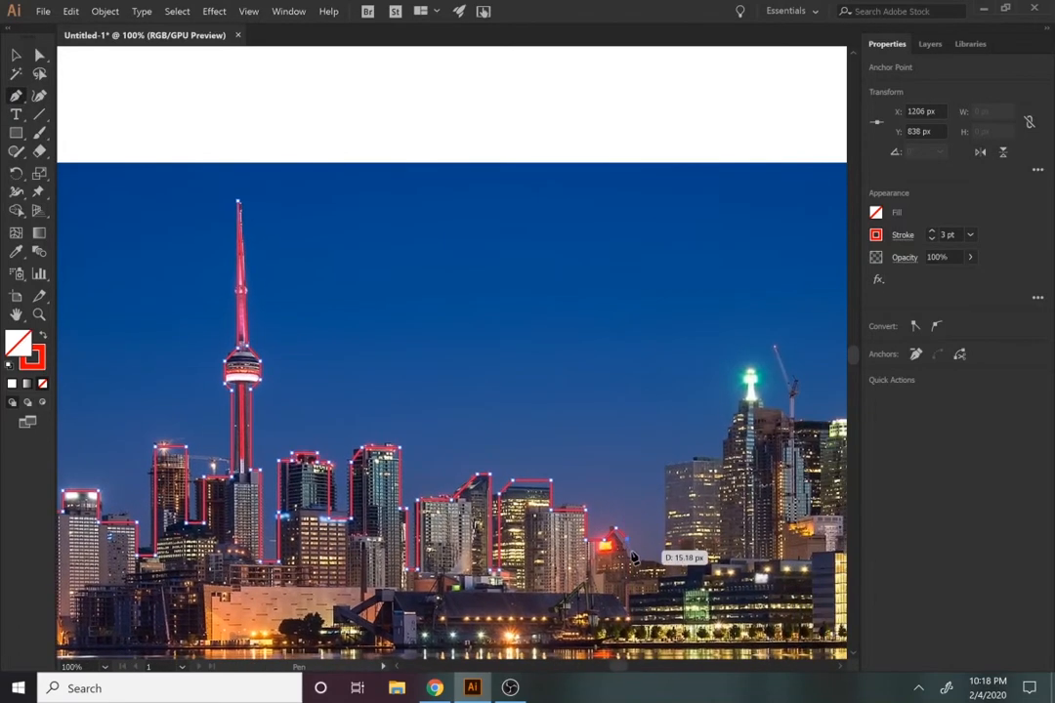
left_click(713, 467)
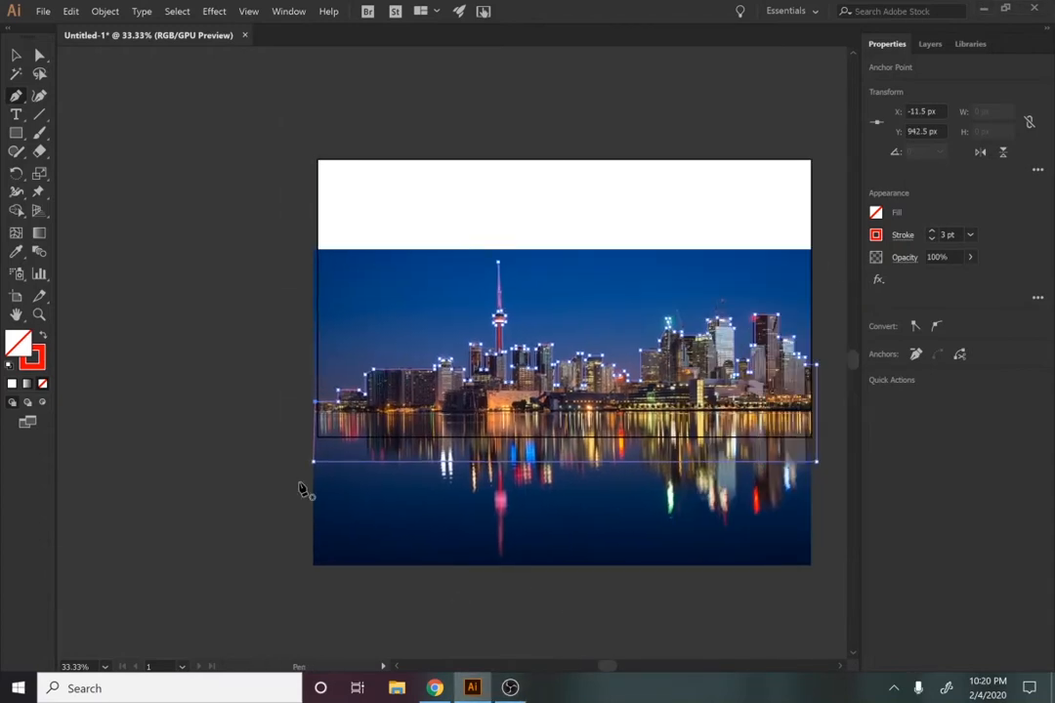
mouse_move(737, 357)
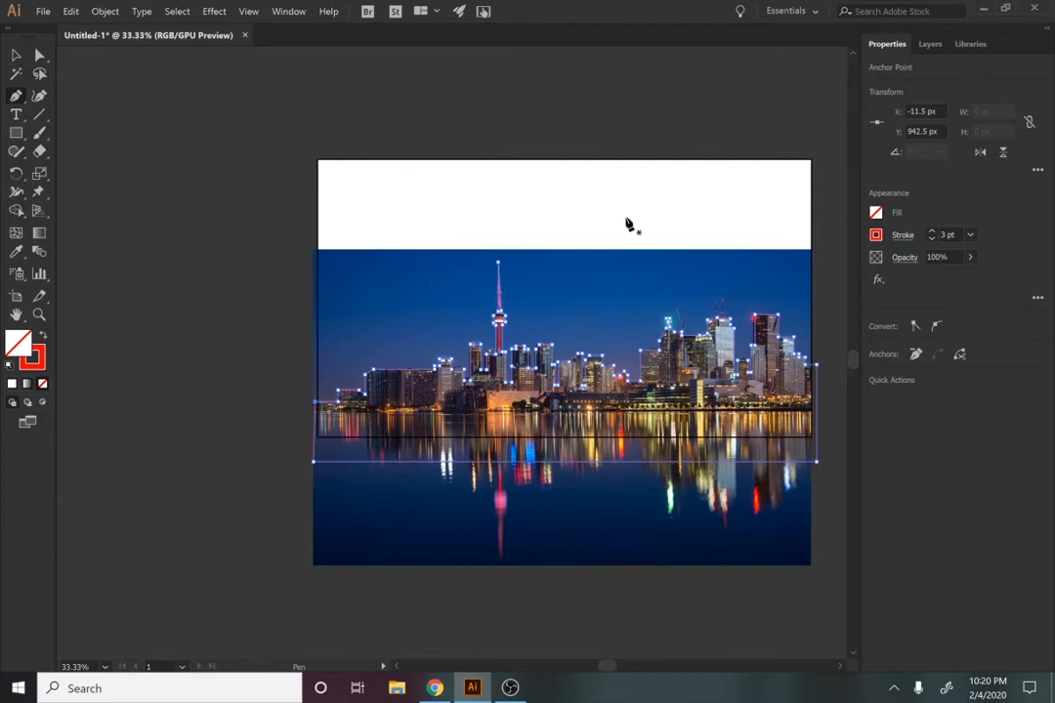
mouse_move(839, 215)
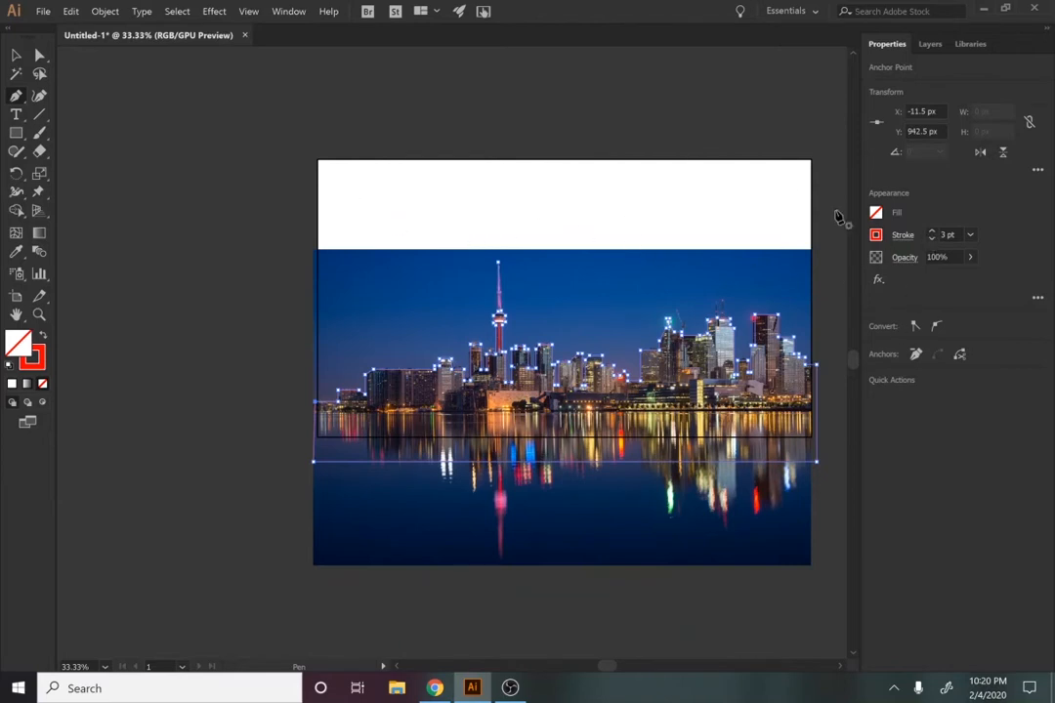
Turn off Layer 2's visibility to hide the Toronto photo.
left_click(929, 43)
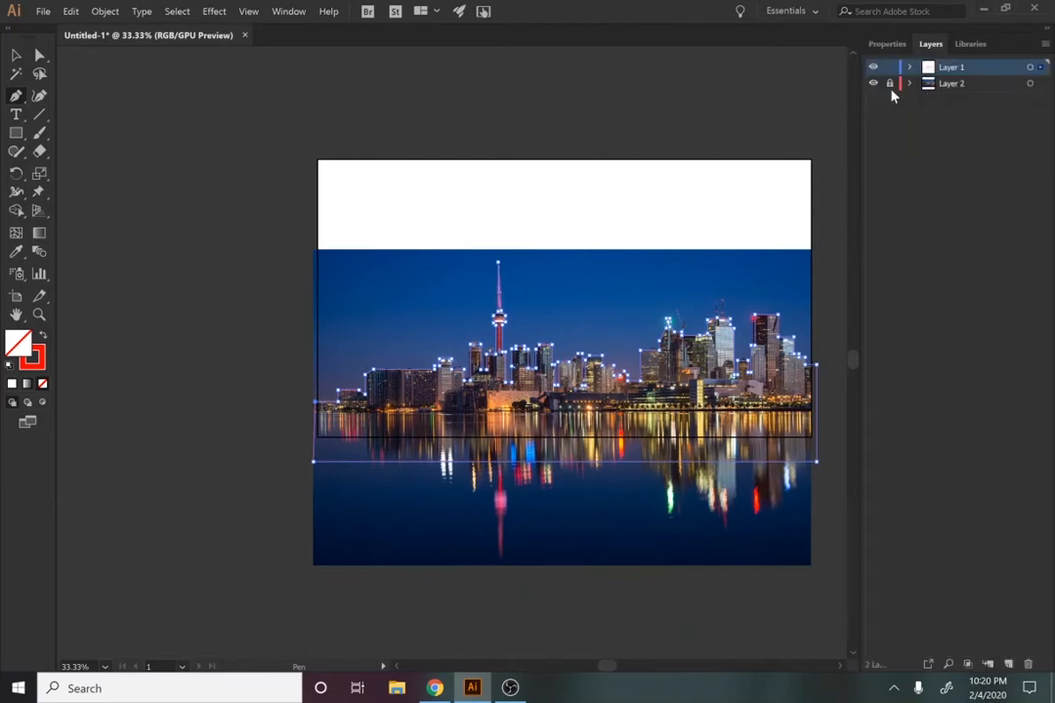
left_click(873, 67)
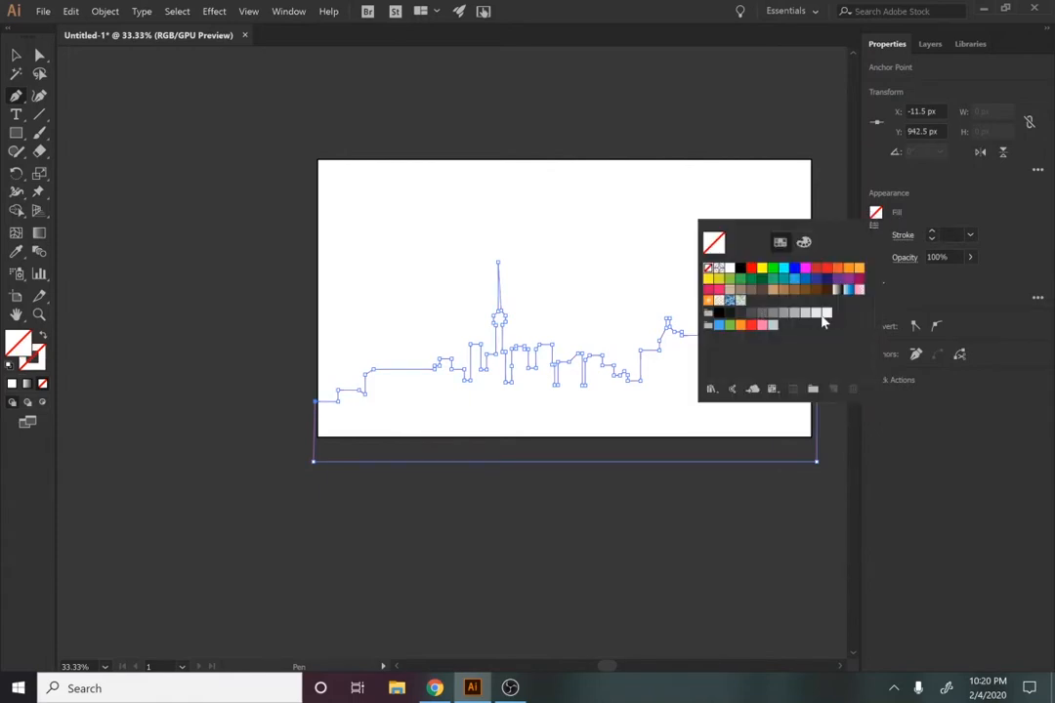
Fill the skyline outline light grey and make the dusk photo layer current.
left_click(795, 313)
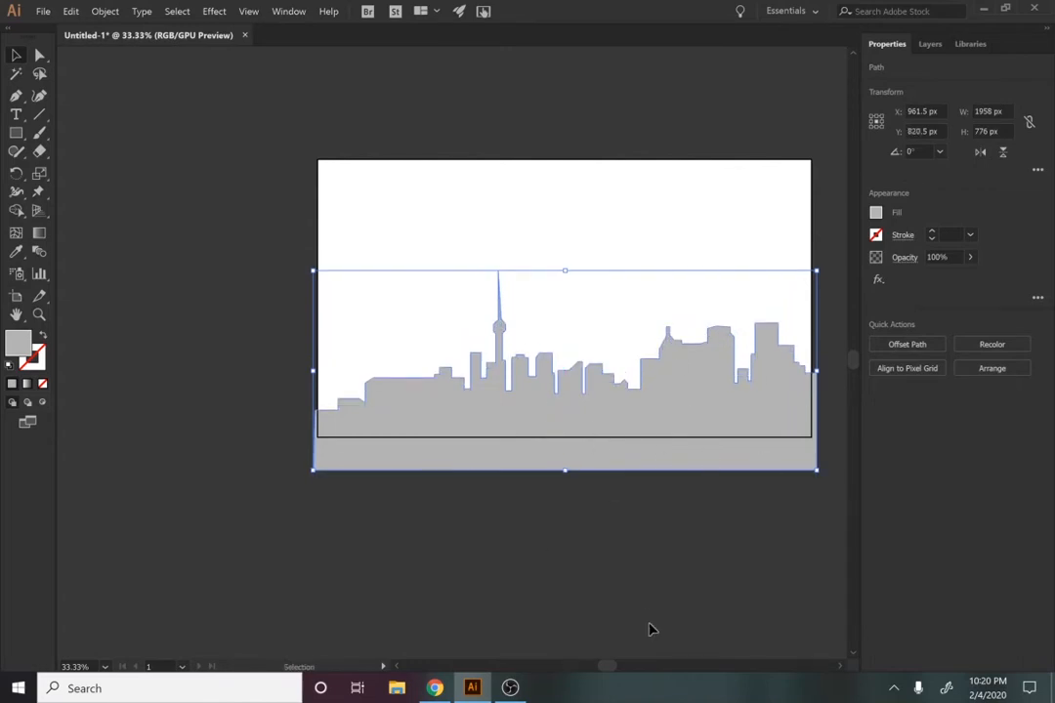
left_click(929, 43)
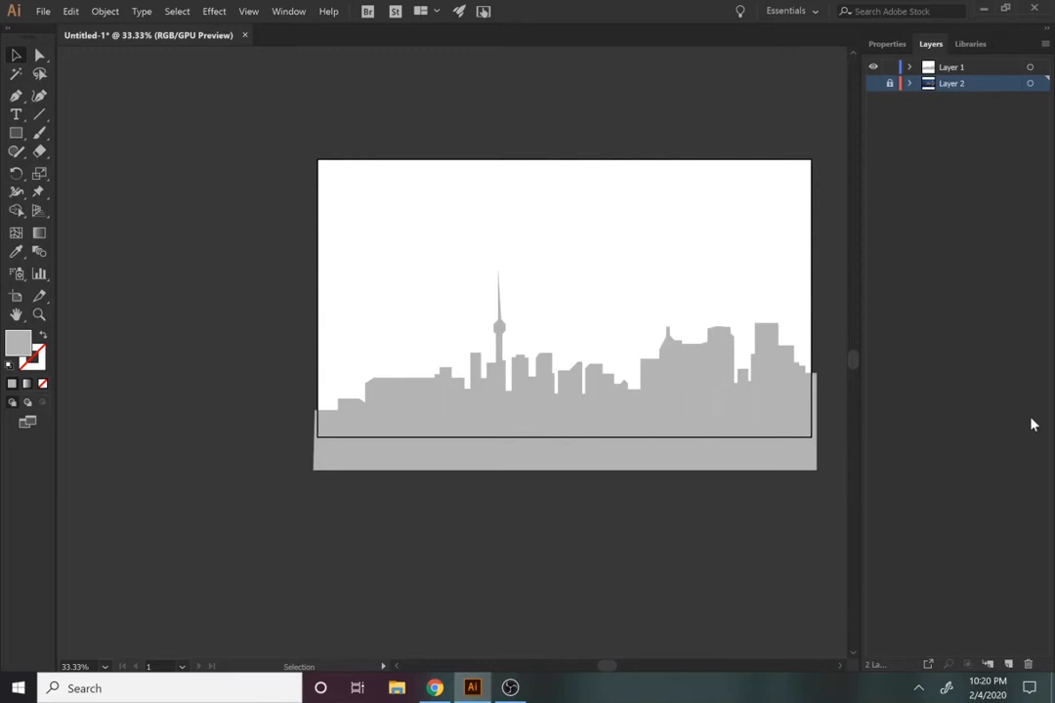
left_click(988, 664)
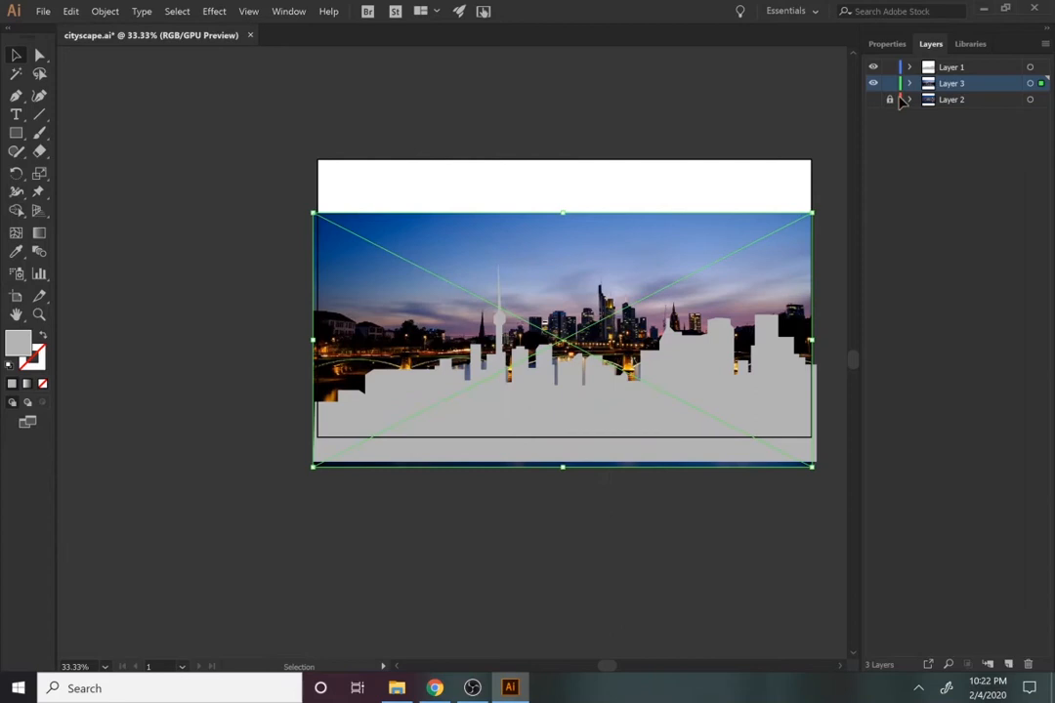
Lock the dusk photo layer, add a new layer, and rename a layer 'city 1'.
left_click(889, 83)
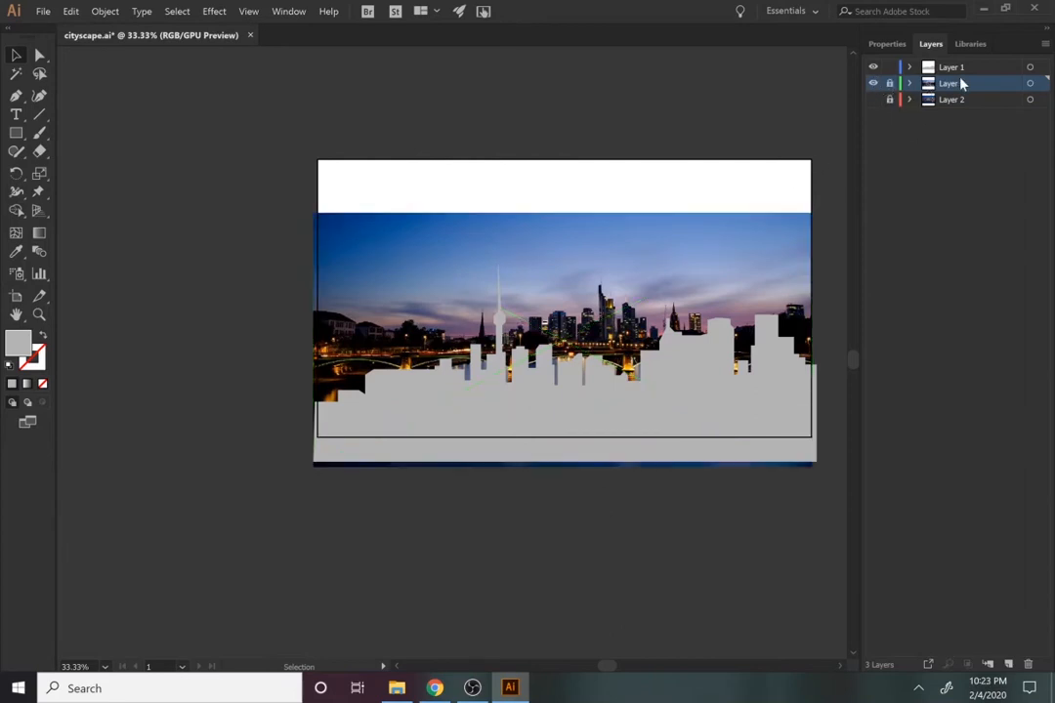
left_click(1009, 665)
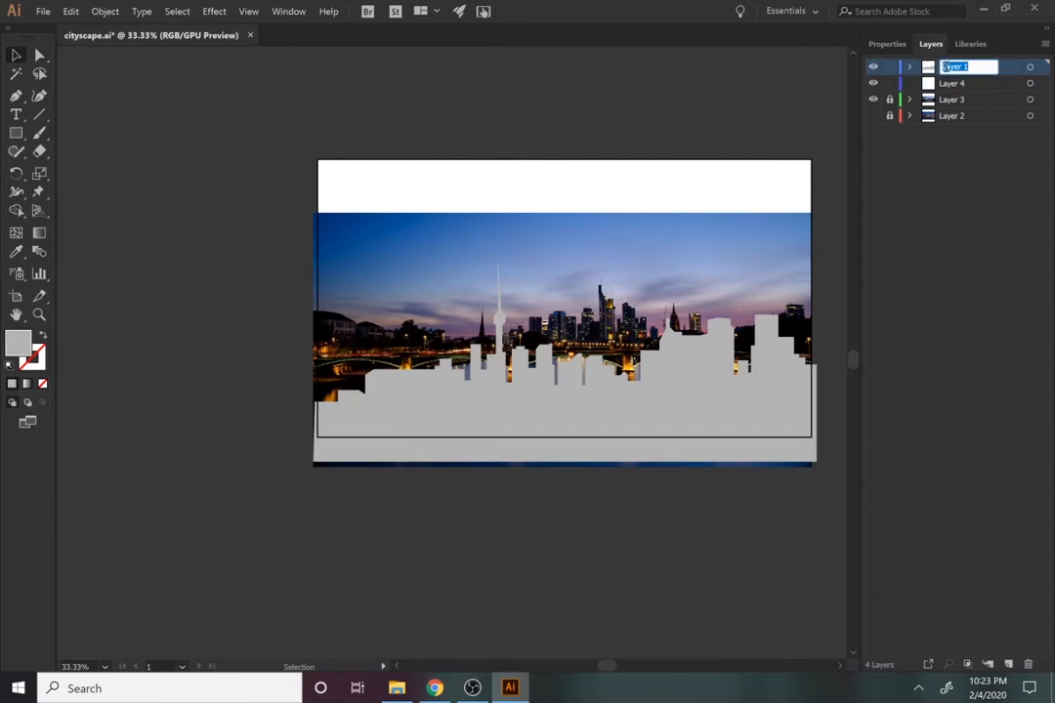
type("city 1")
left_click(967, 83)
type("city 2")
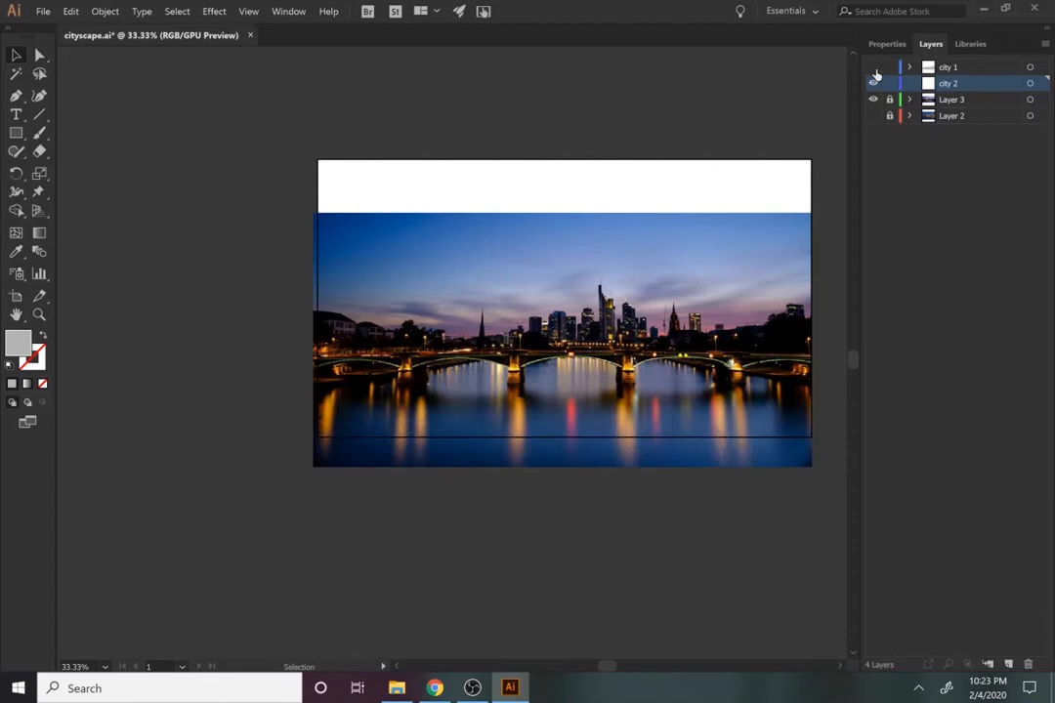
Select the Pen tool with Fill set to None for the bridge skyline.
left_click(886, 43)
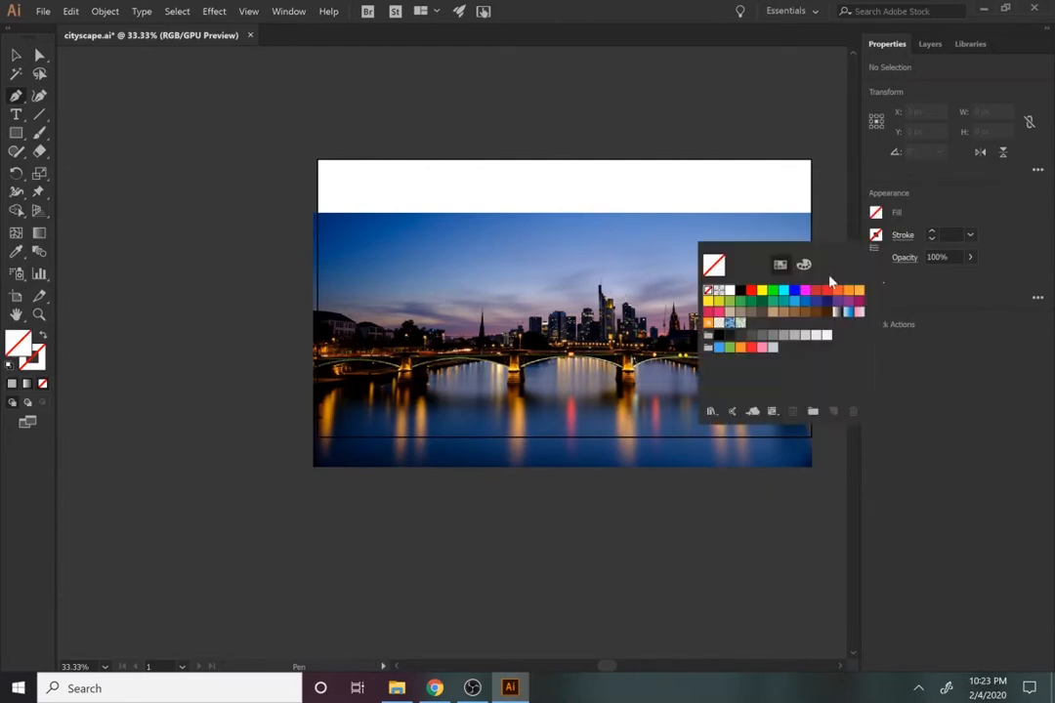
left_click(751, 290)
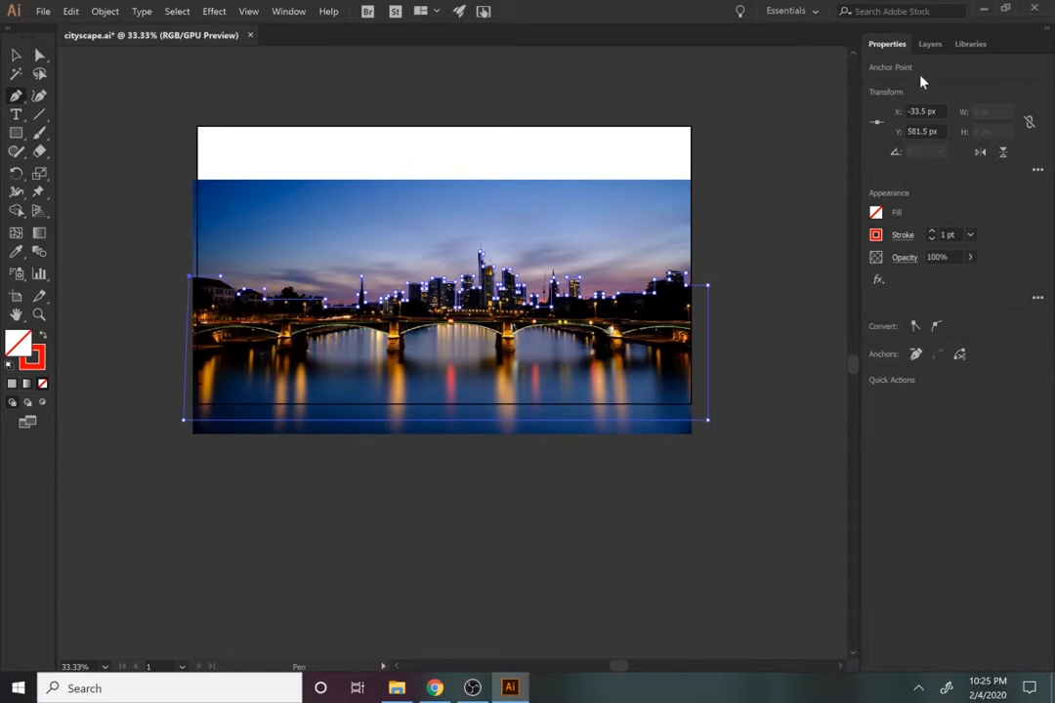
Show the city 1 layer behind the bridge outline and give the outline a stroke-free grey fill.
left_click(930, 43)
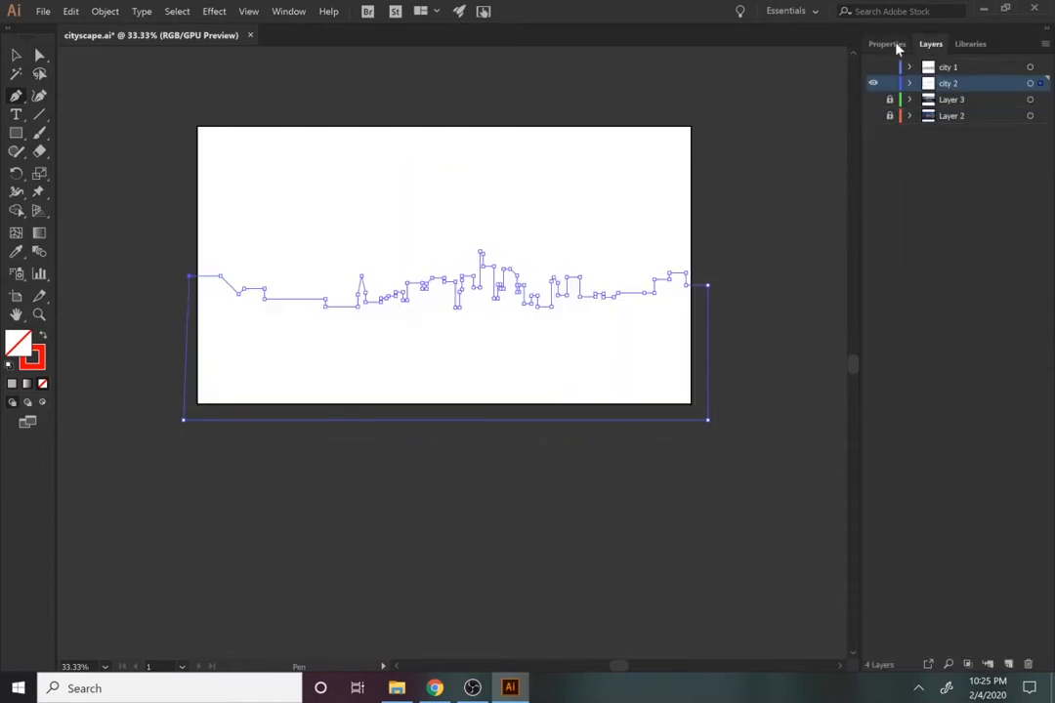
left_click(874, 66)
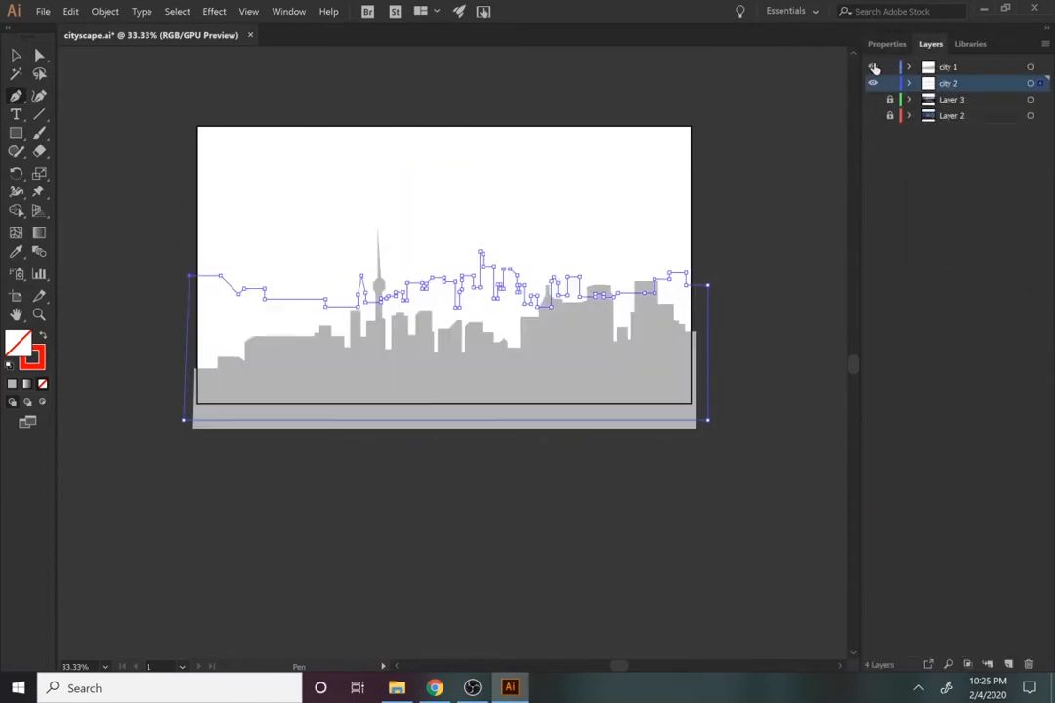
left_click(887, 43)
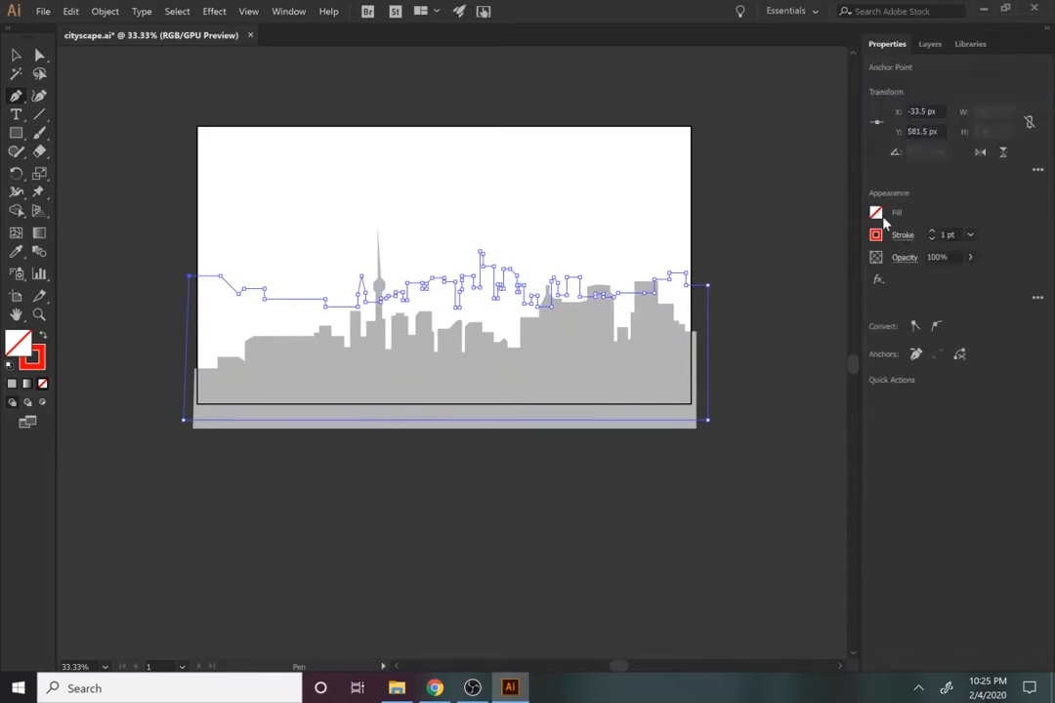
left_click(876, 234)
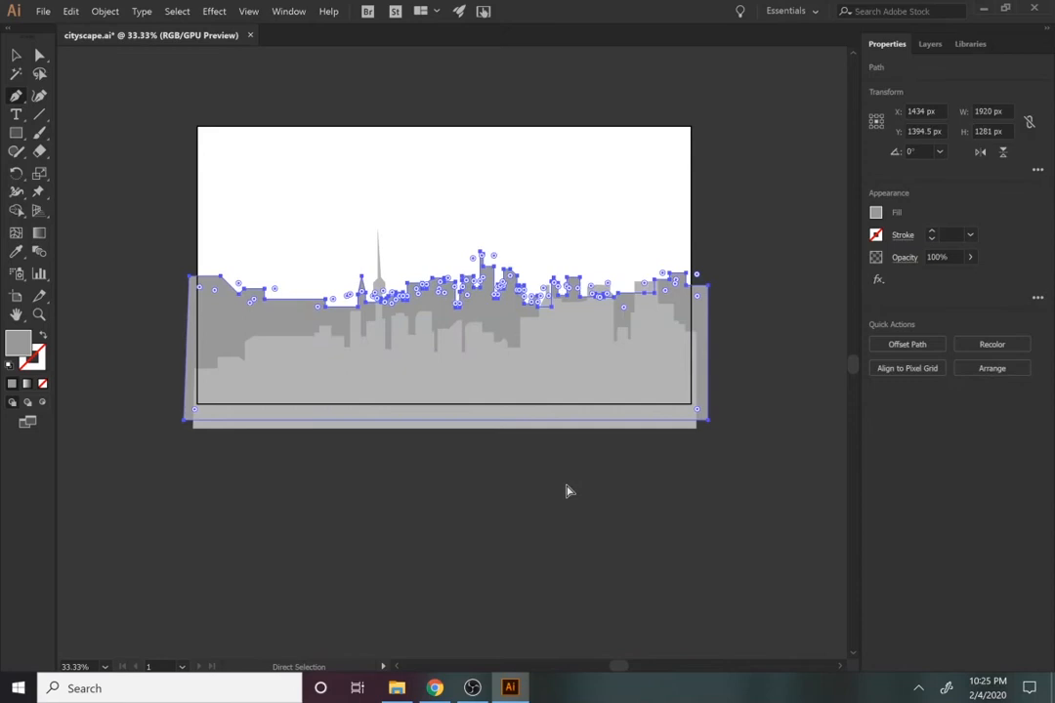
Open the Layers panel while working on the Sydney harbour skyline traced on Layer 6.
left_click(929, 43)
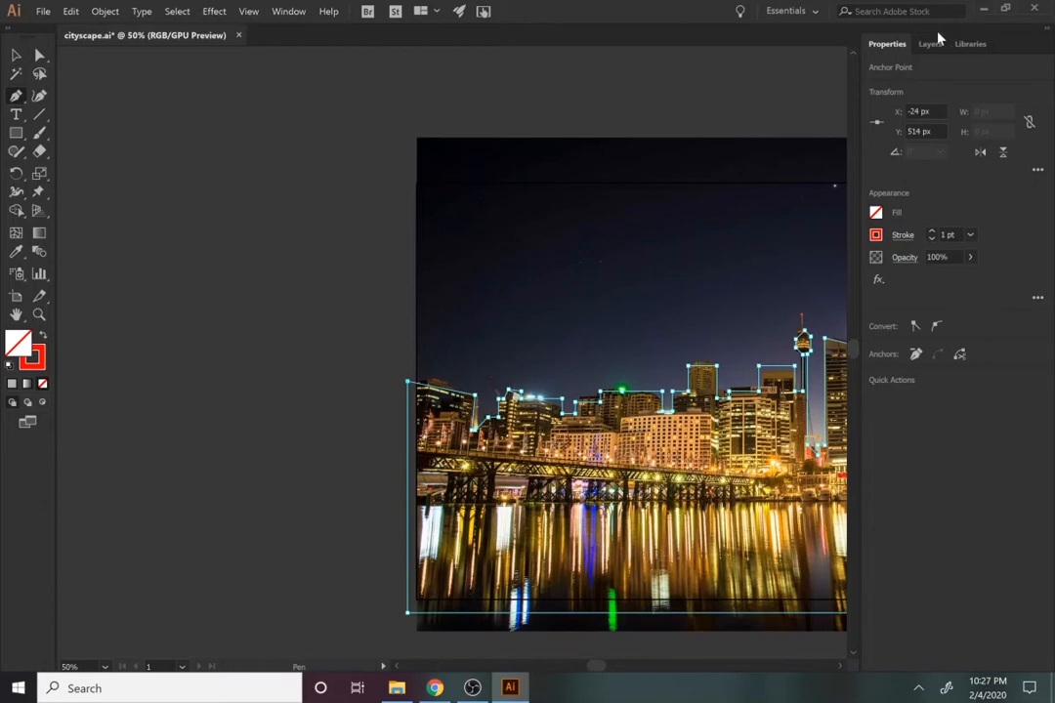
left_click(931, 43)
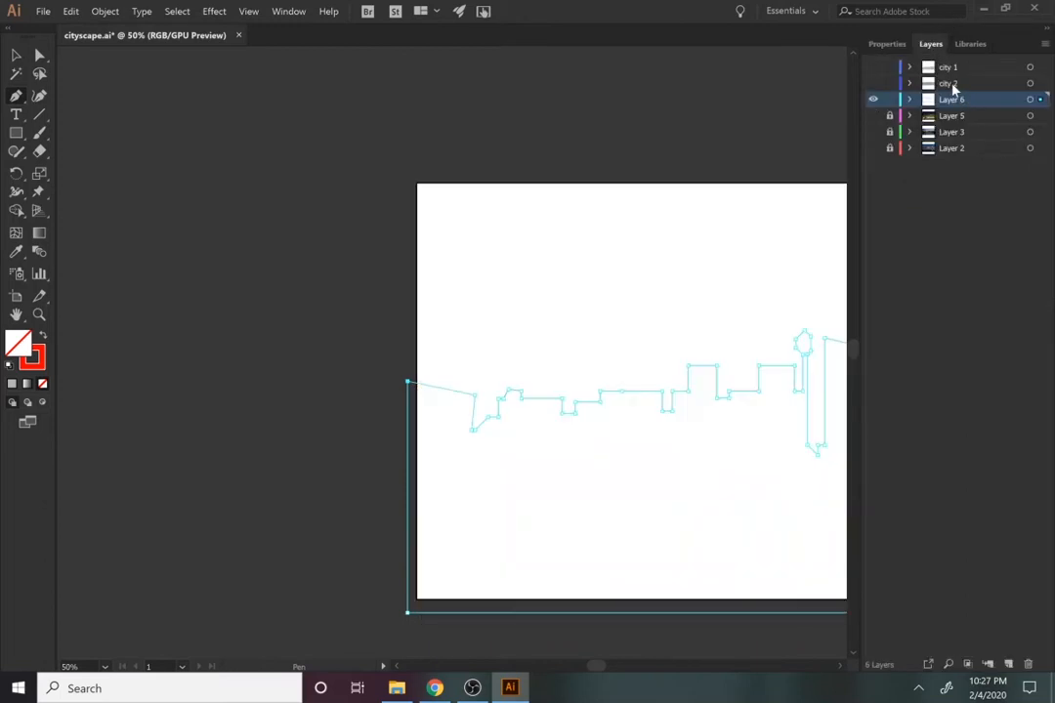
Remove the Sydney outline's stroke and fill it with a dark grey swatch.
left_click(887, 43)
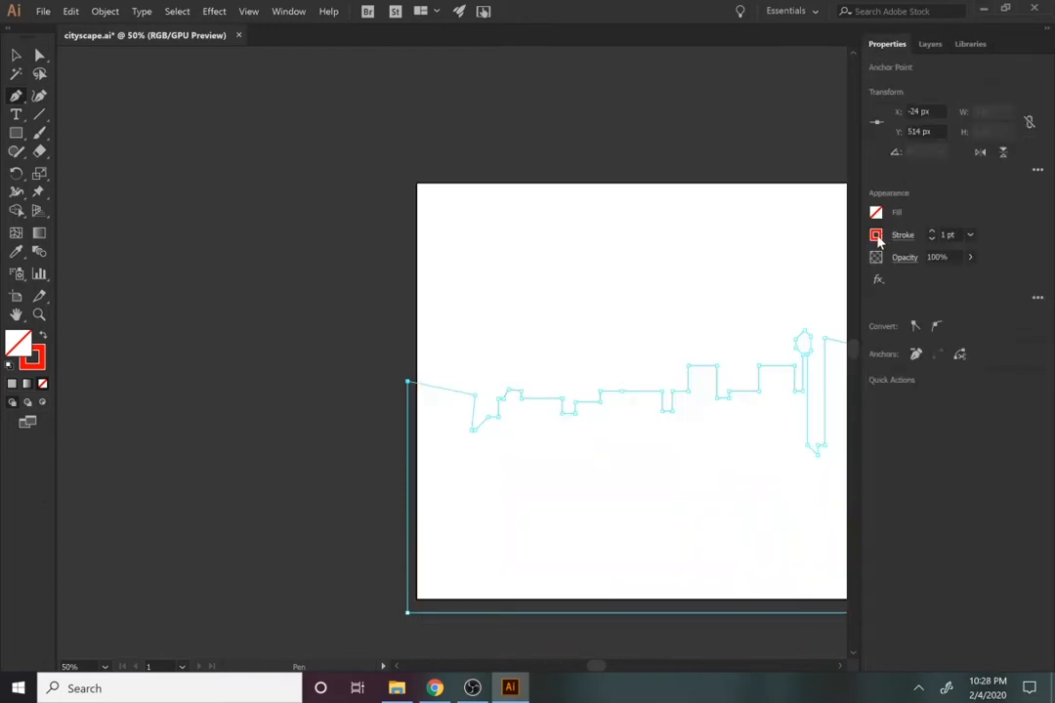
left_click(875, 235)
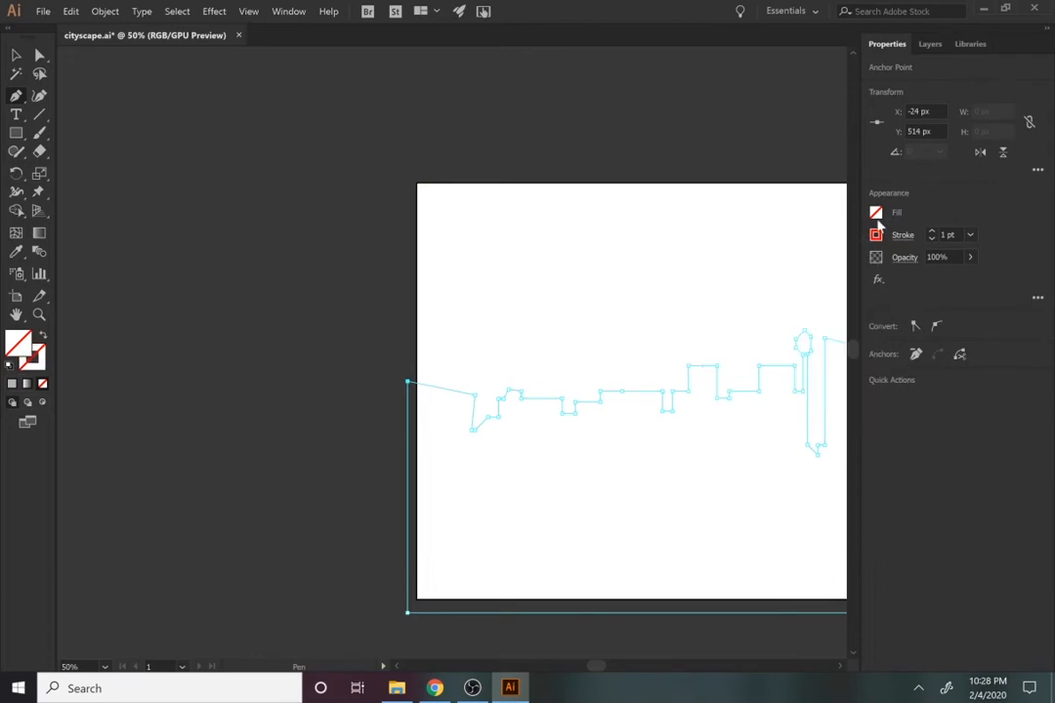
left_click(876, 234)
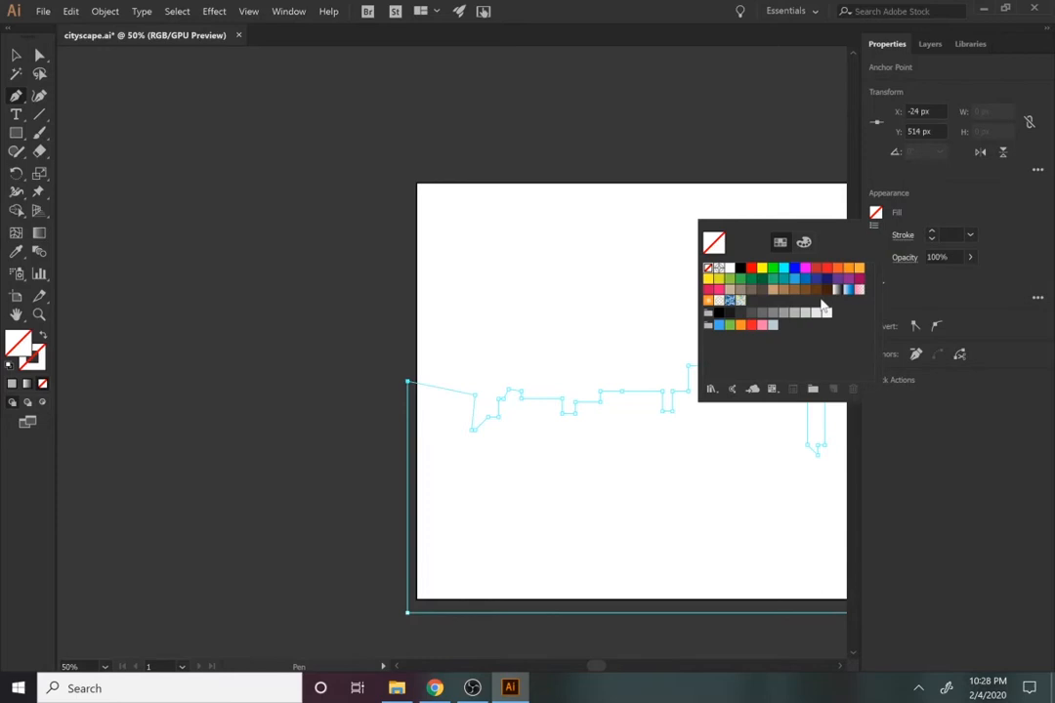
left_click(761, 312)
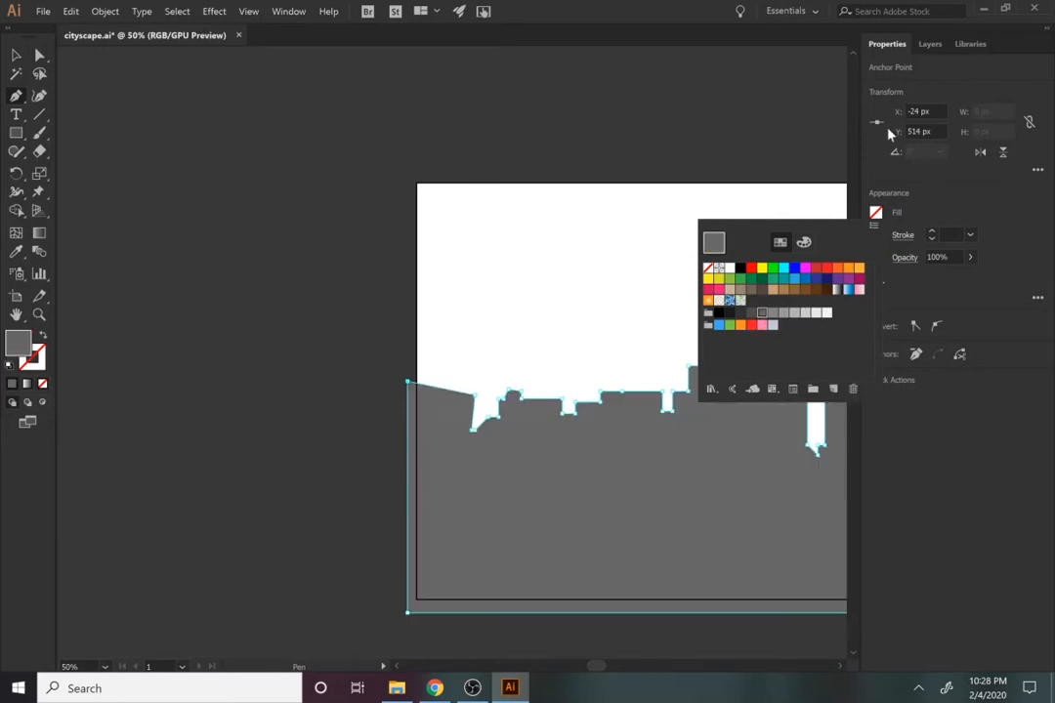
left_click(930, 43)
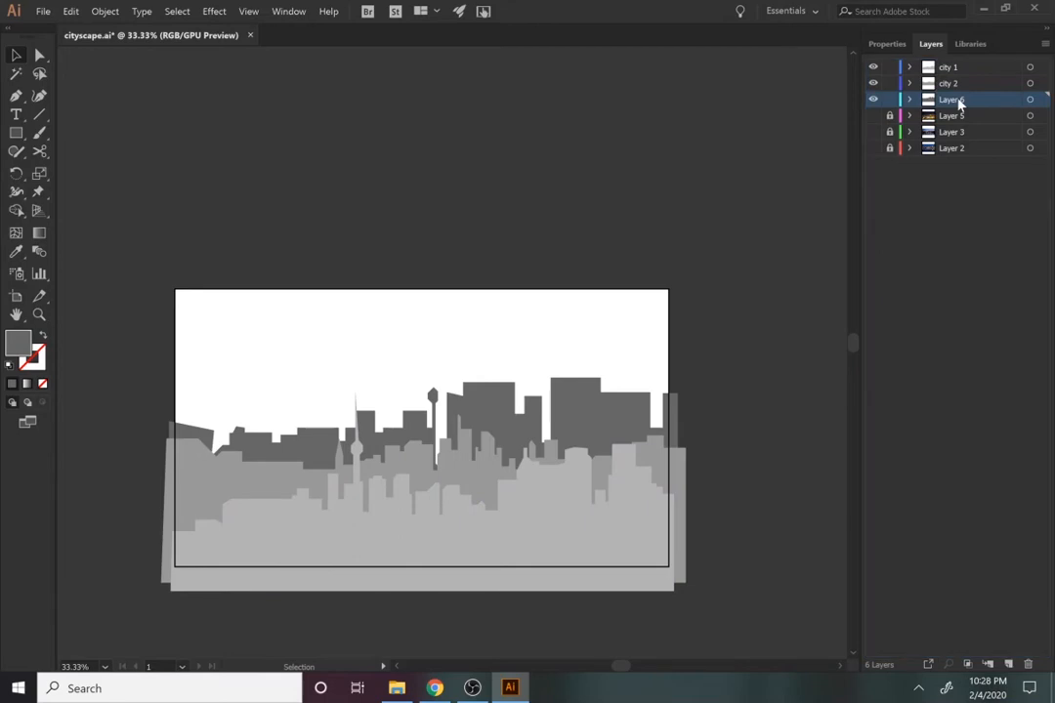
Make city 2, then city 1 current, and add Layer 7 beneath the skyline layers.
left_click(947, 82)
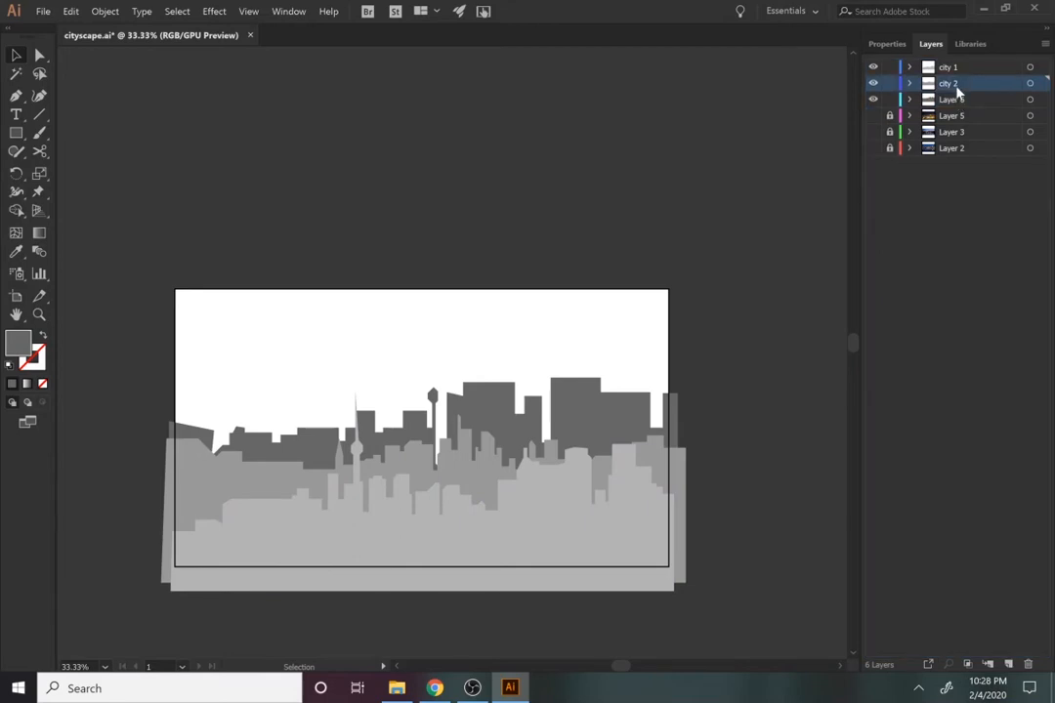
left_click(948, 67)
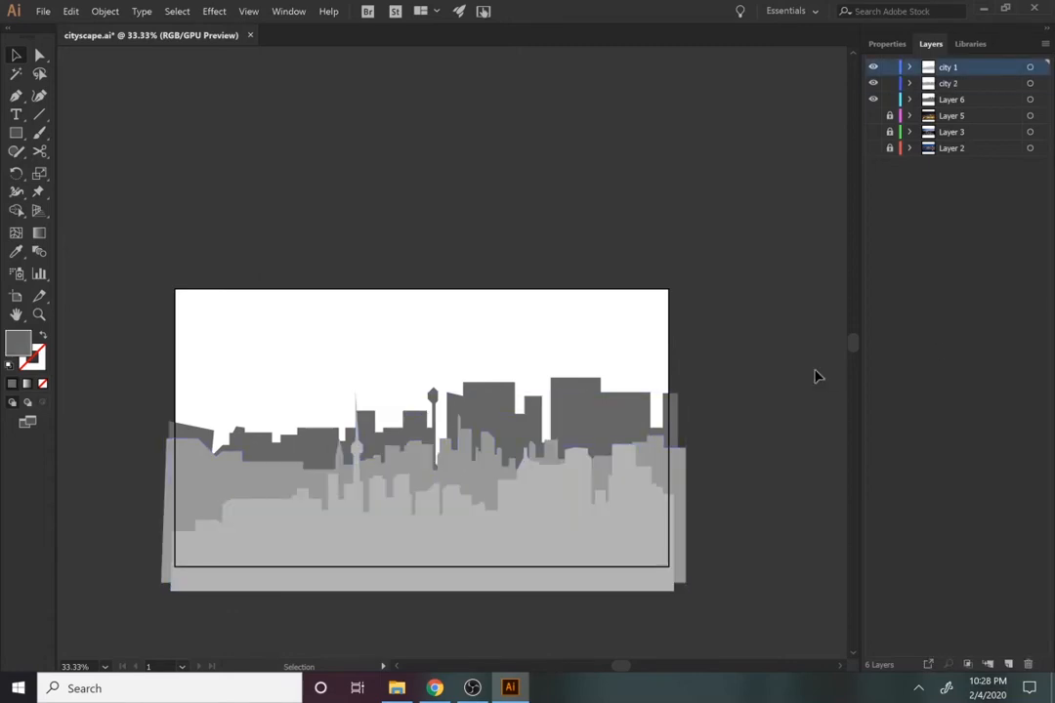
mouse_move(720, 439)
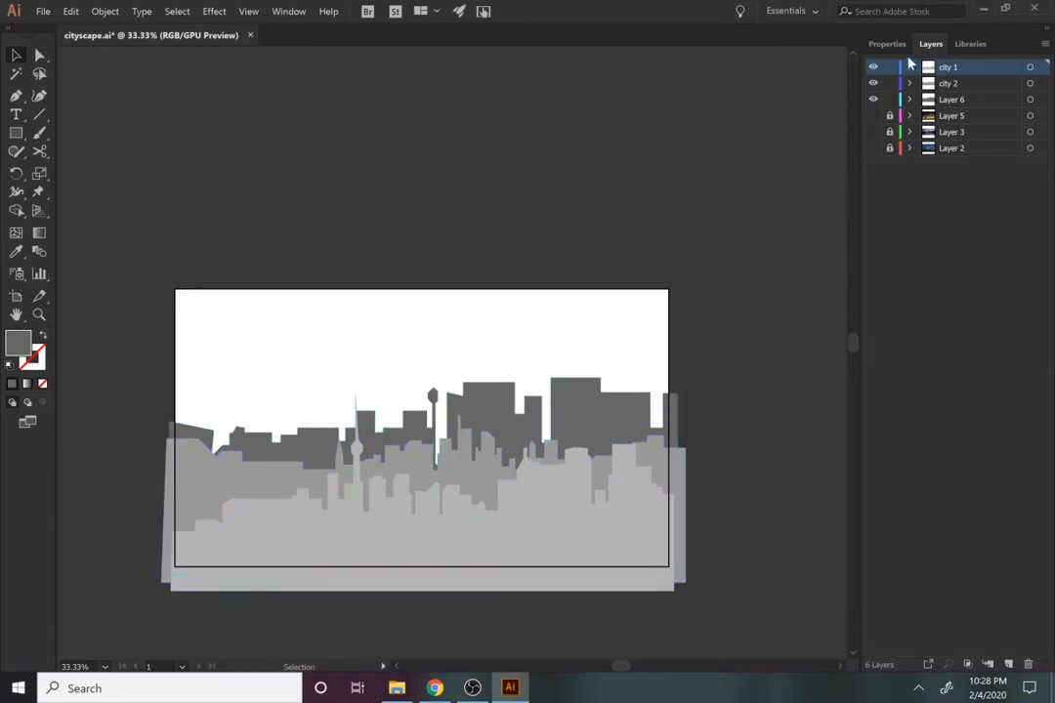
left_click(886, 44)
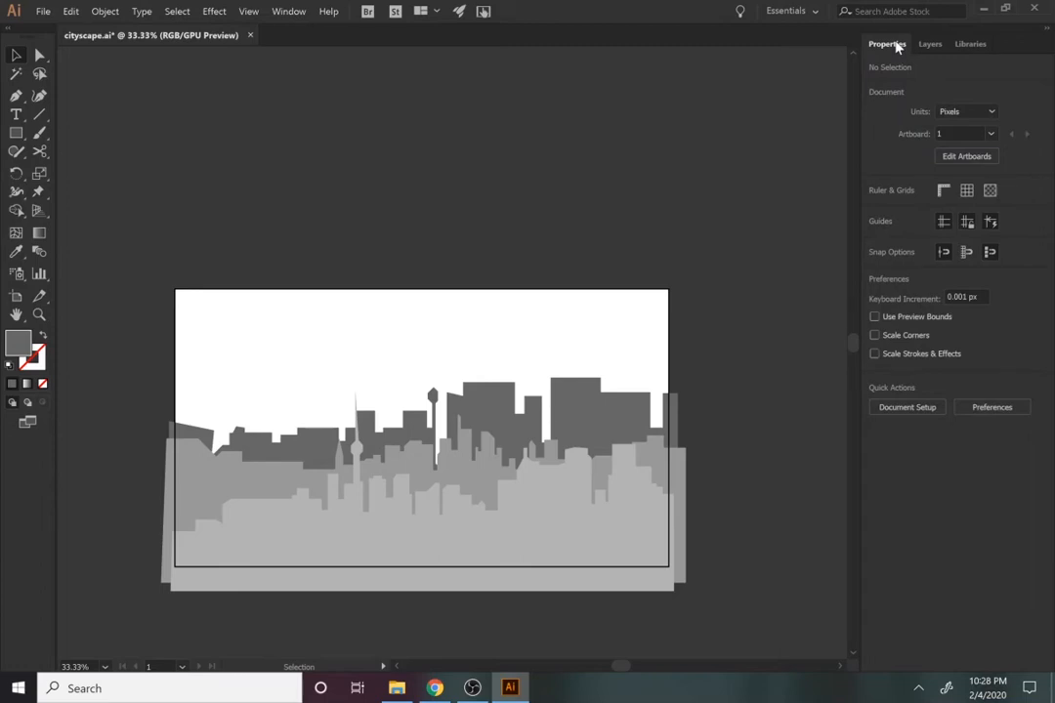
left_click(930, 43)
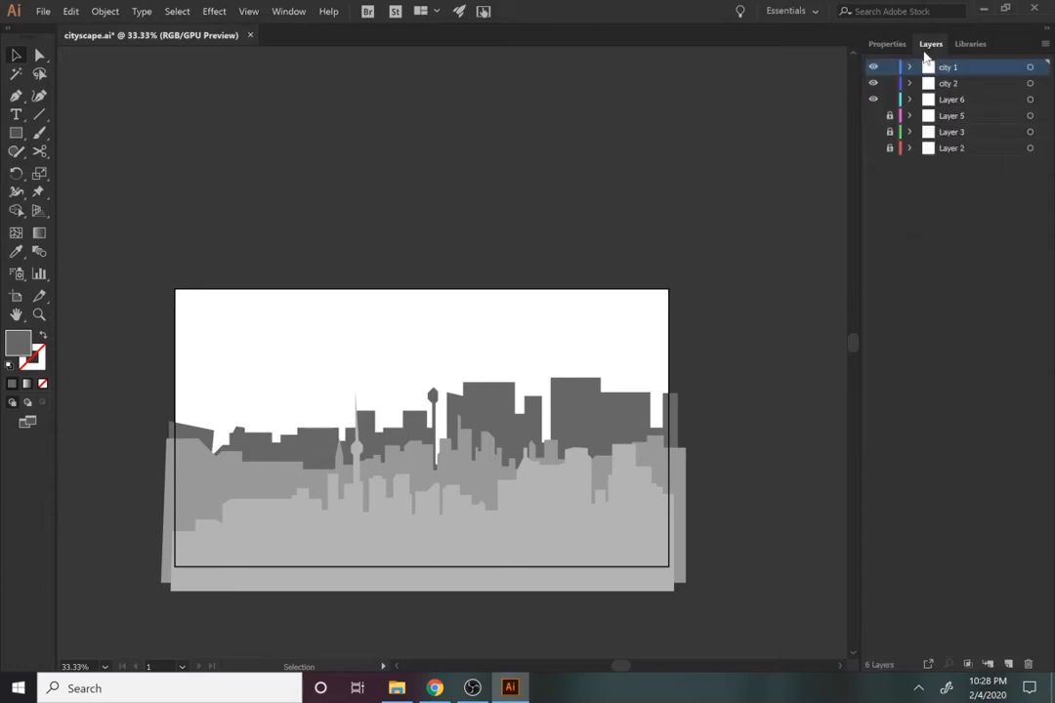
left_click(952, 115)
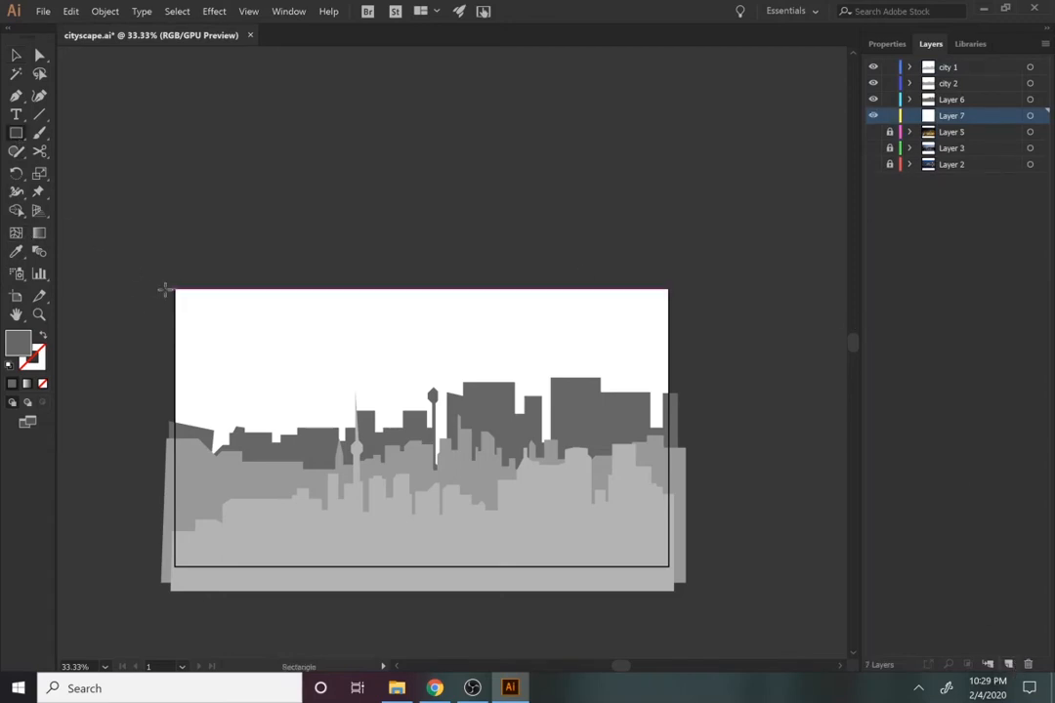
mouse_move(208, 269)
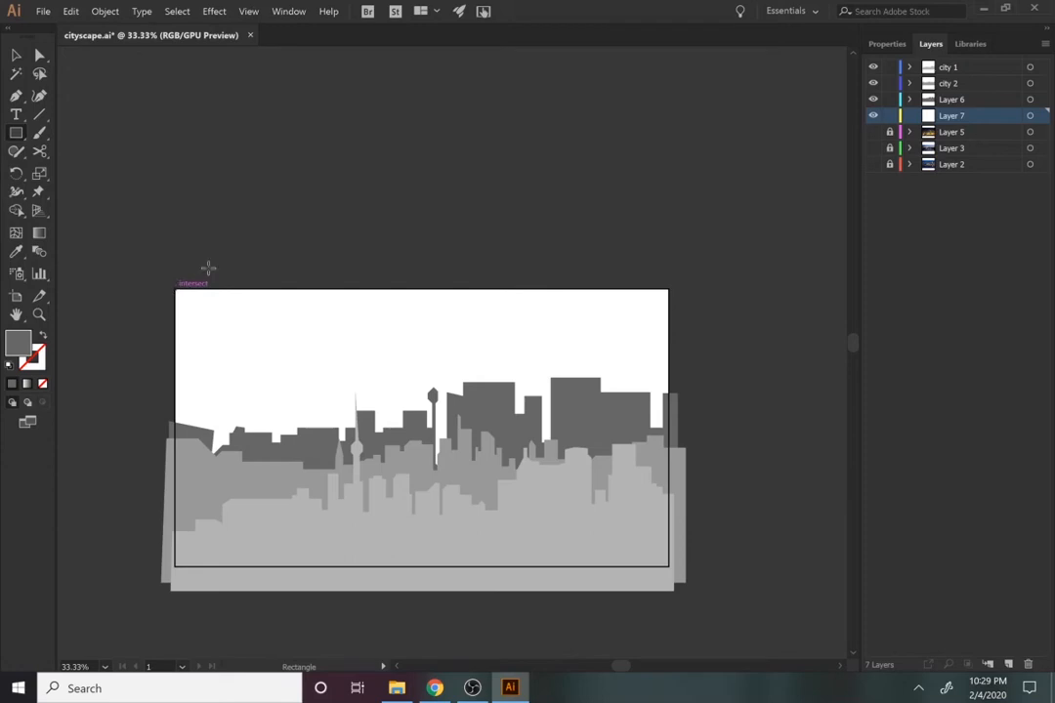
mouse_move(49, 36)
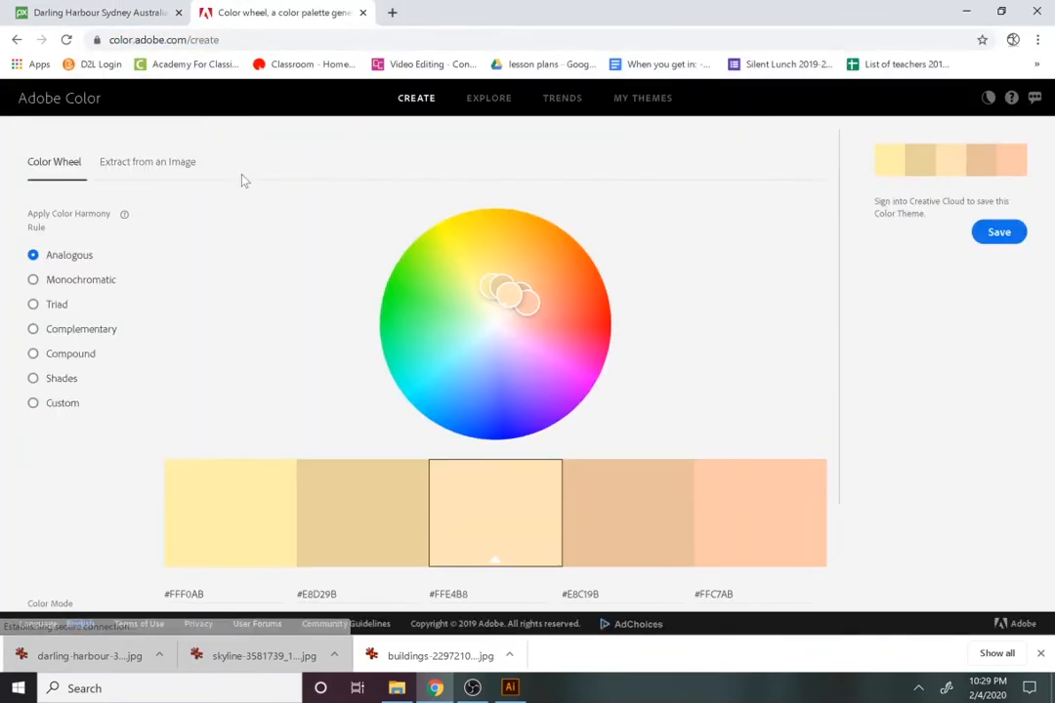
Search Adobe Color for 'city', copy the Manhattan palette's yellow hex code, and return to Illustrator.
left_click(489, 98)
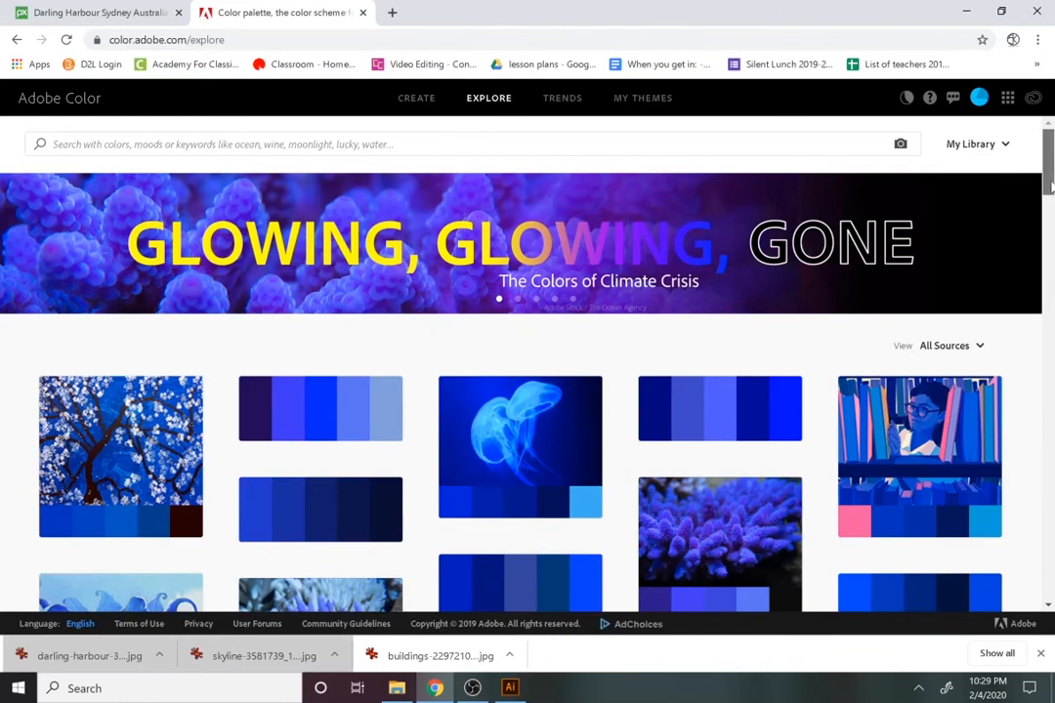
scroll("down", 3)
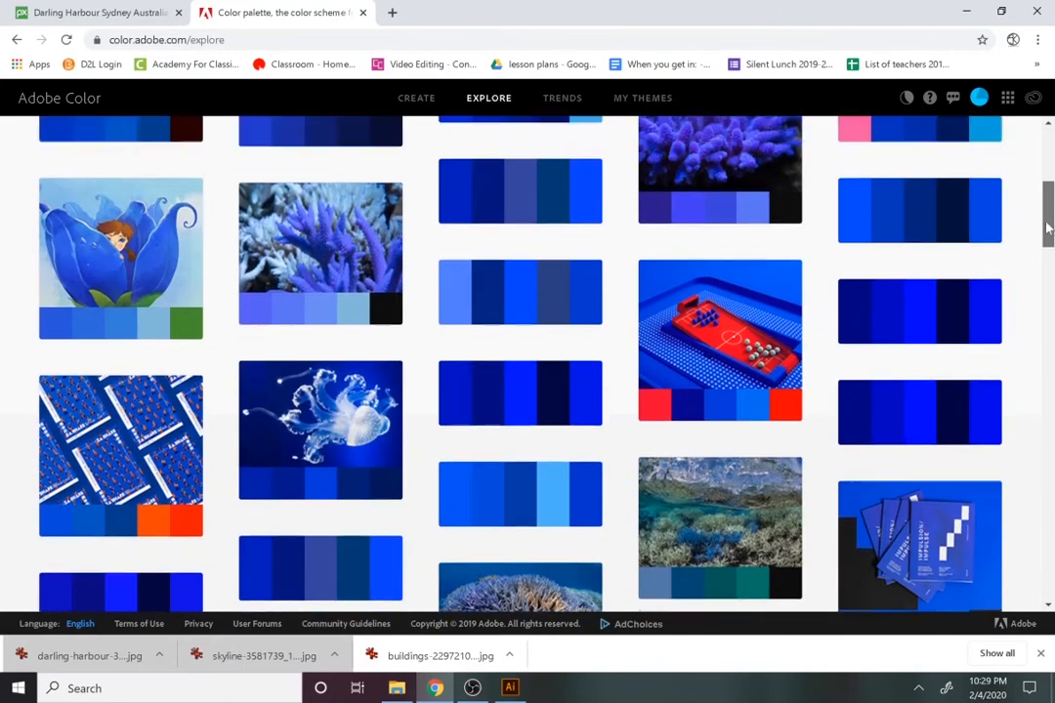
scroll("up", 3)
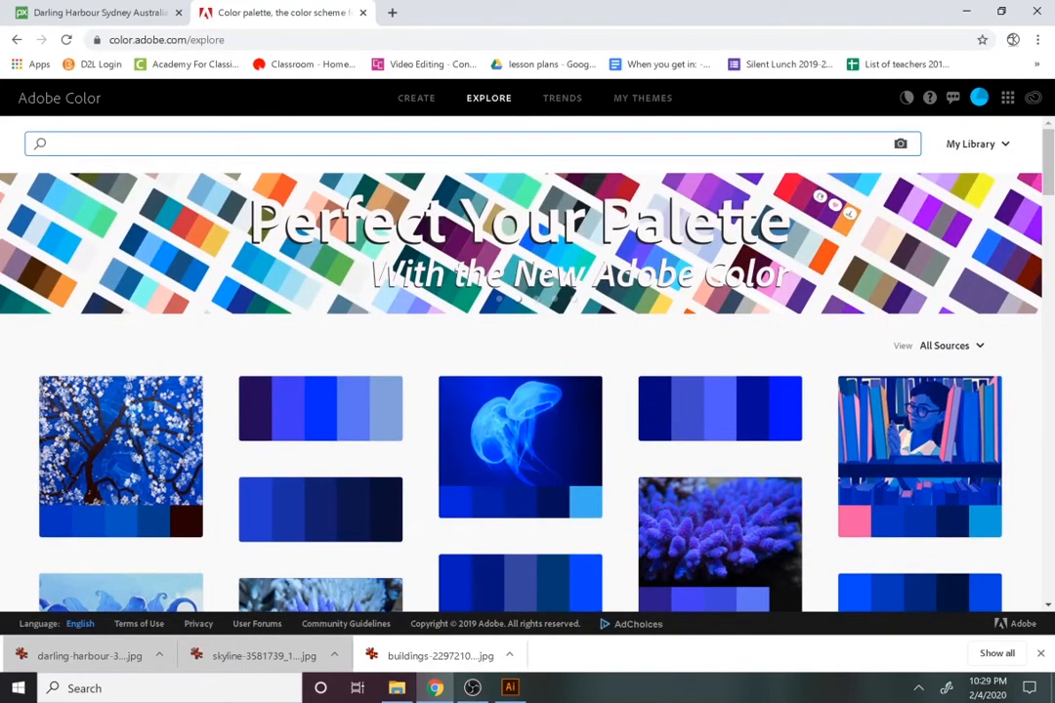
type("city")
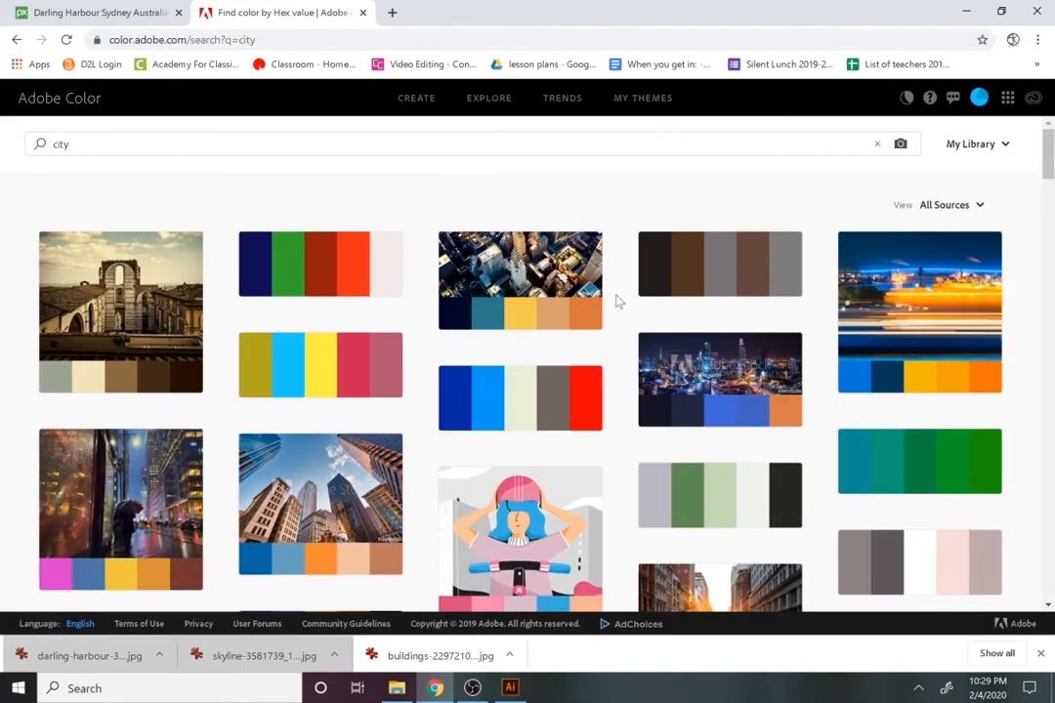
left_click(520, 280)
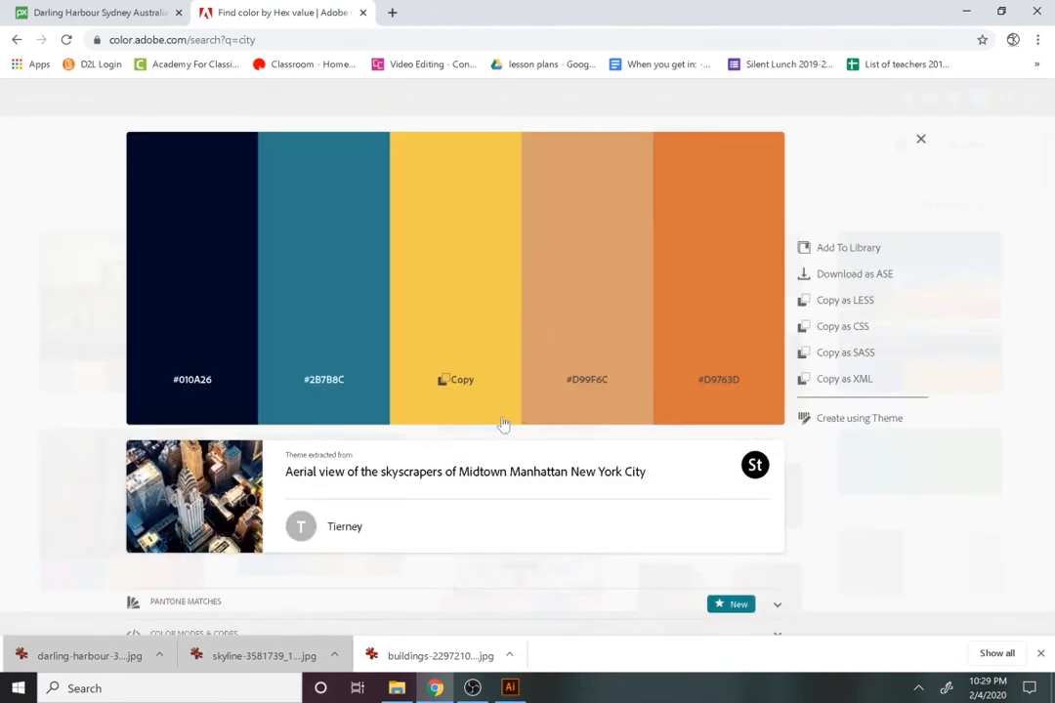
left_click(461, 379)
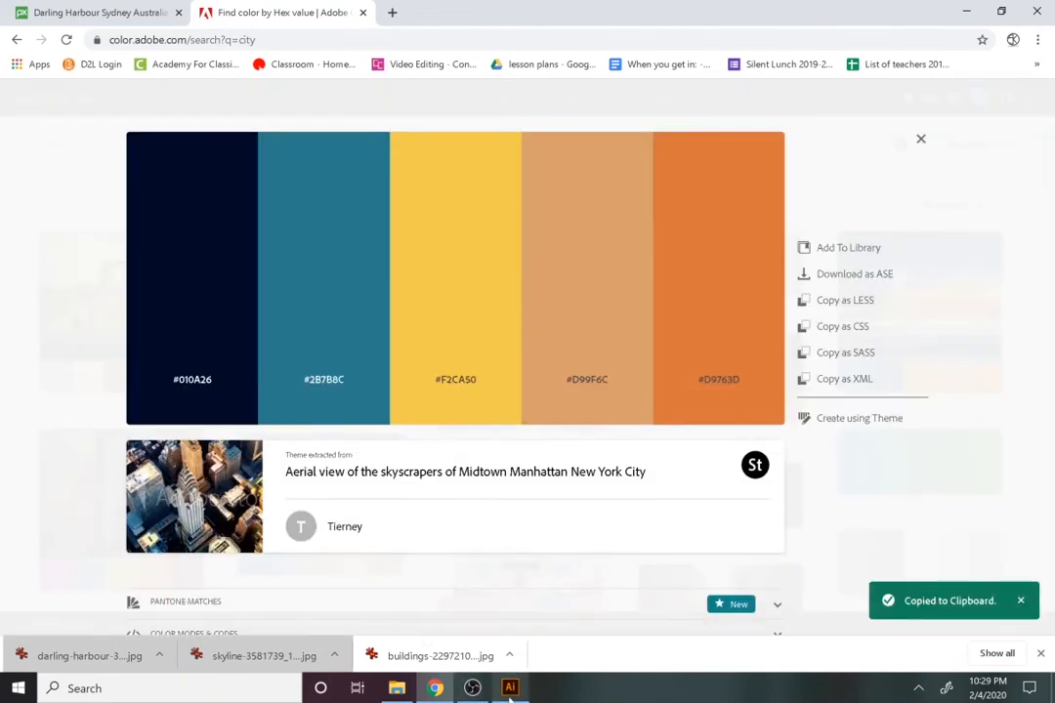
left_click(509, 688)
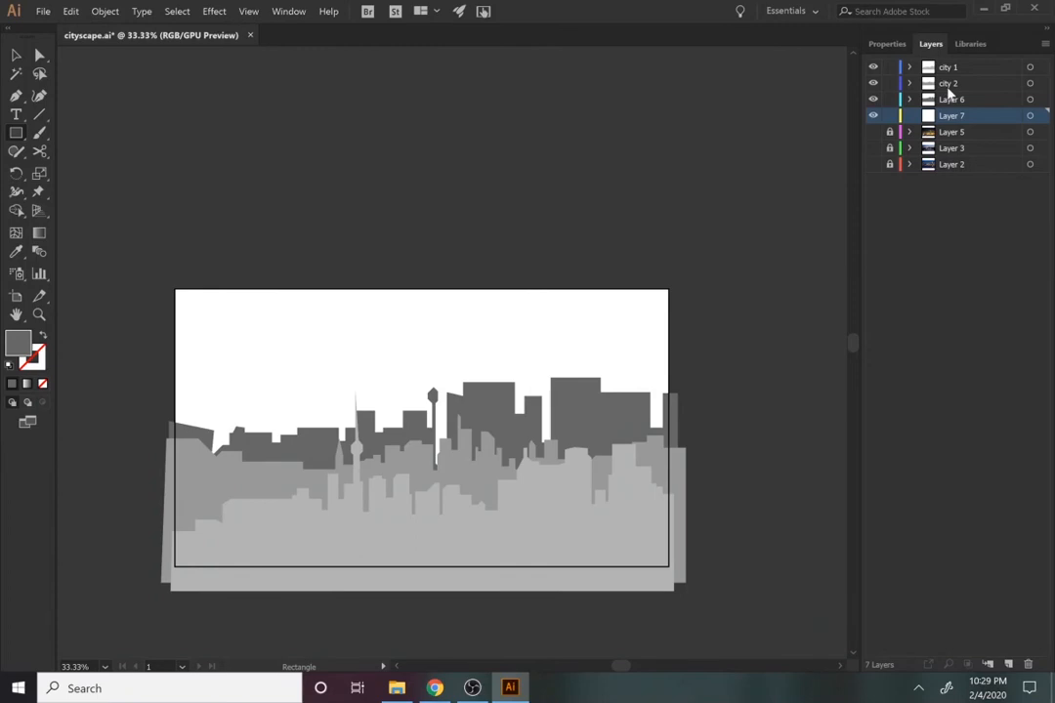
Select the back and middle skyline rows and apply the palette's dark navy hex code.
left_click(953, 98)
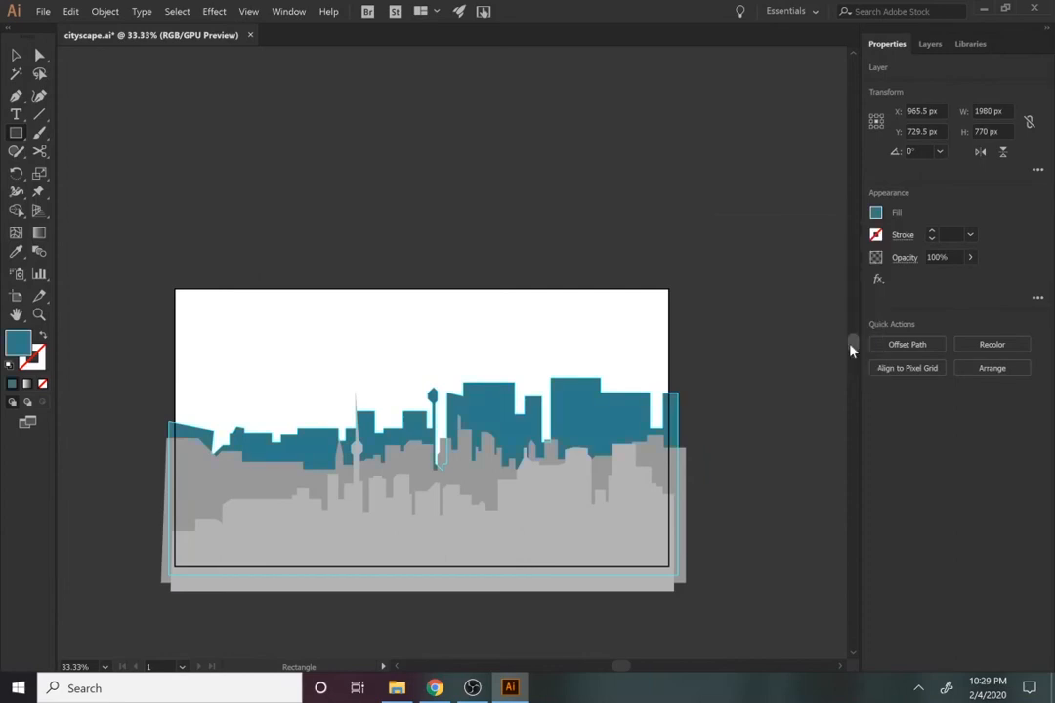
left_click(435, 688)
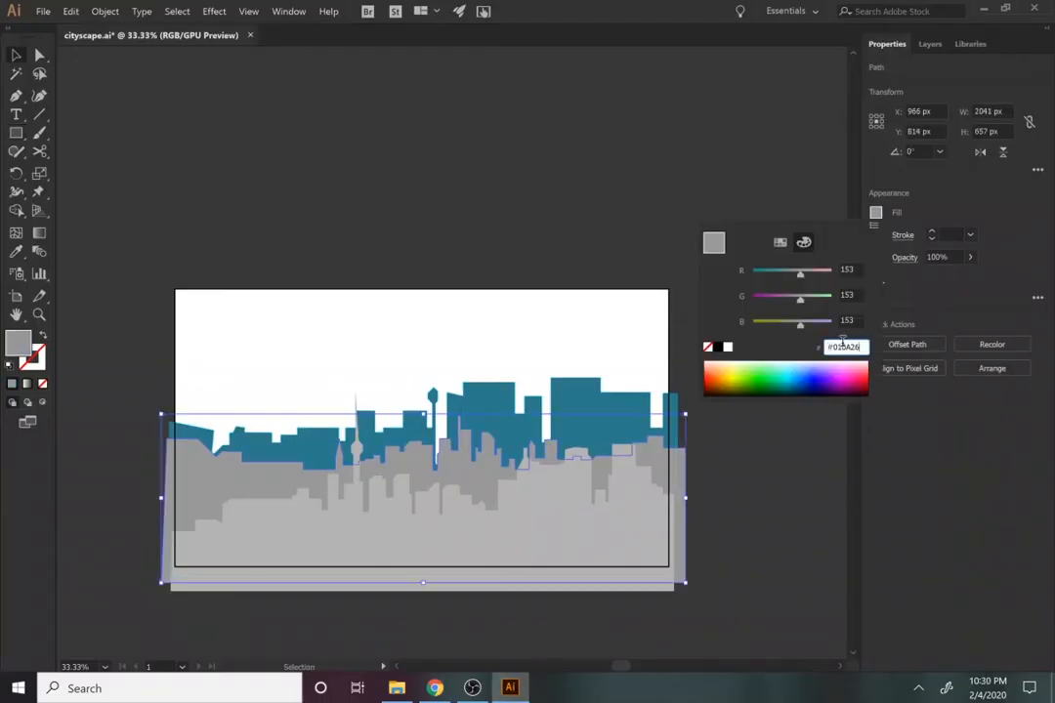
left_click(594, 380)
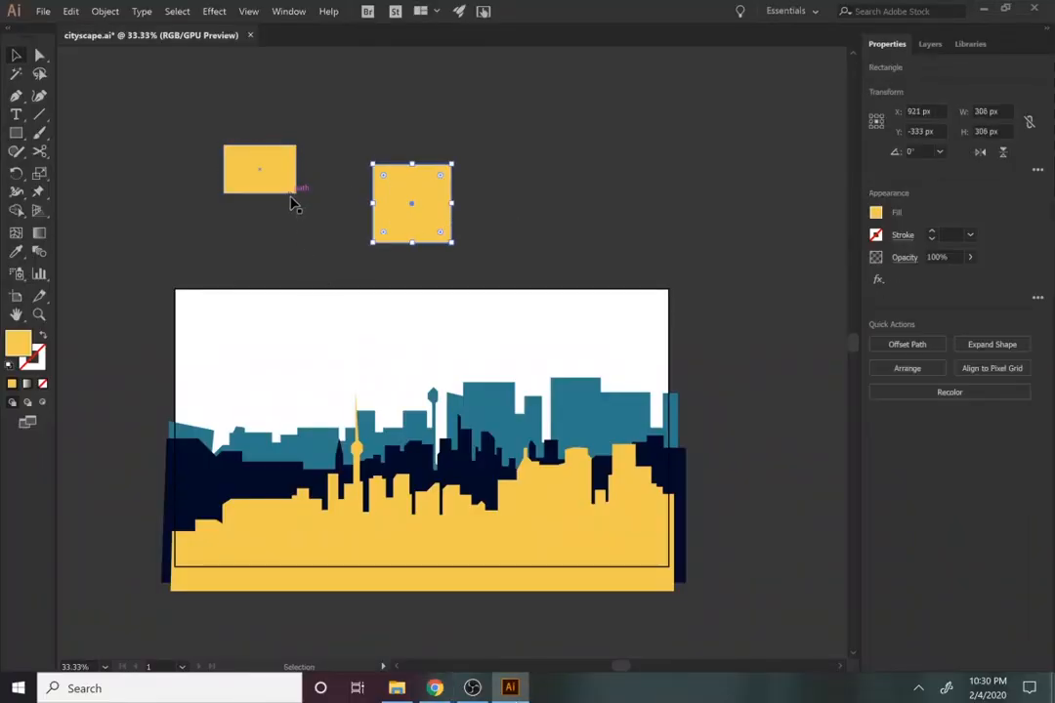
Recolour the small rectangle light orange and the square deep orange, saving each as a swatch.
left_click(259, 169)
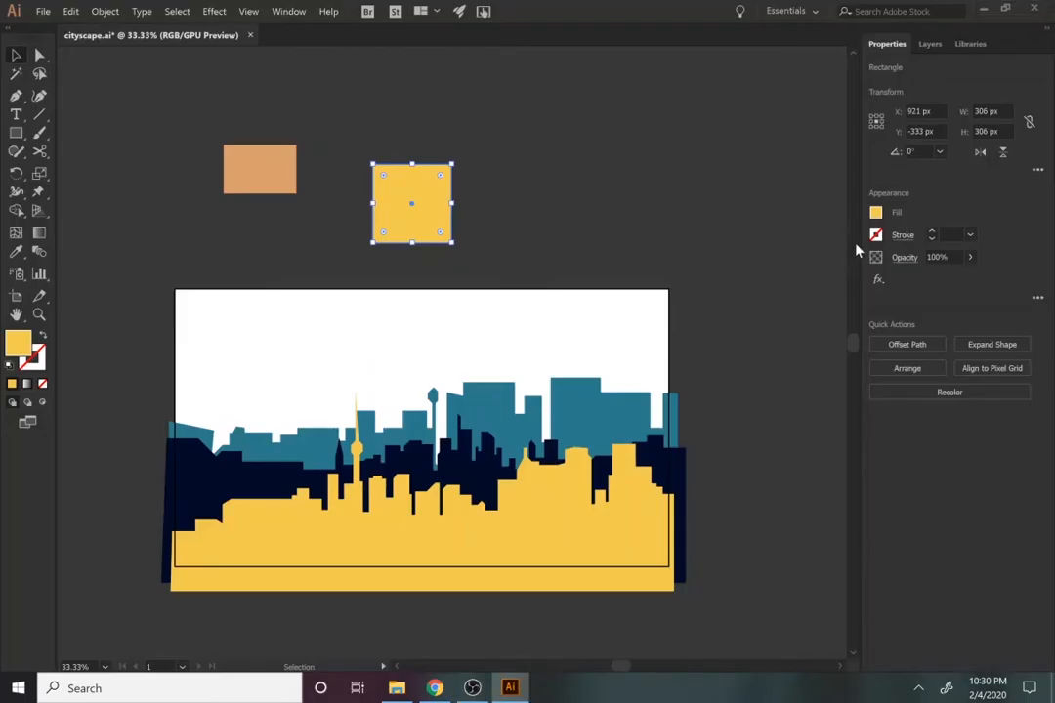
left_click(876, 212)
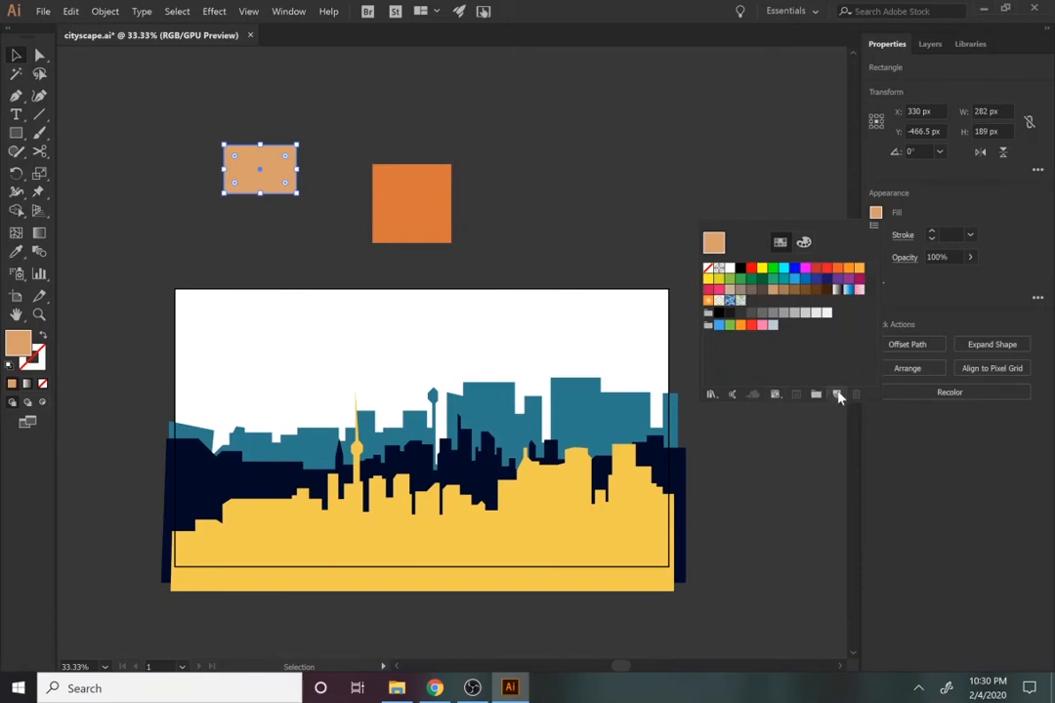
mouse_move(838, 394)
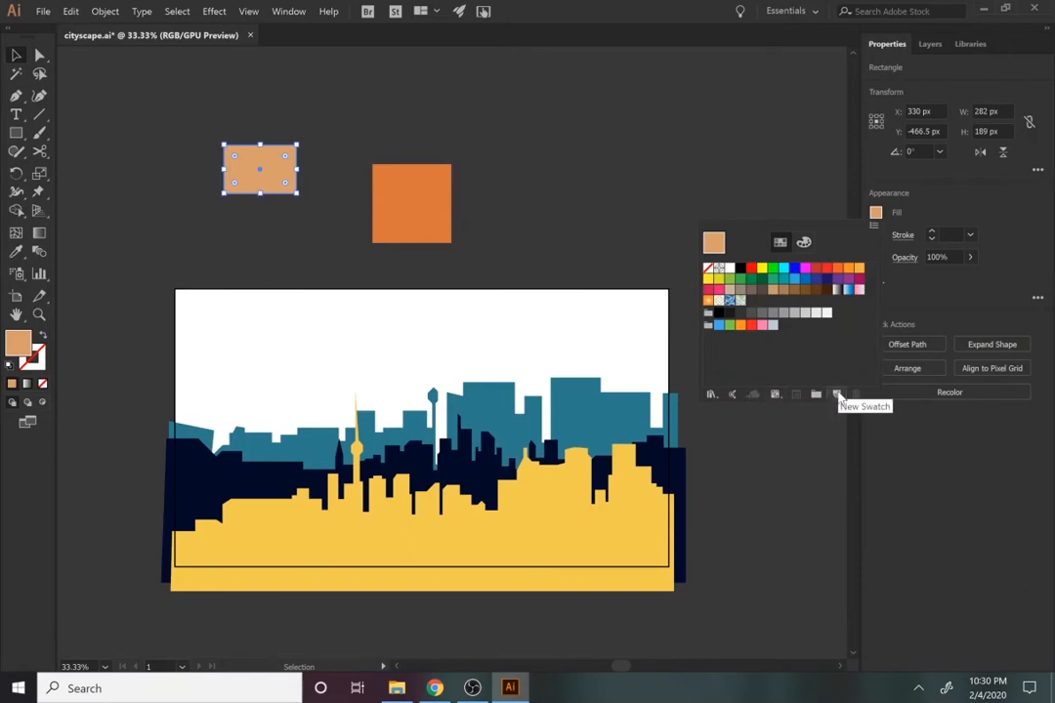
left_click(838, 393)
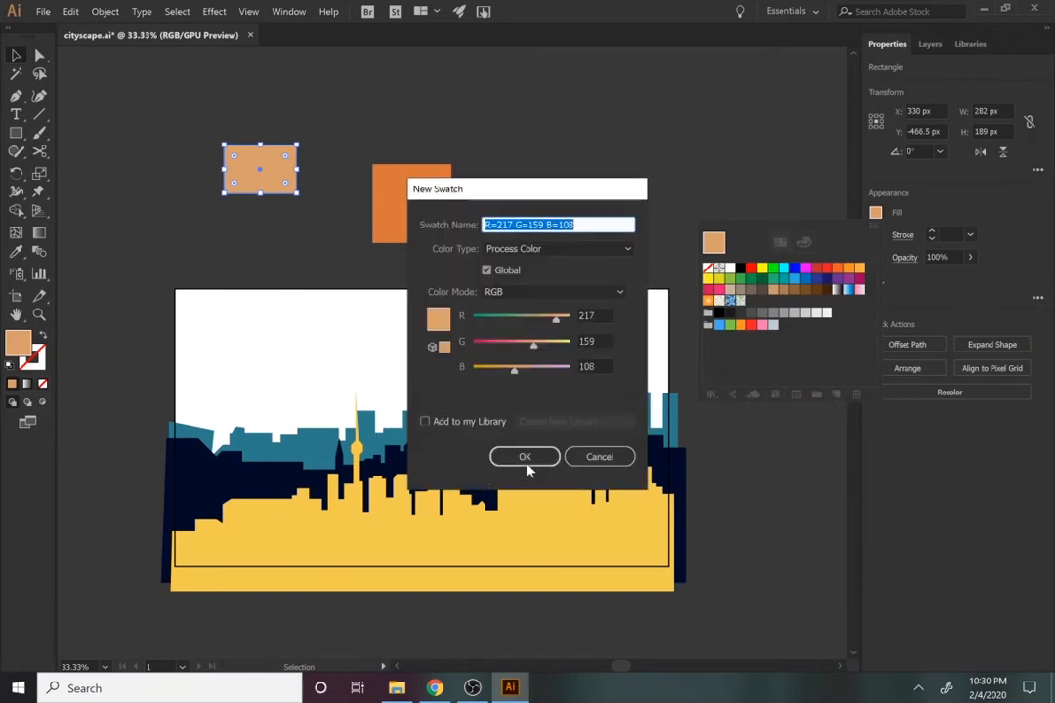
left_click(525, 456)
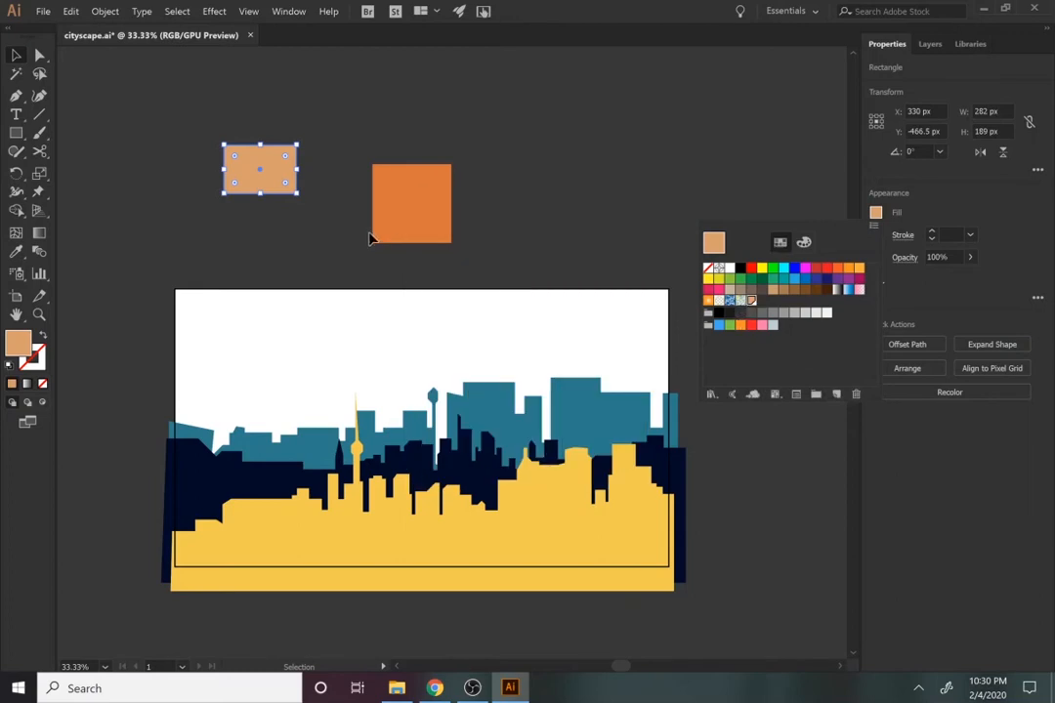
left_click(411, 203)
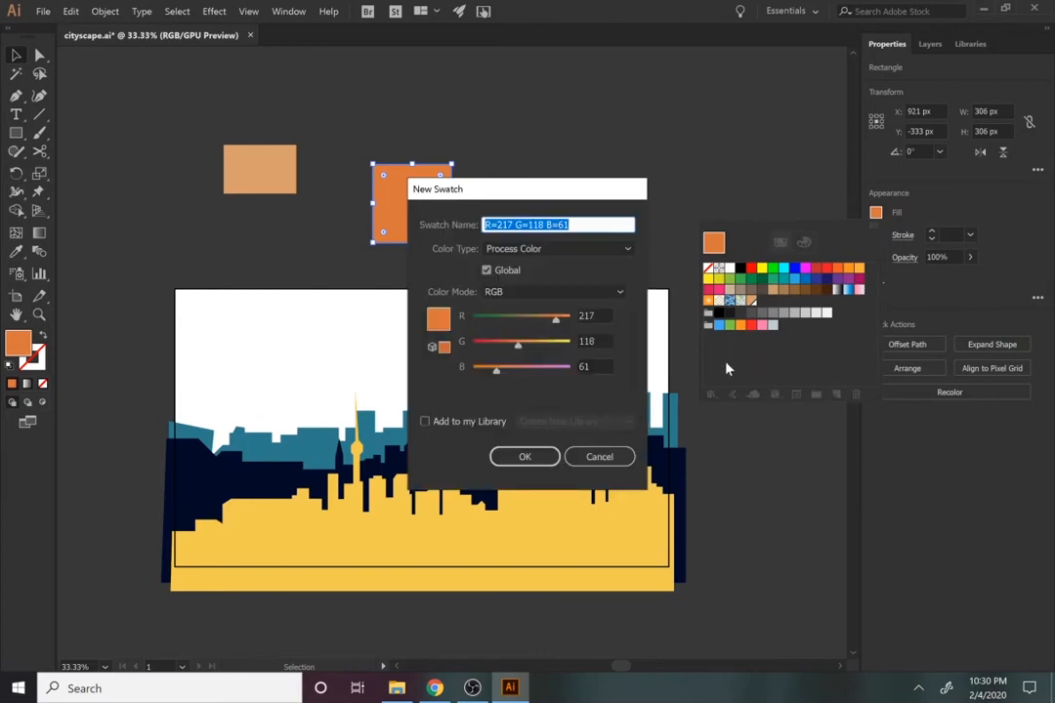
mouse_move(586, 423)
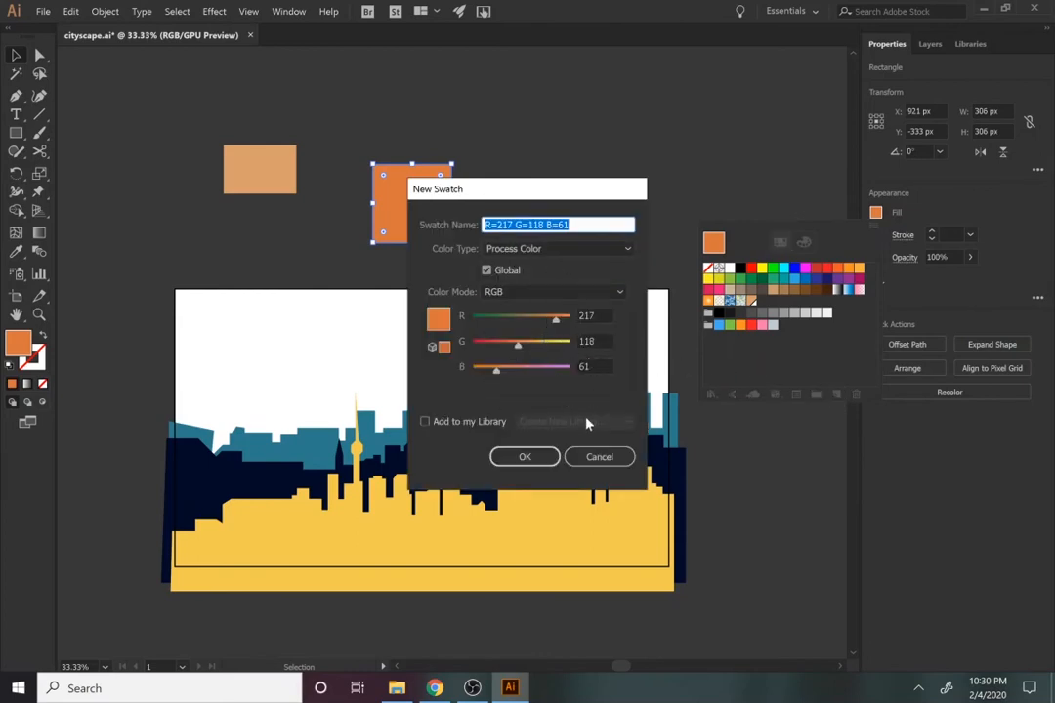
left_click(524, 457)
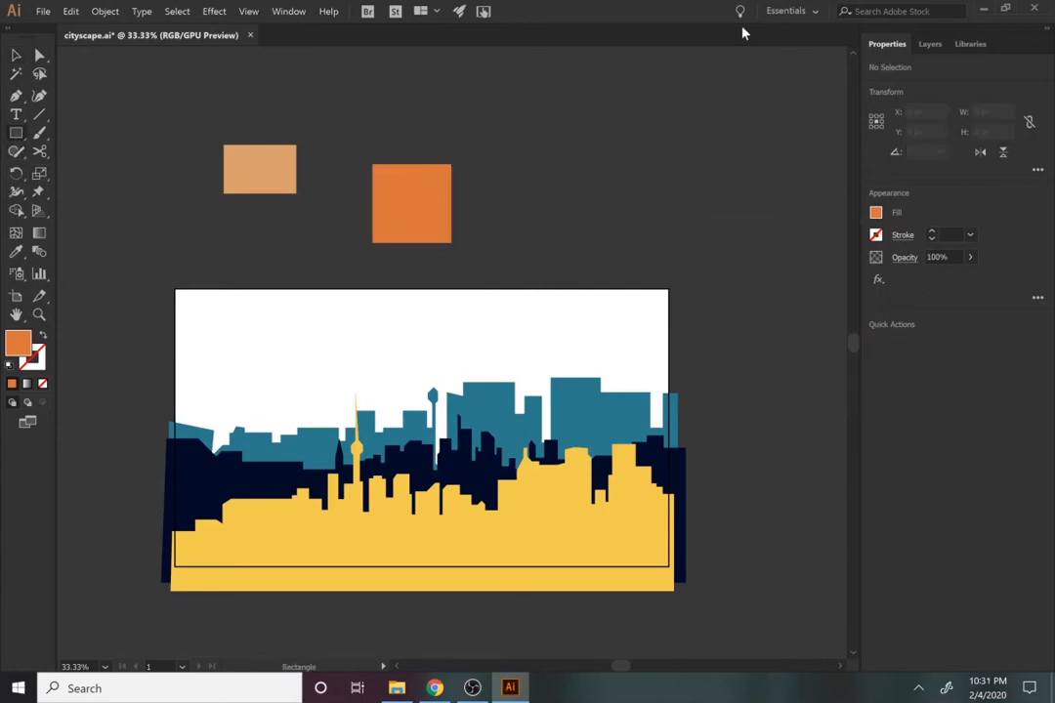
On Layer 7, draw an artboard-covering rectangle with a gradient fill using a saved colour stop.
left_click(929, 43)
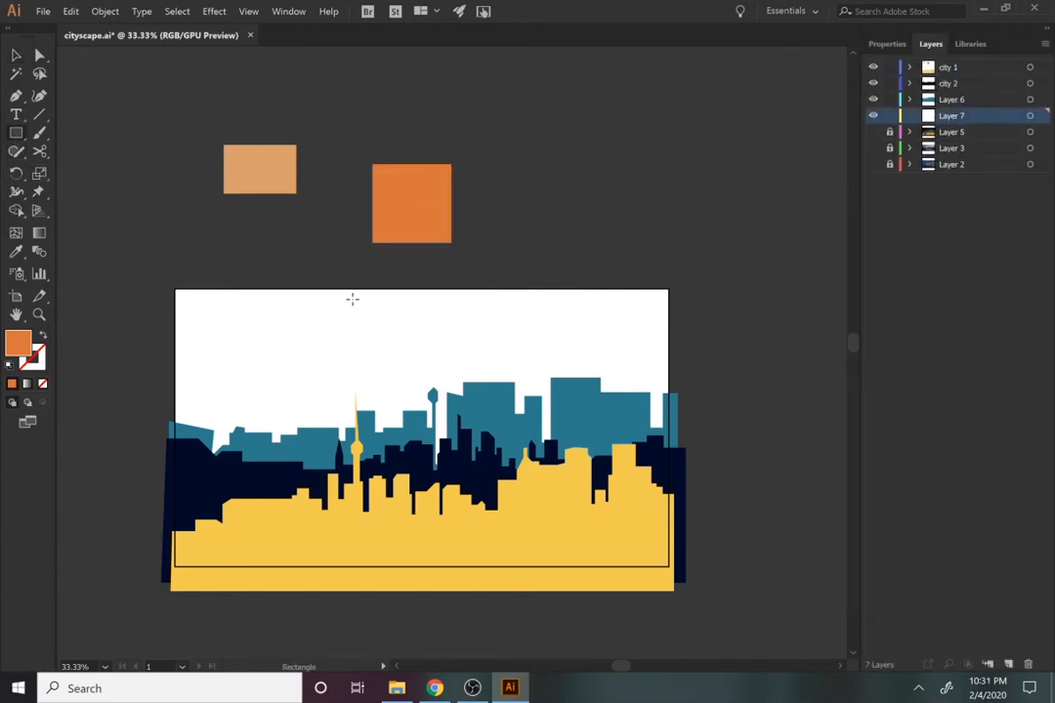
left_click_drag(176, 288, 702, 604)
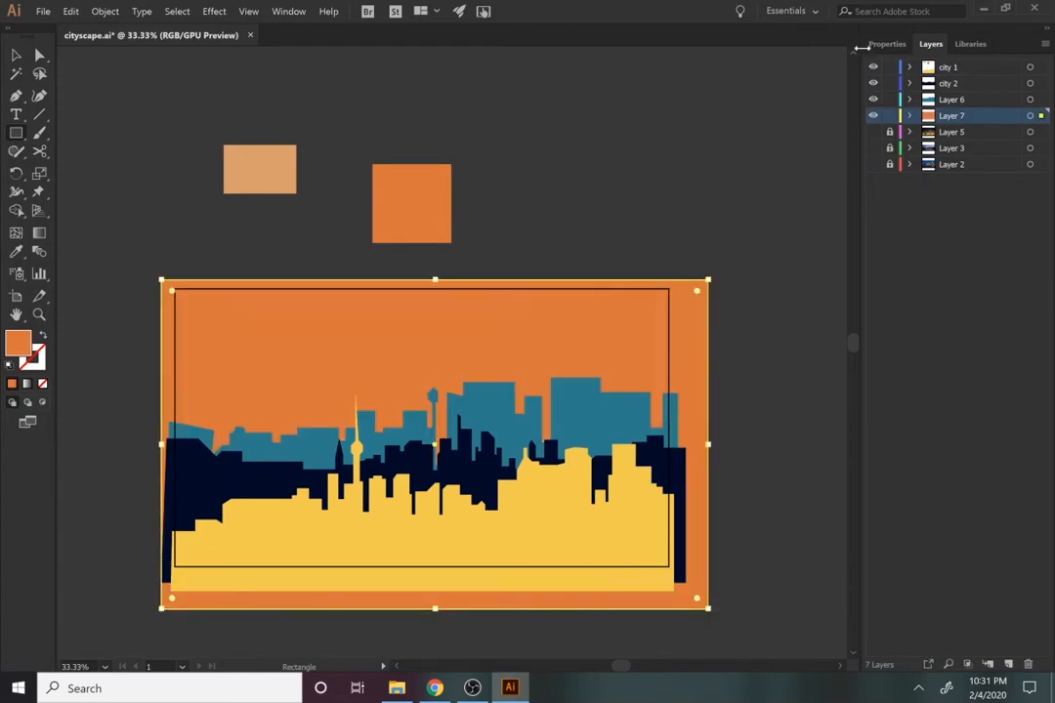
left_click(887, 43)
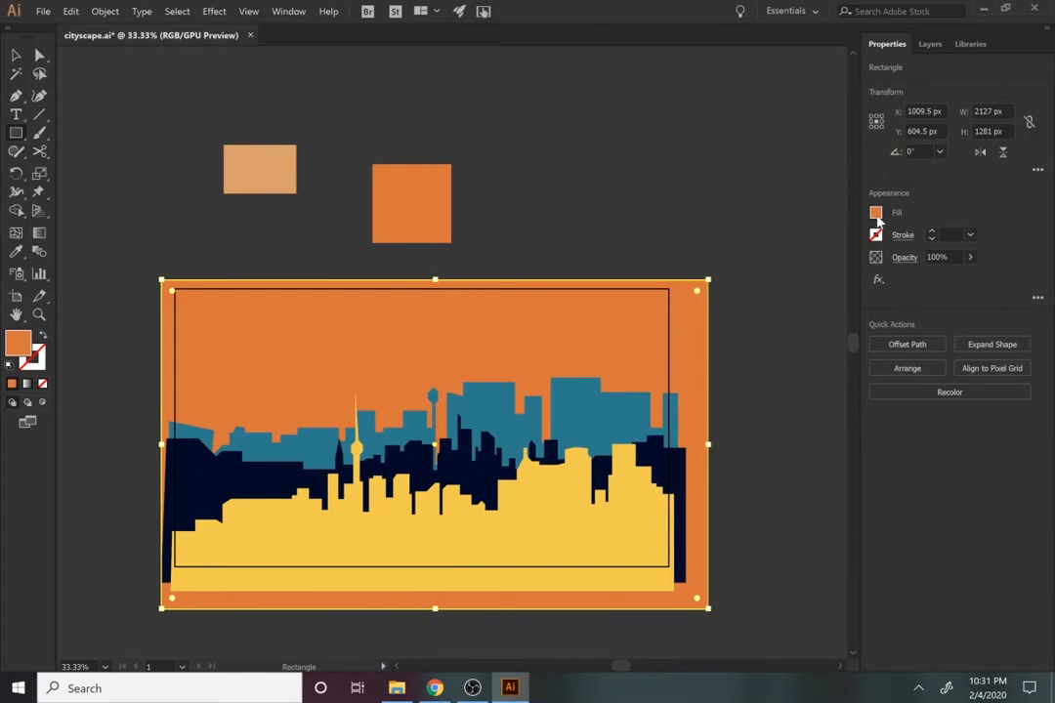
left_click(876, 212)
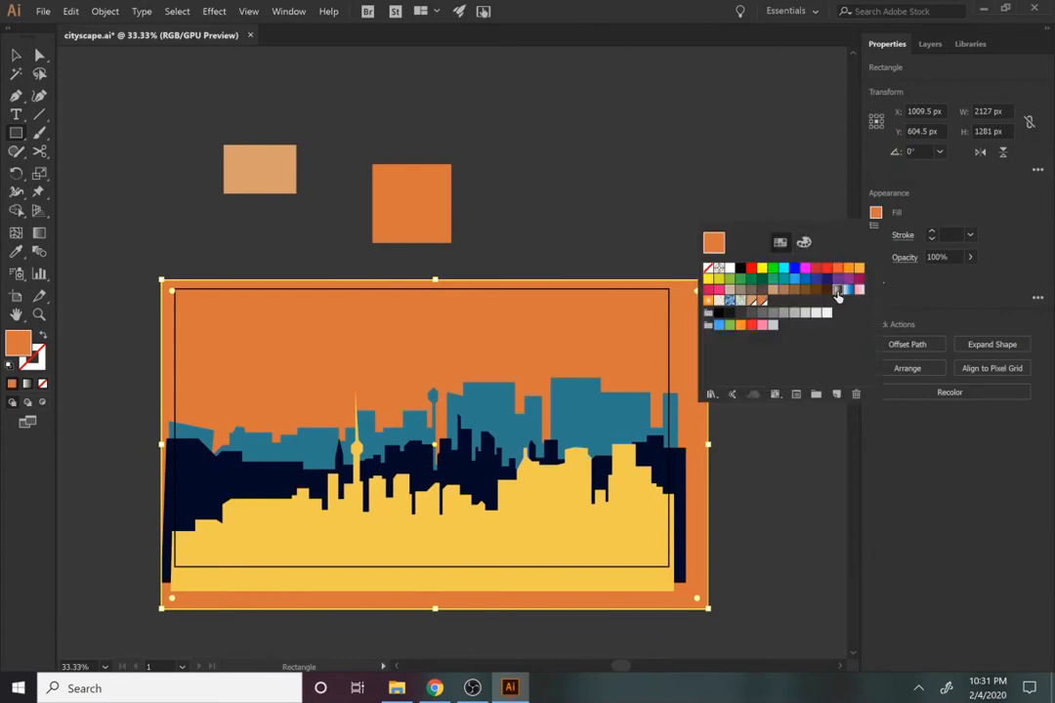
left_click(713, 242)
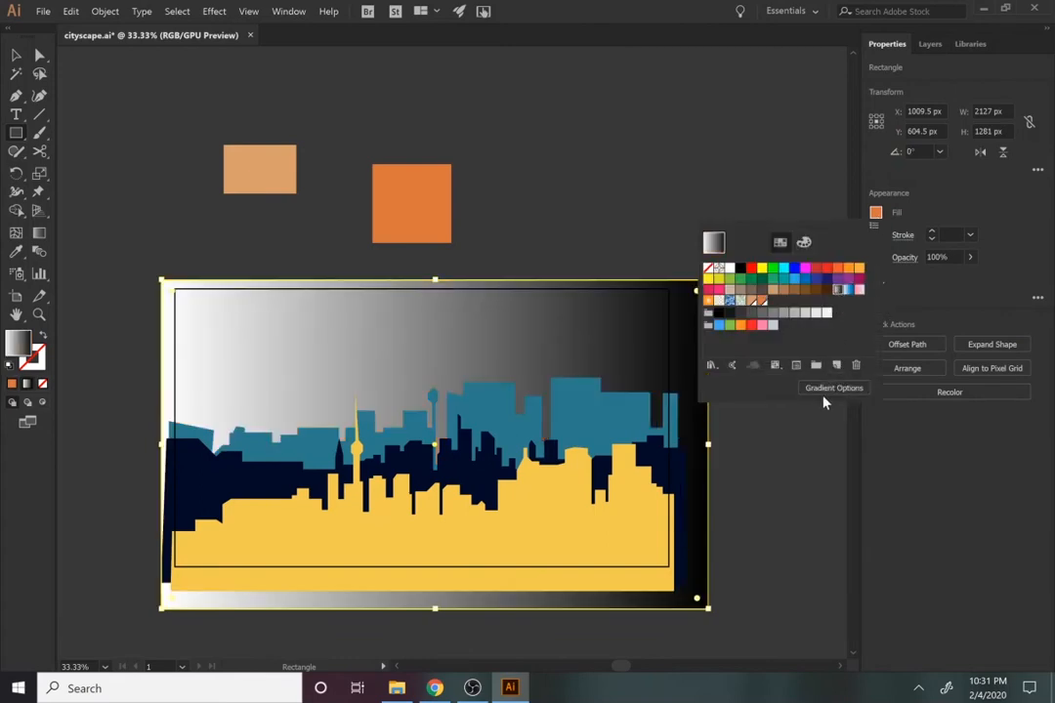
left_click(834, 388)
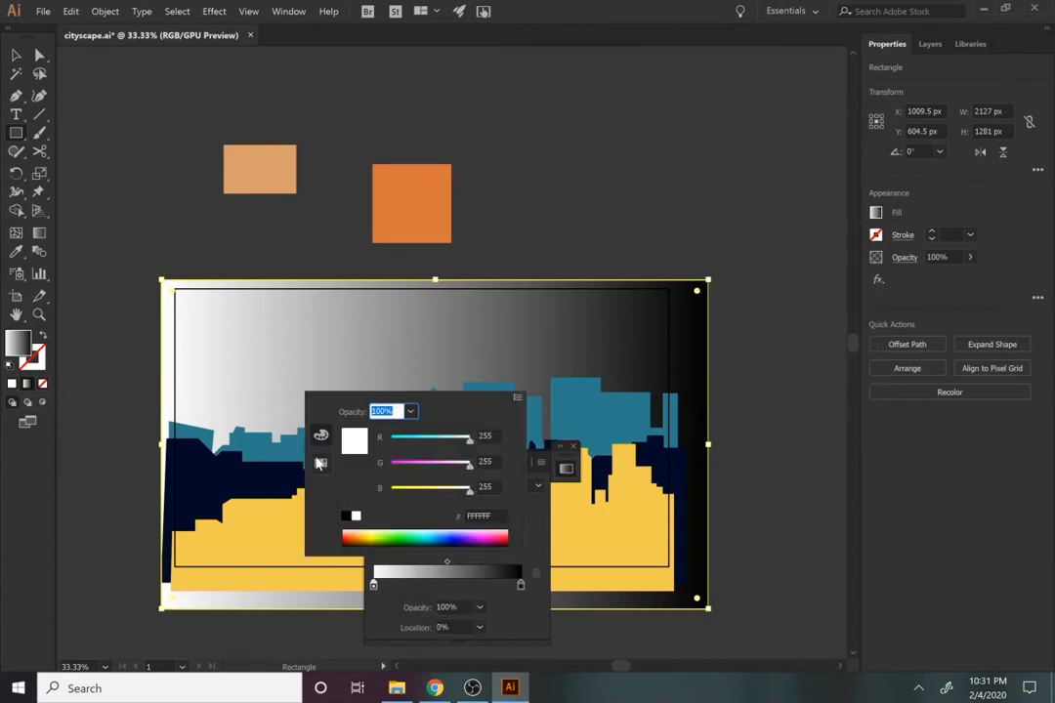
left_click(321, 436)
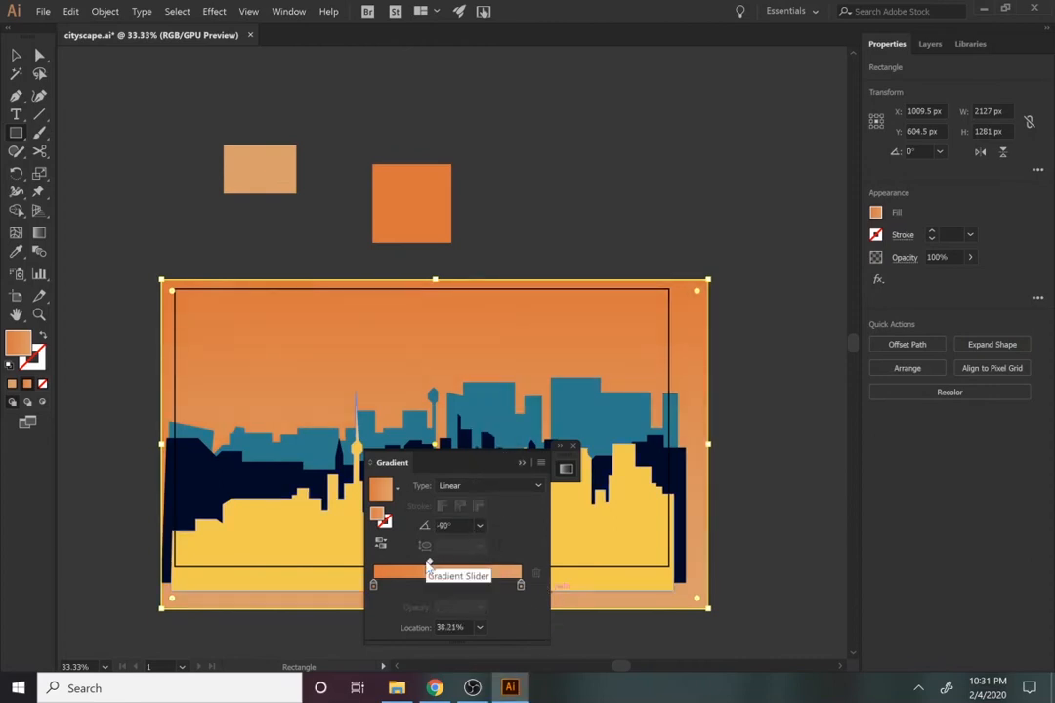
Adjust the gradient's blend point between the two oranges and collapse the Gradient panel.
left_click_drag(428, 567, 407, 567)
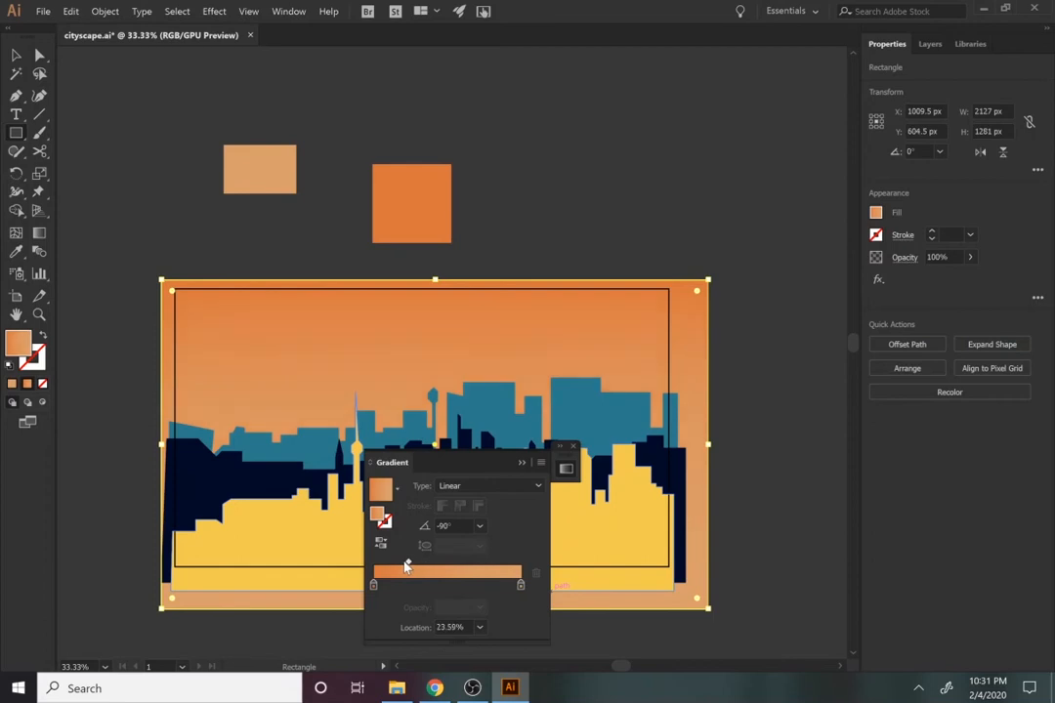
left_click_drag(407, 567, 496, 572)
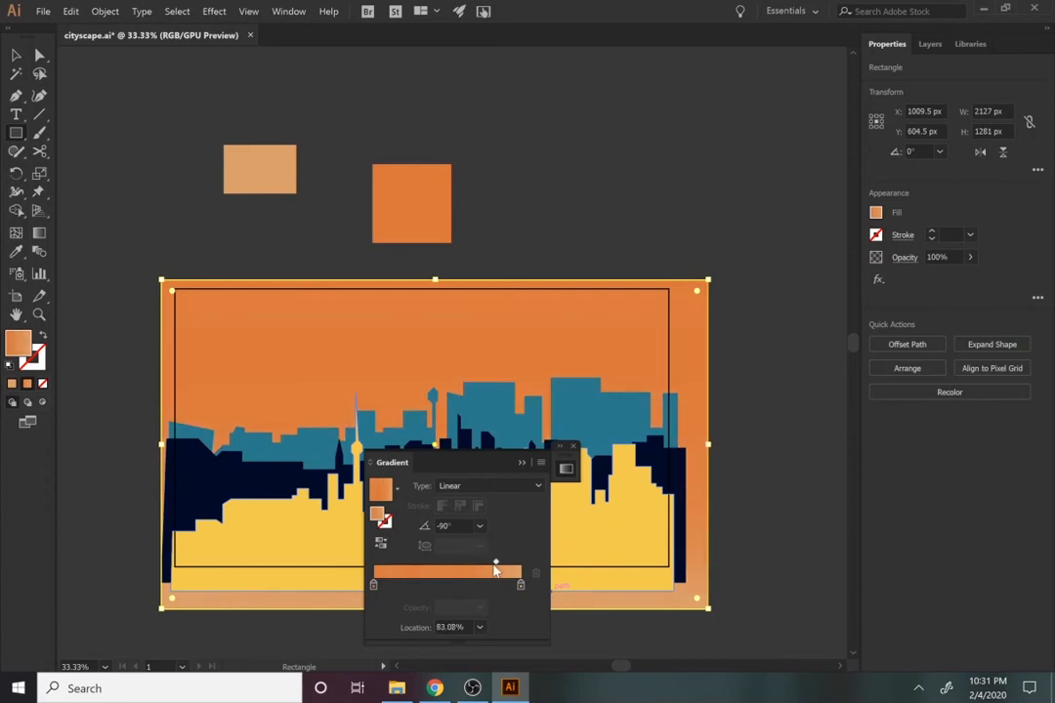
left_click_drag(497, 571, 403, 572)
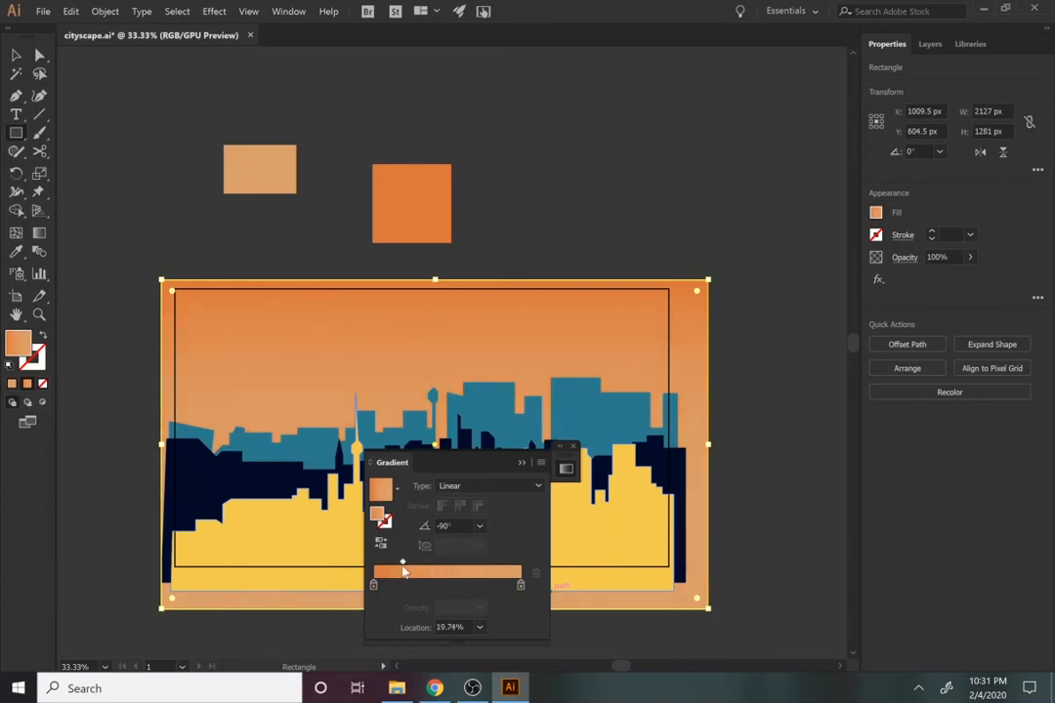
left_click_drag(403, 562, 393, 562)
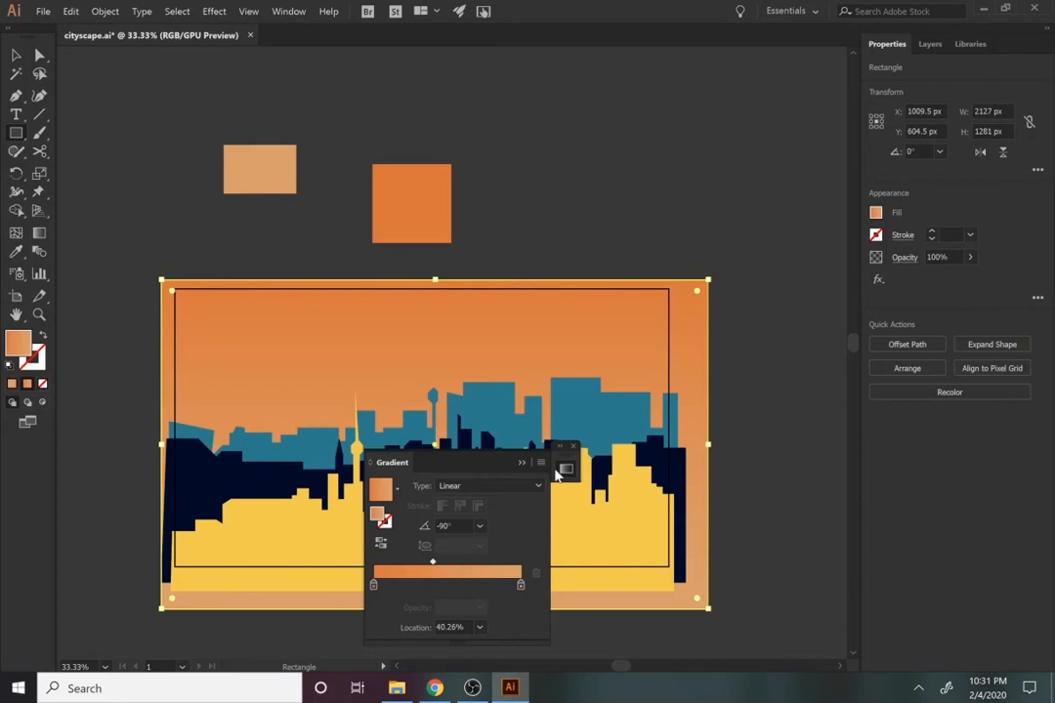
left_click(575, 447)
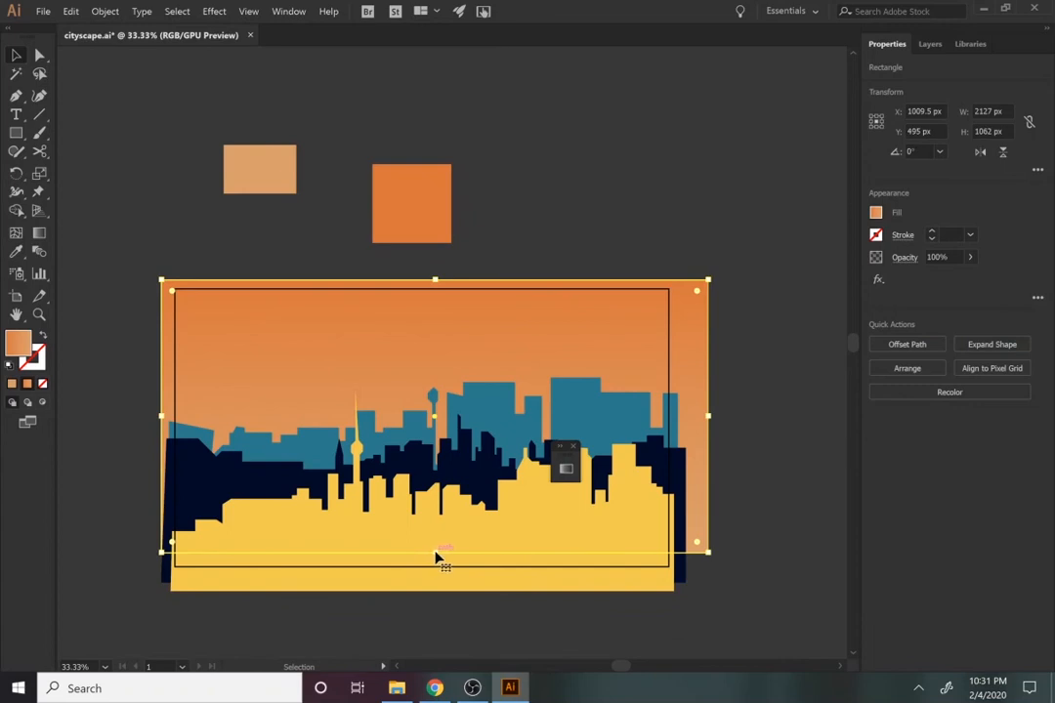
Raise the gradient sky's bottom edge so it tucks behind the buildings.
left_click_drag(445, 552, 445, 513)
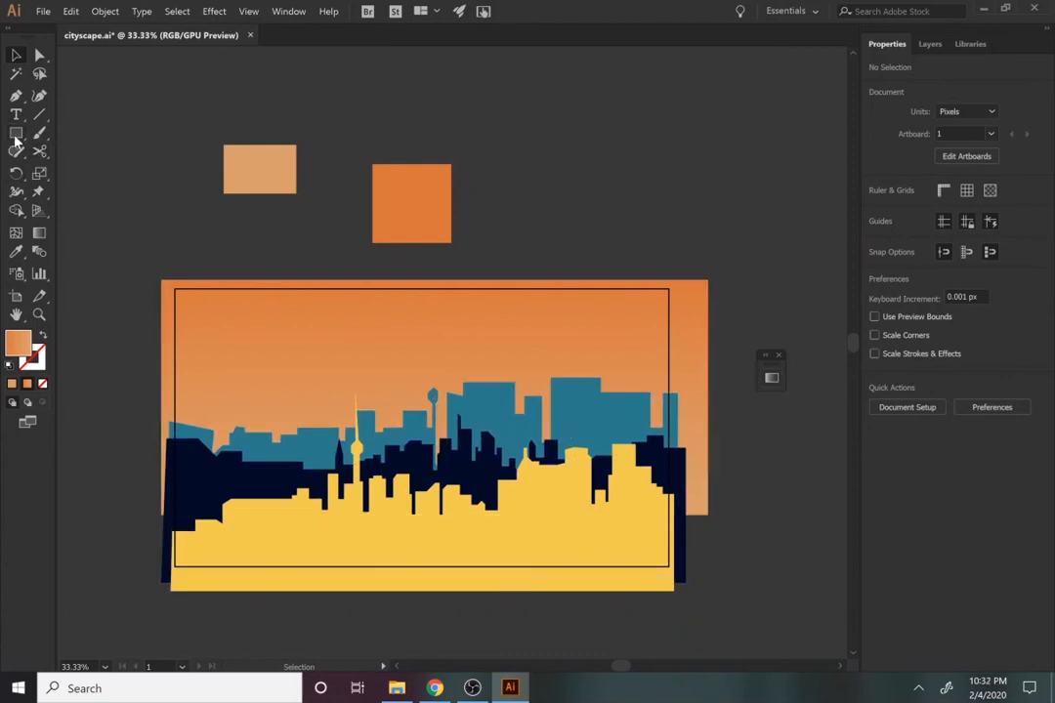
Draw a yellow-orange circle above the artboard and drag a duplicate far to the right.
left_click(15, 135)
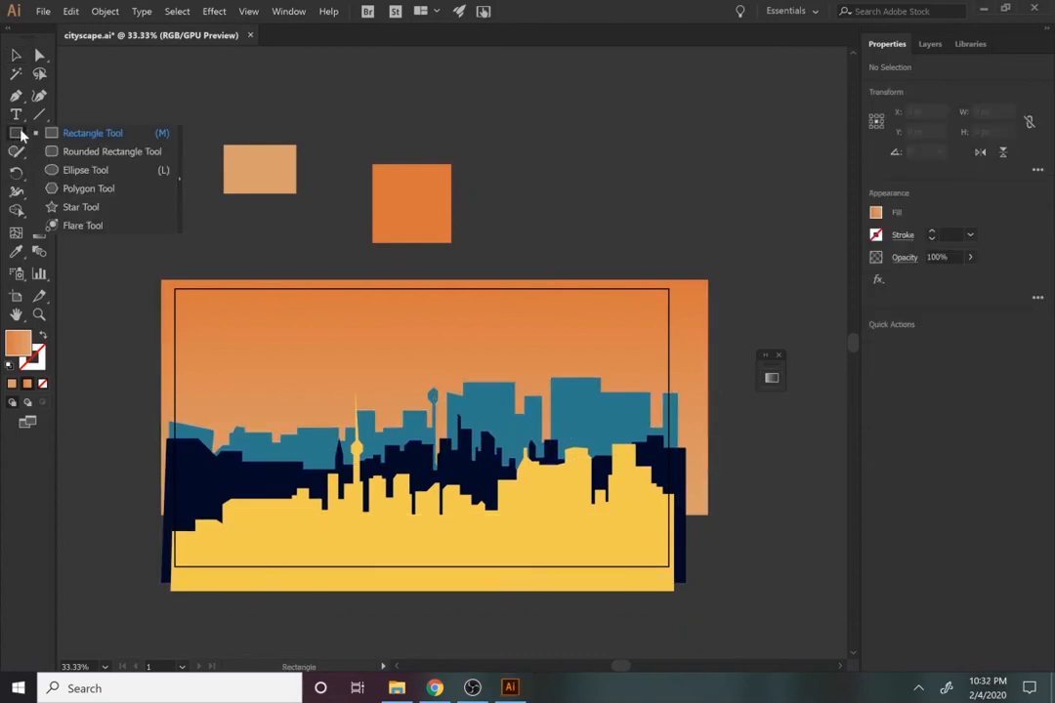
left_click_drag(235, 103, 305, 127)
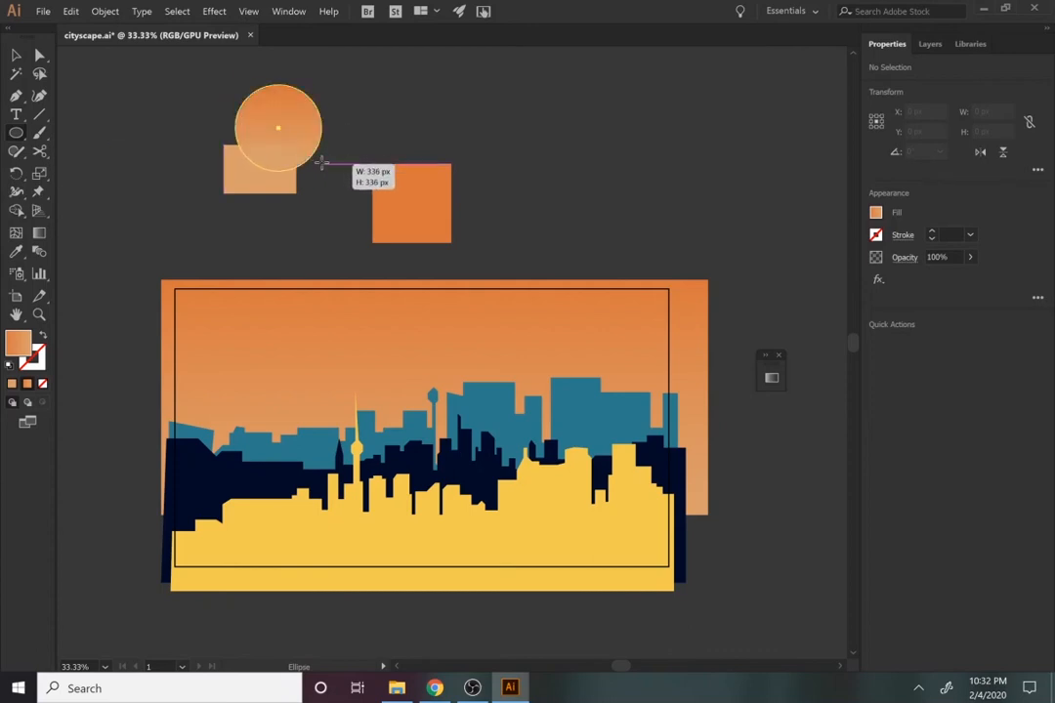
left_click(875, 213)
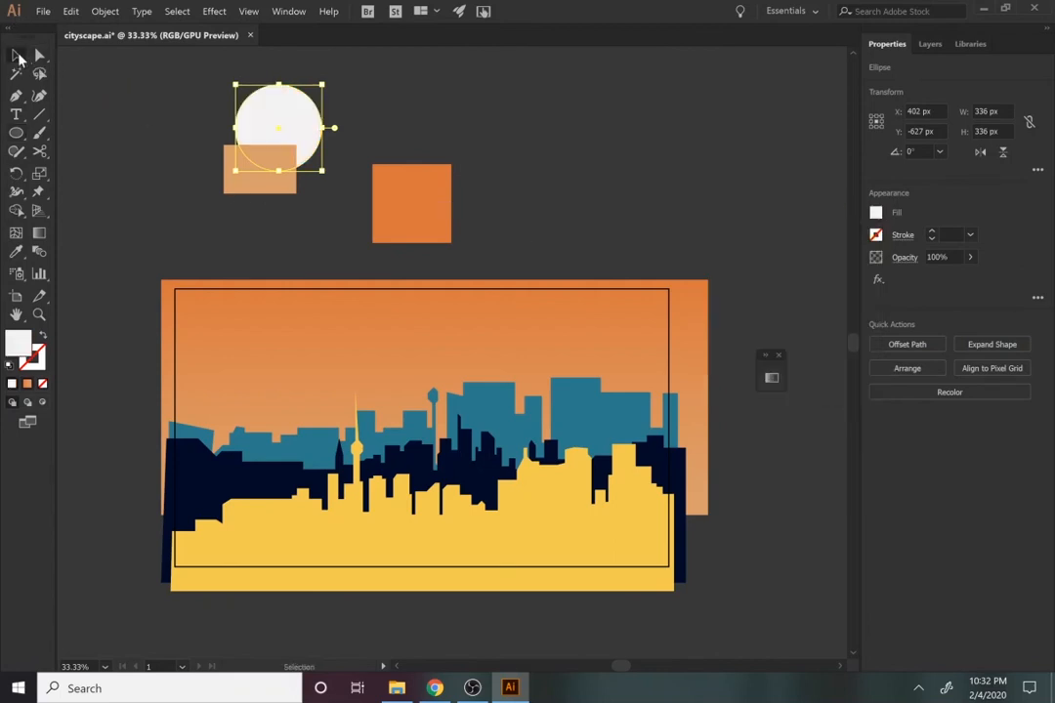
left_click(875, 212)
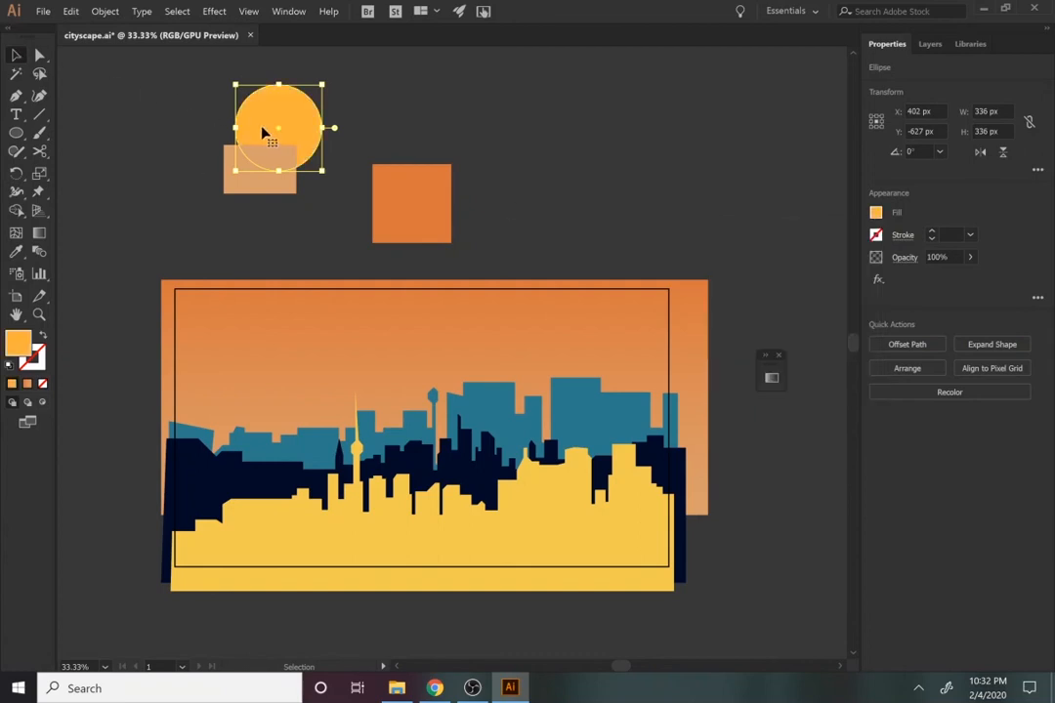
left_click_drag(278, 127, 728, 141)
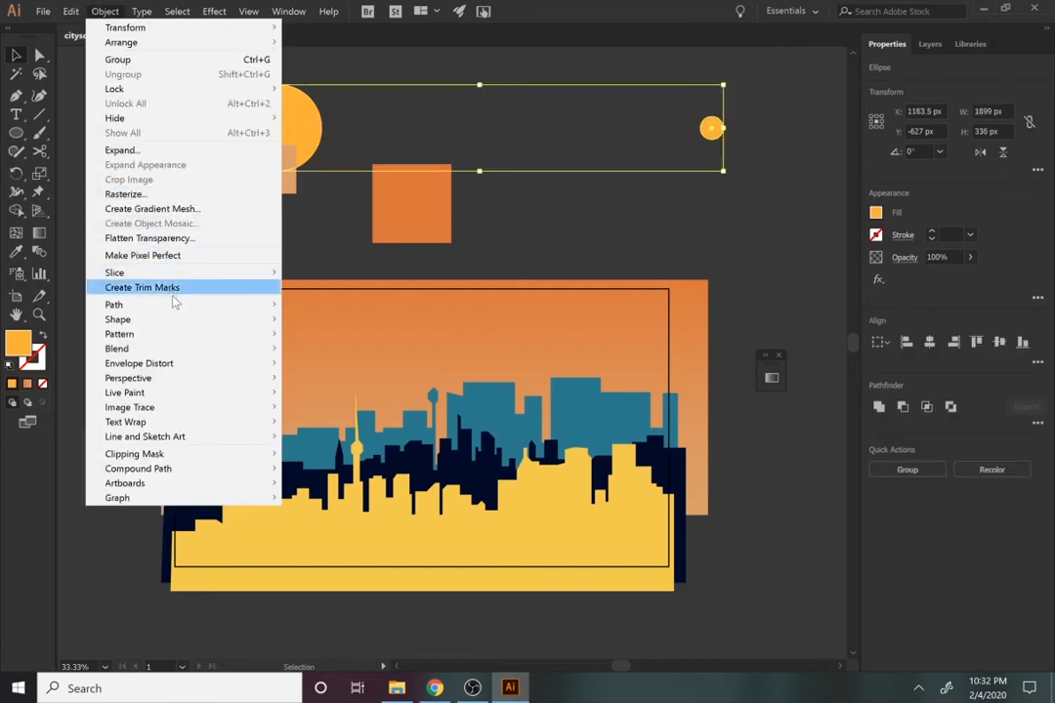
mouse_move(117, 349)
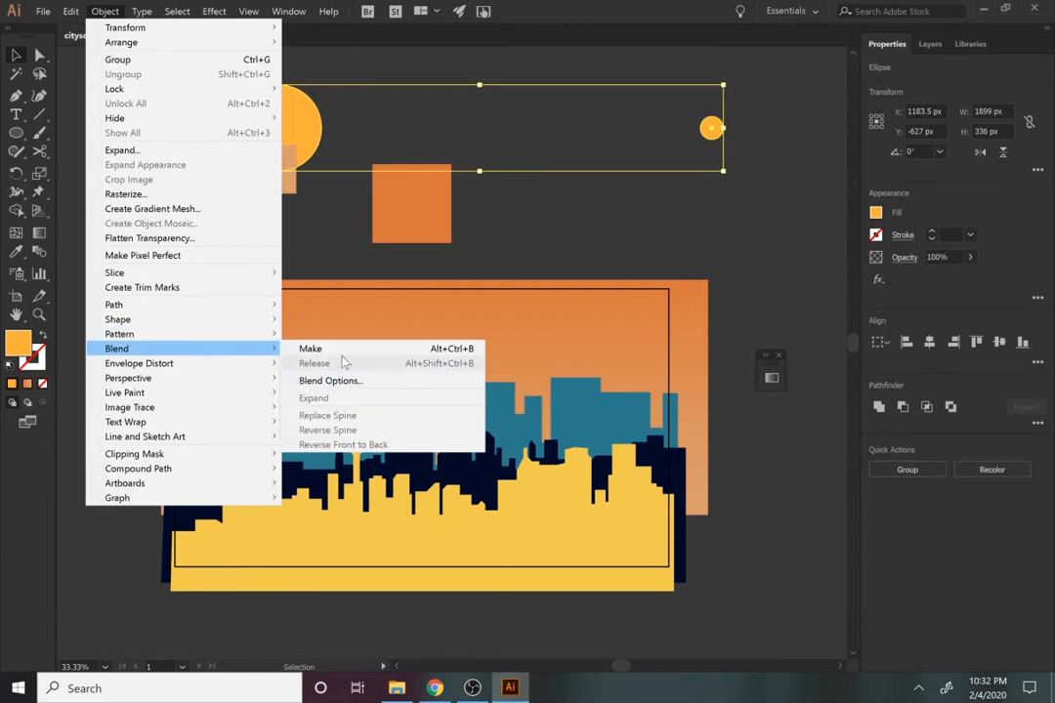
Blend the two circles using Specified Steps set to 5.
left_click(310, 349)
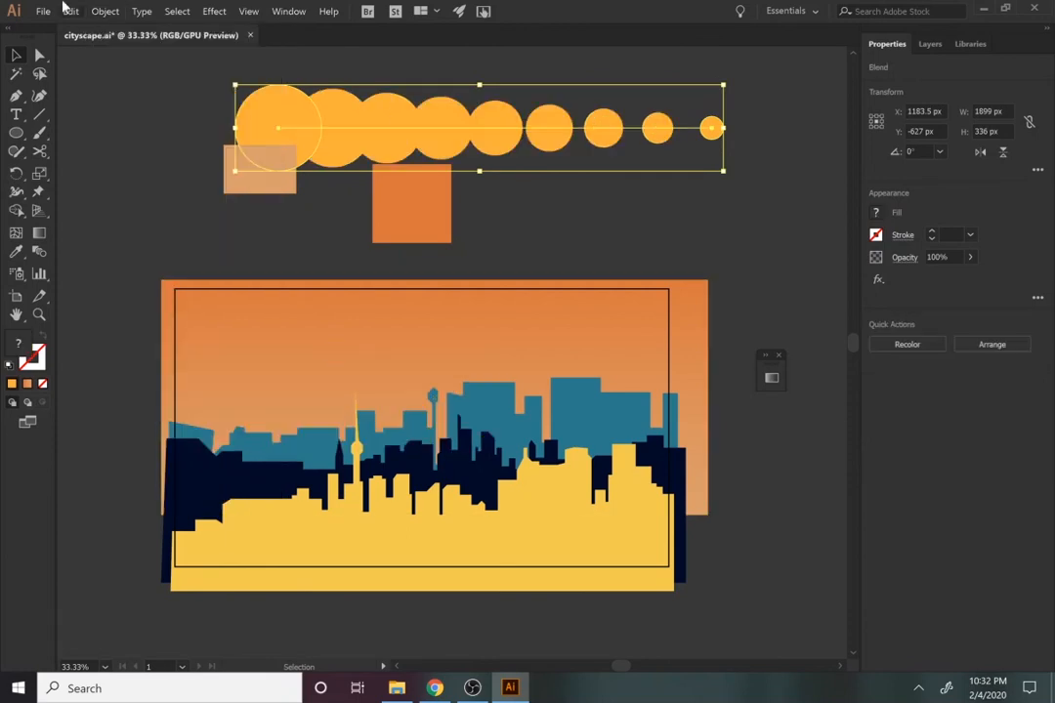
left_click(104, 11)
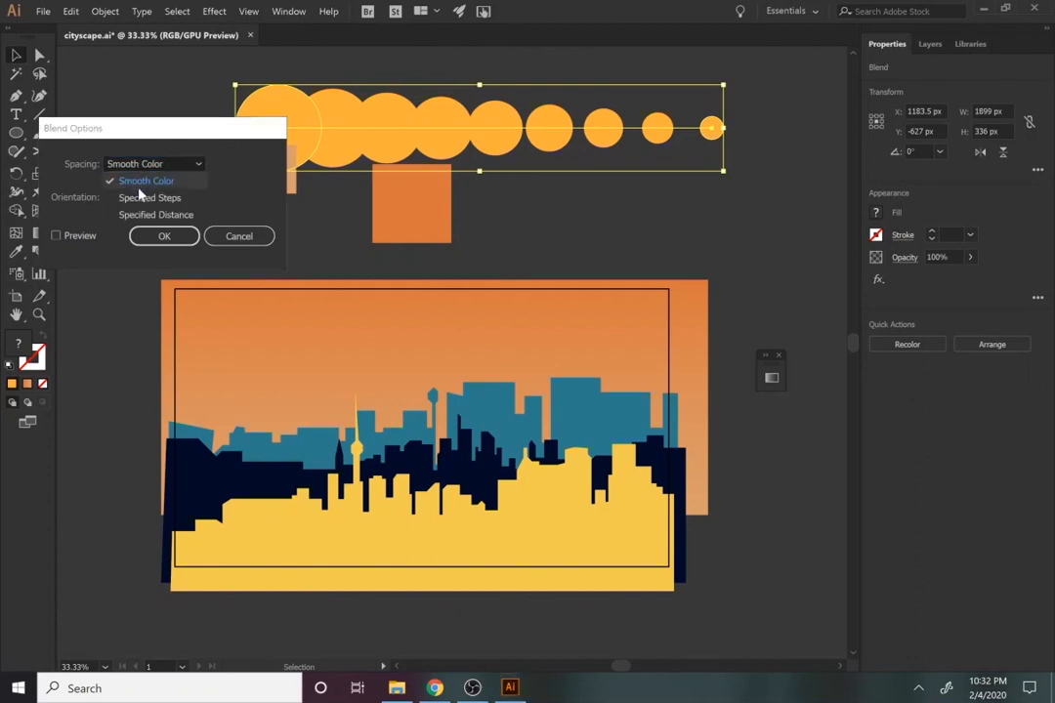
left_click(150, 198)
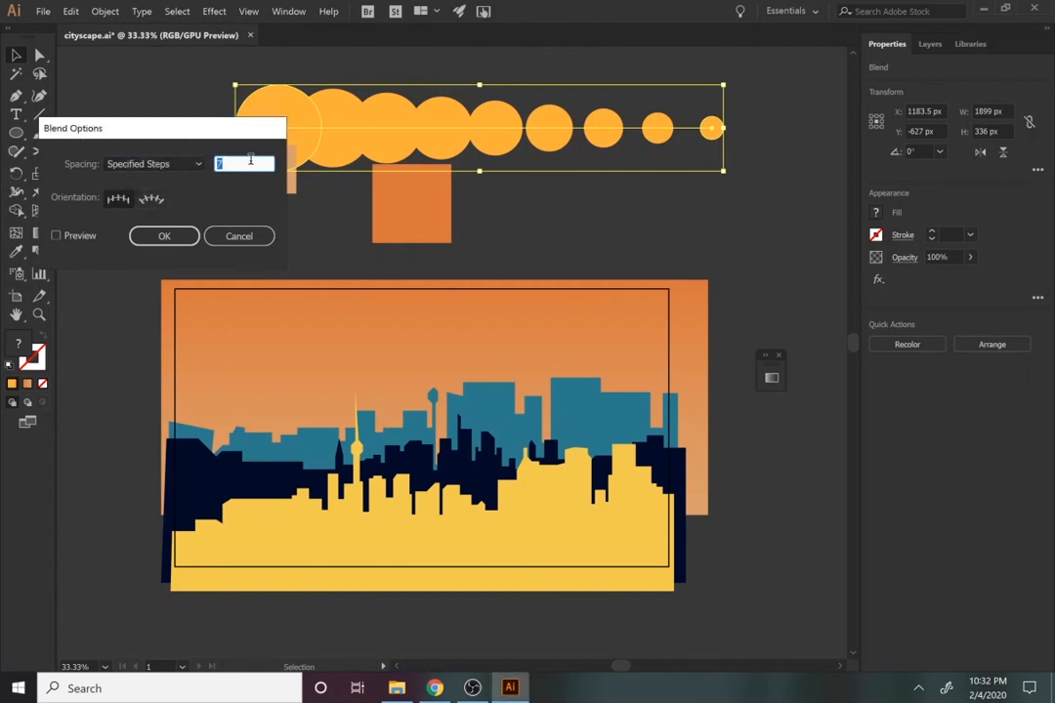
left_click(55, 236)
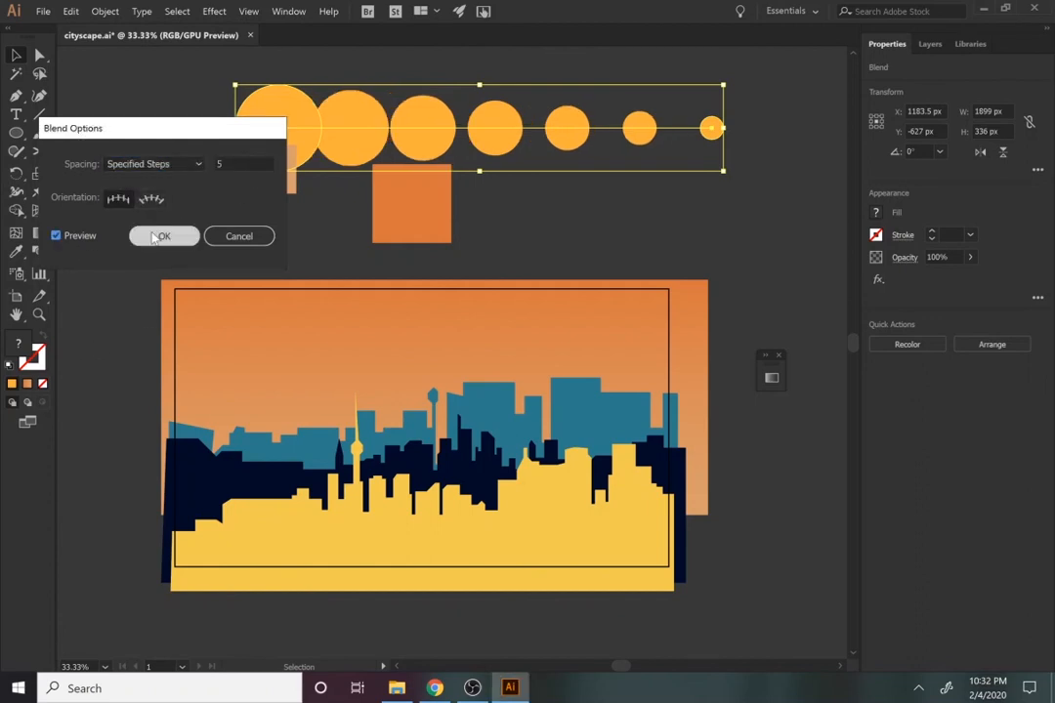
left_click(163, 236)
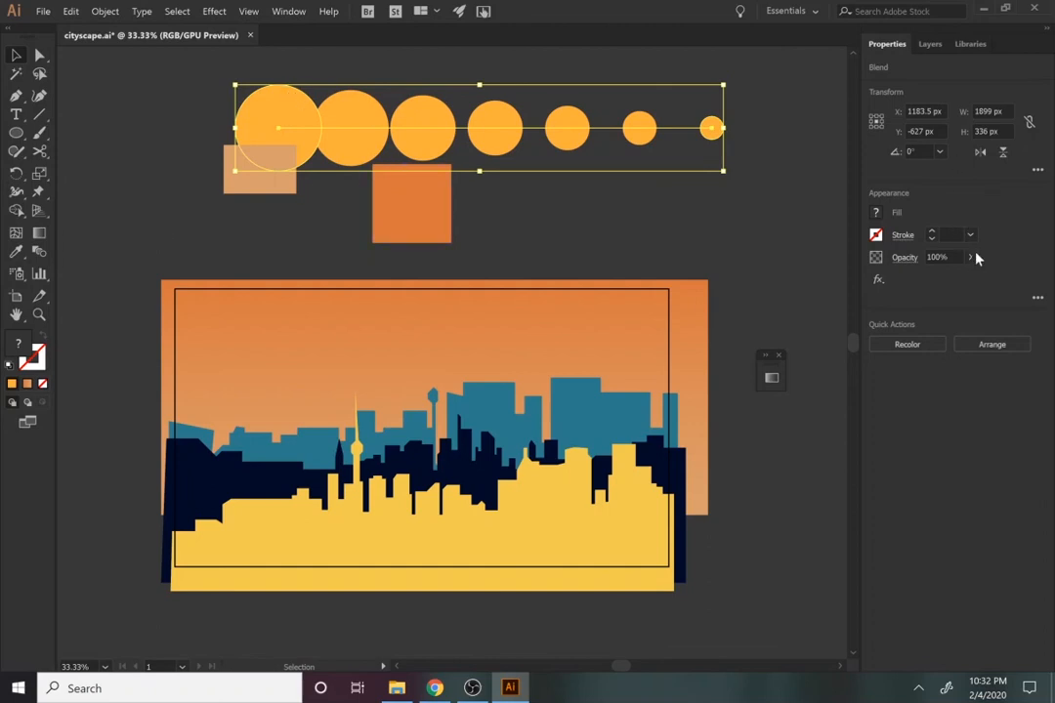
Lower the blended circles' opacity to about 17%.
left_click(970, 257)
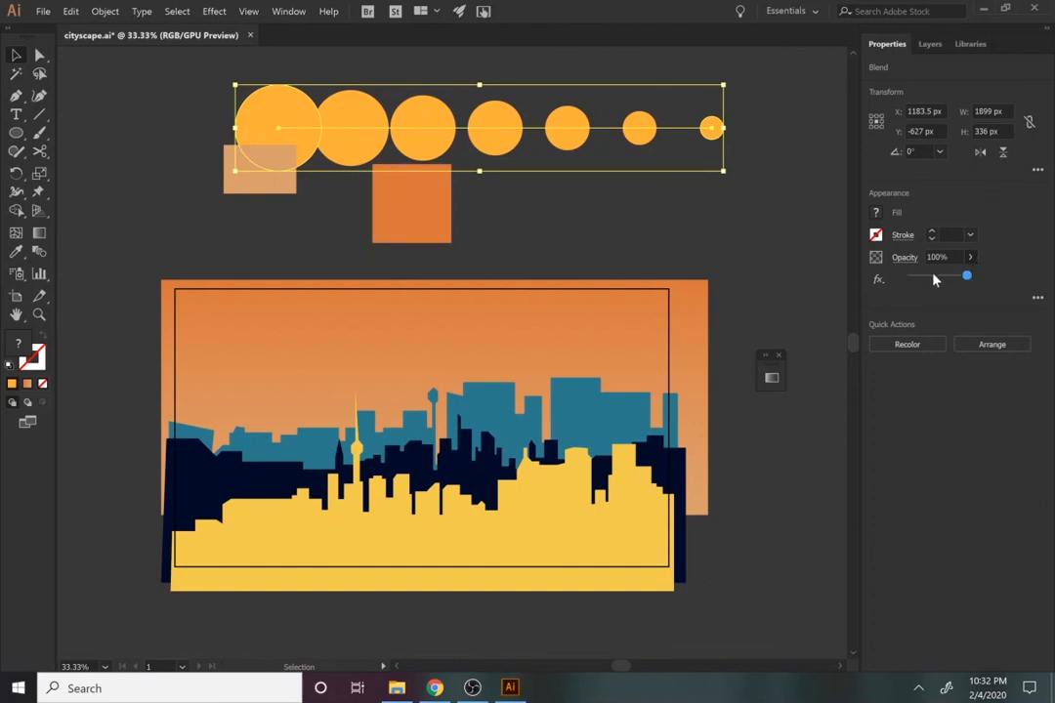
left_click_drag(967, 278, 925, 278)
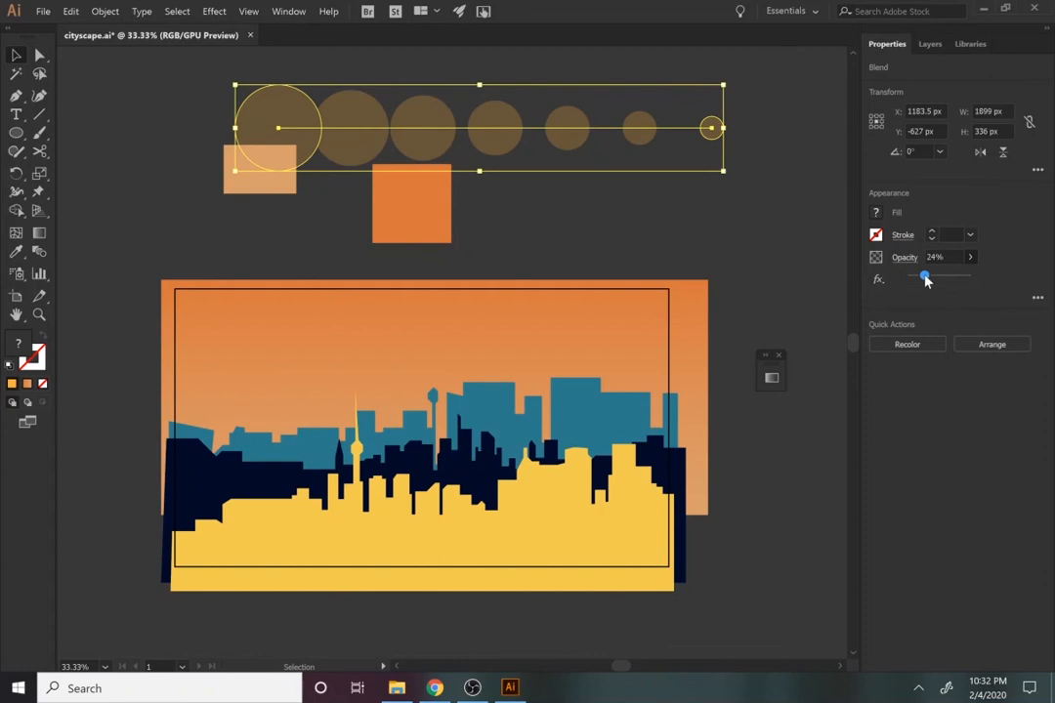
left_click_drag(927, 279, 920, 279)
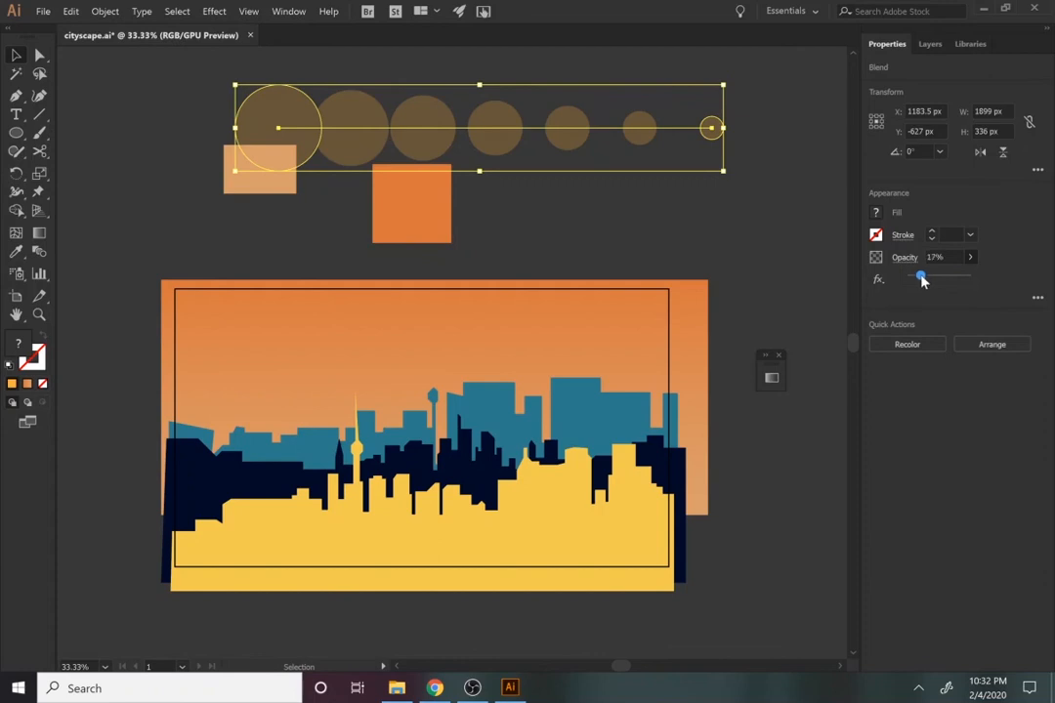
left_click_drag(917, 278, 923, 278)
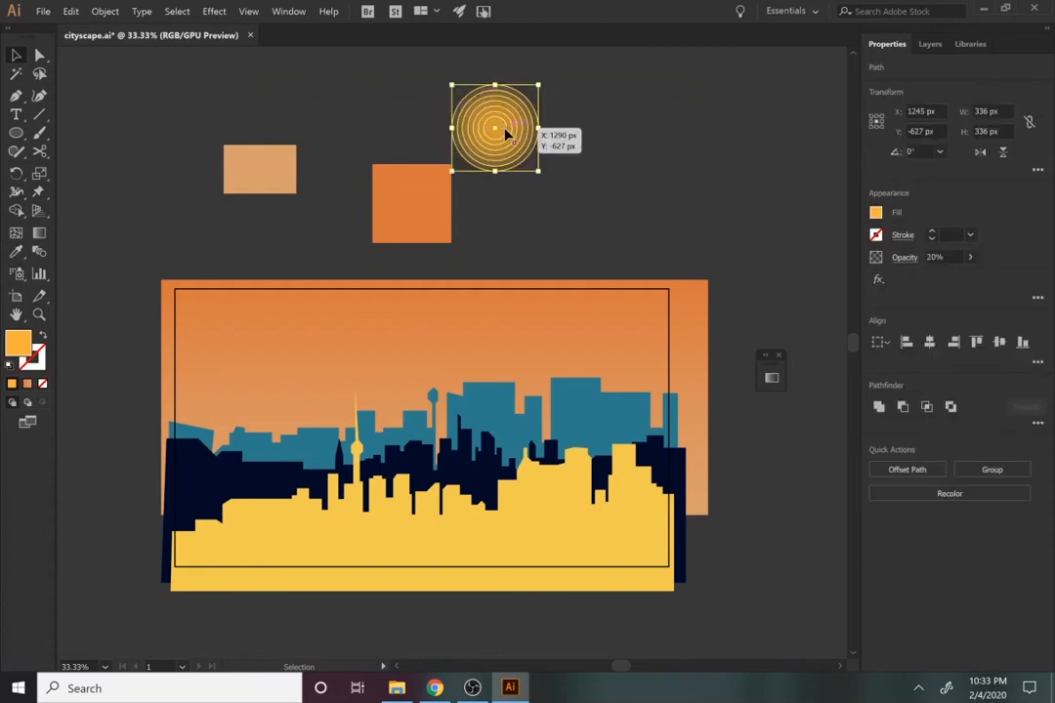
Move the red concentric sun onto the sky behind the buildings and deselect it.
left_click_drag(496, 127, 528, 342)
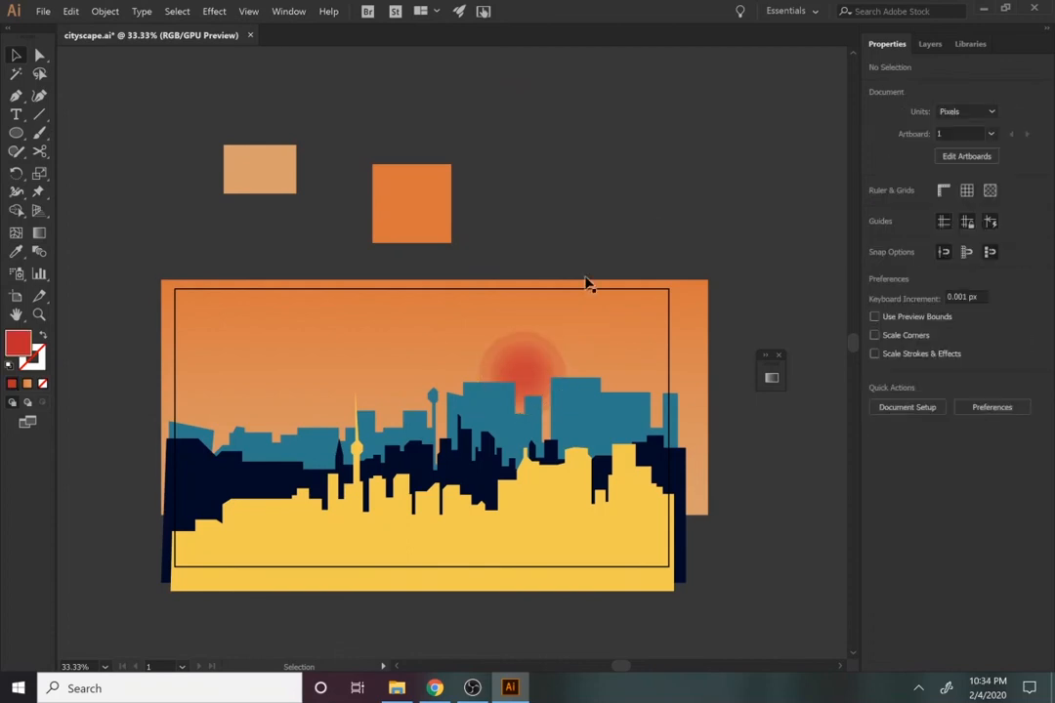
left_click(525, 374)
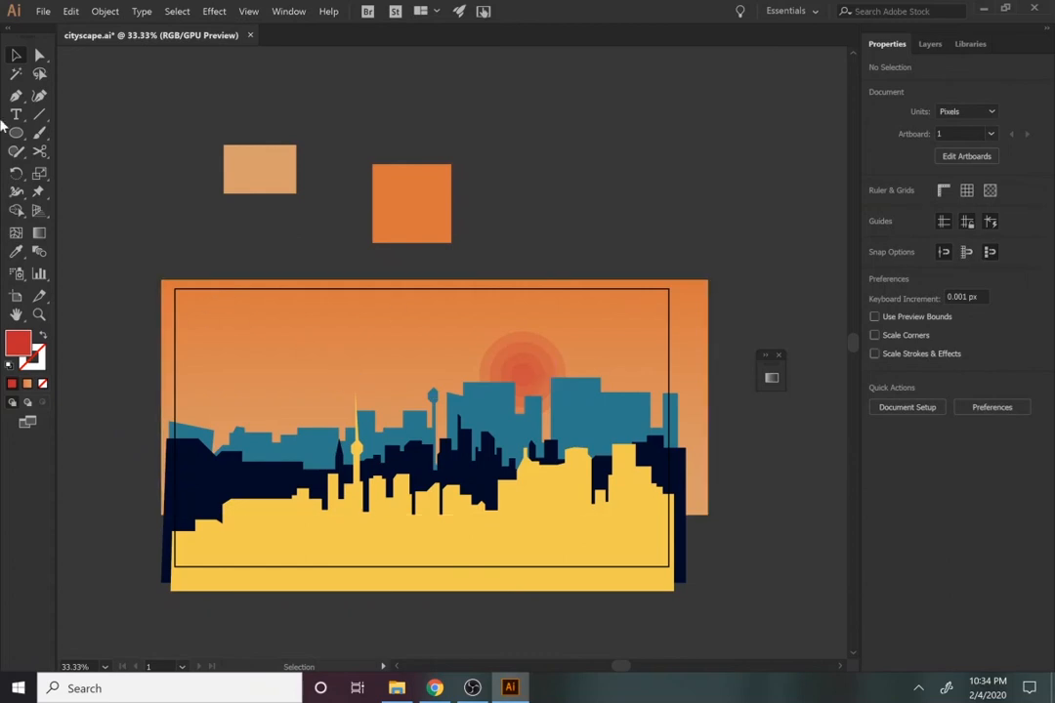
Export the artboard for screens as a JPG named 'flat design city'.
left_click(43, 11)
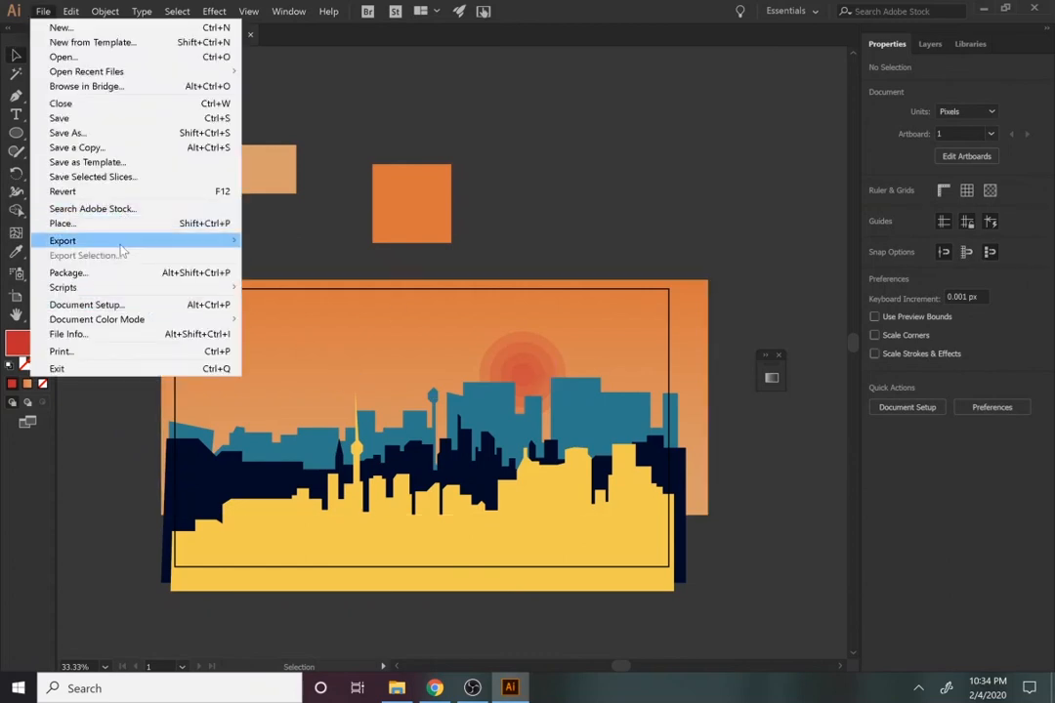
left_click(62, 240)
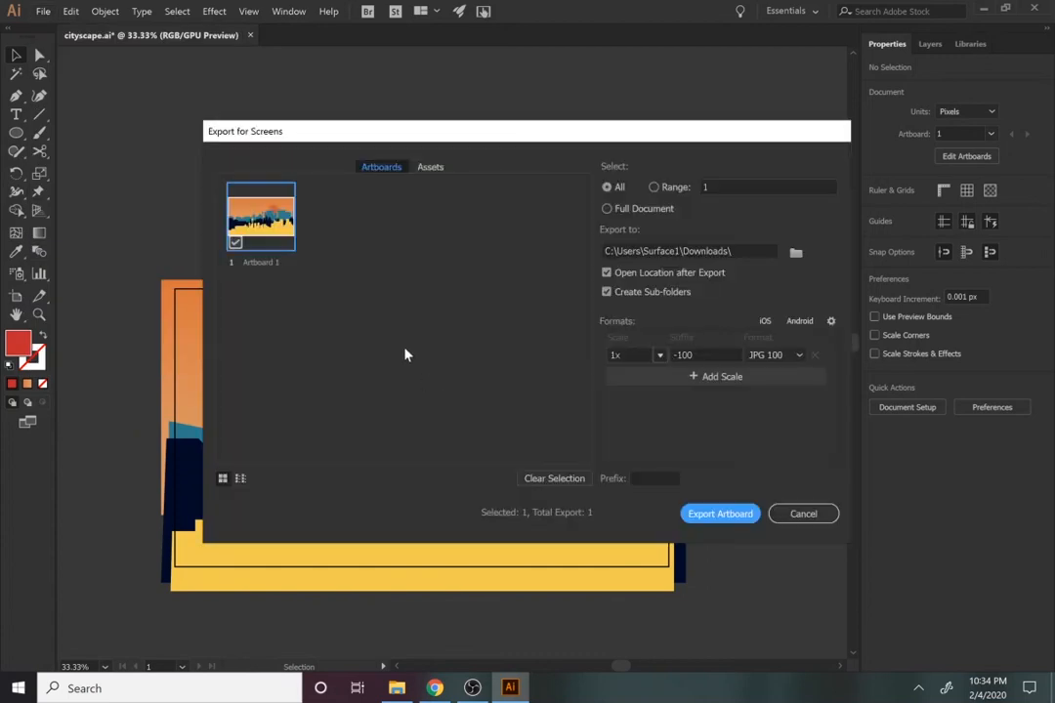
double_click(260, 262)
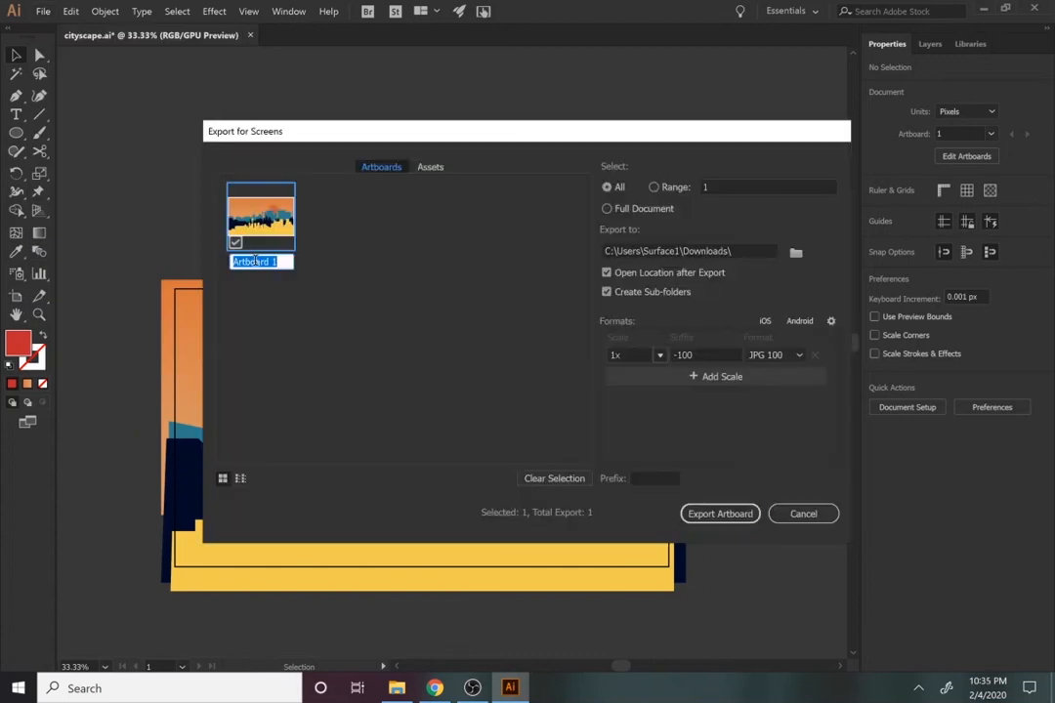
type("flat design si")
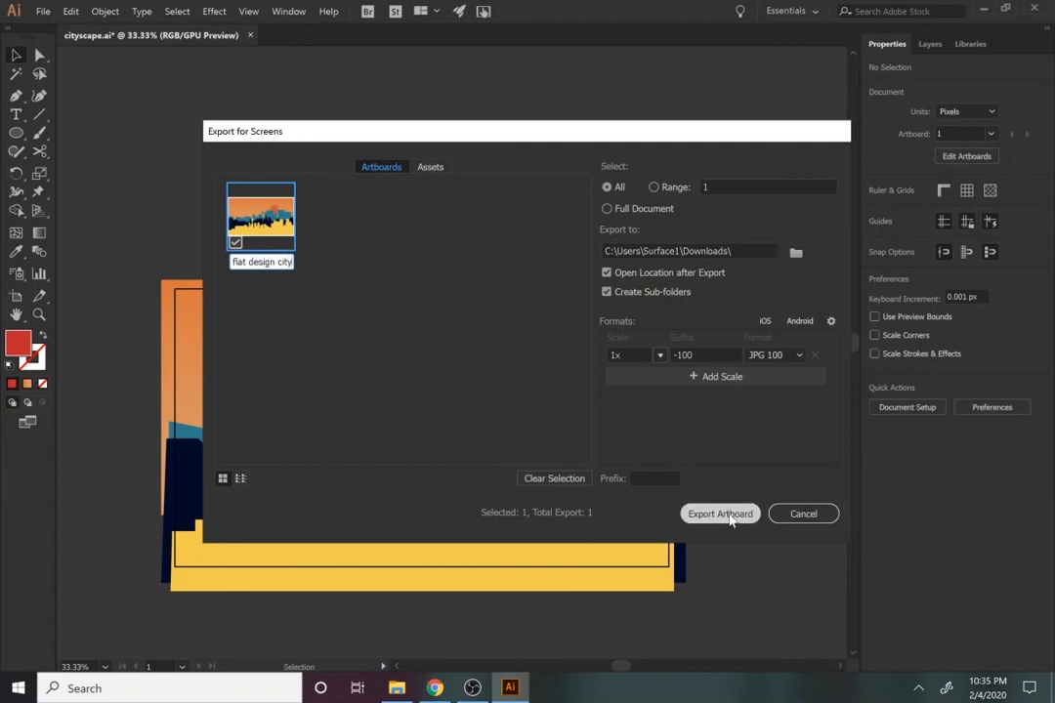
left_click(721, 514)
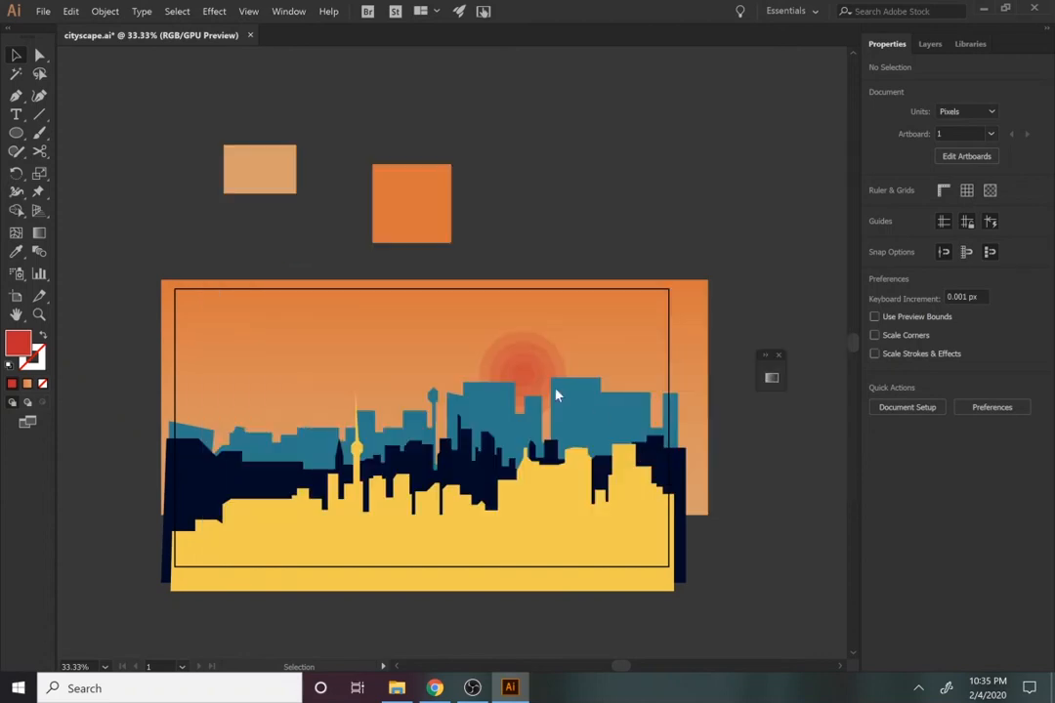
left_click(395, 687)
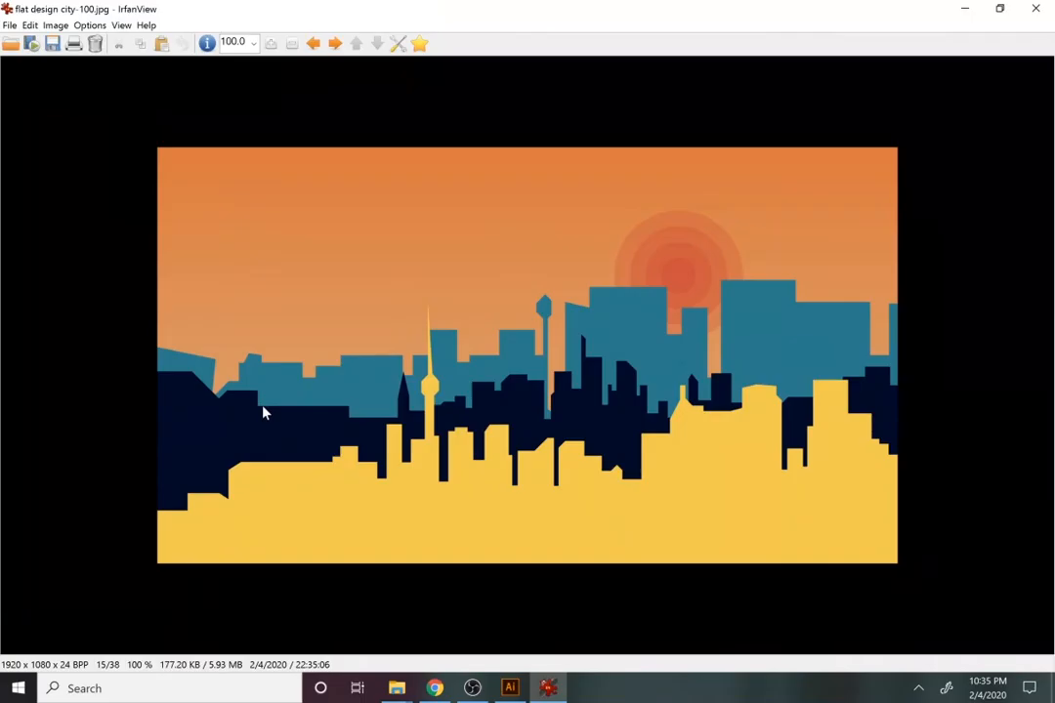
left_click(473, 688)
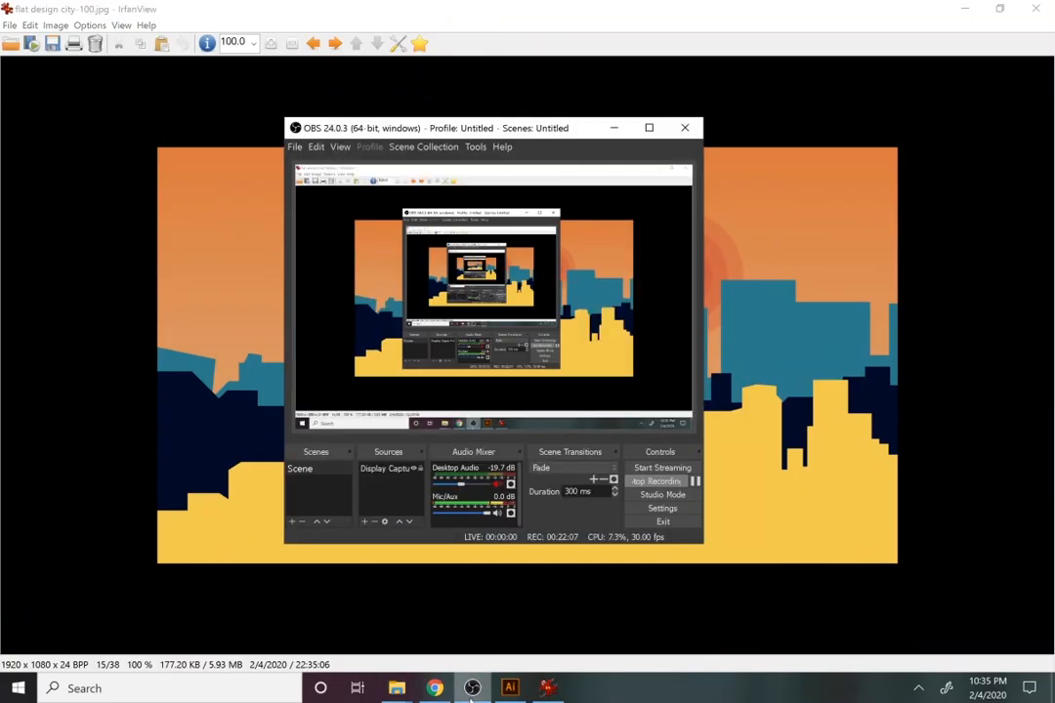